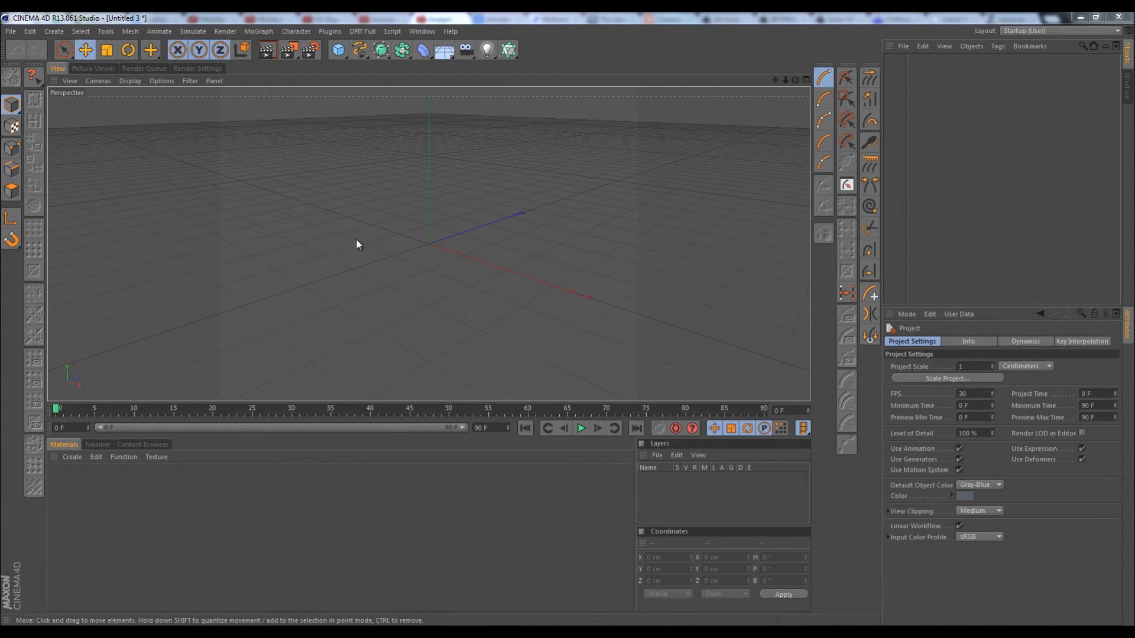
mouse_move(450, 271)
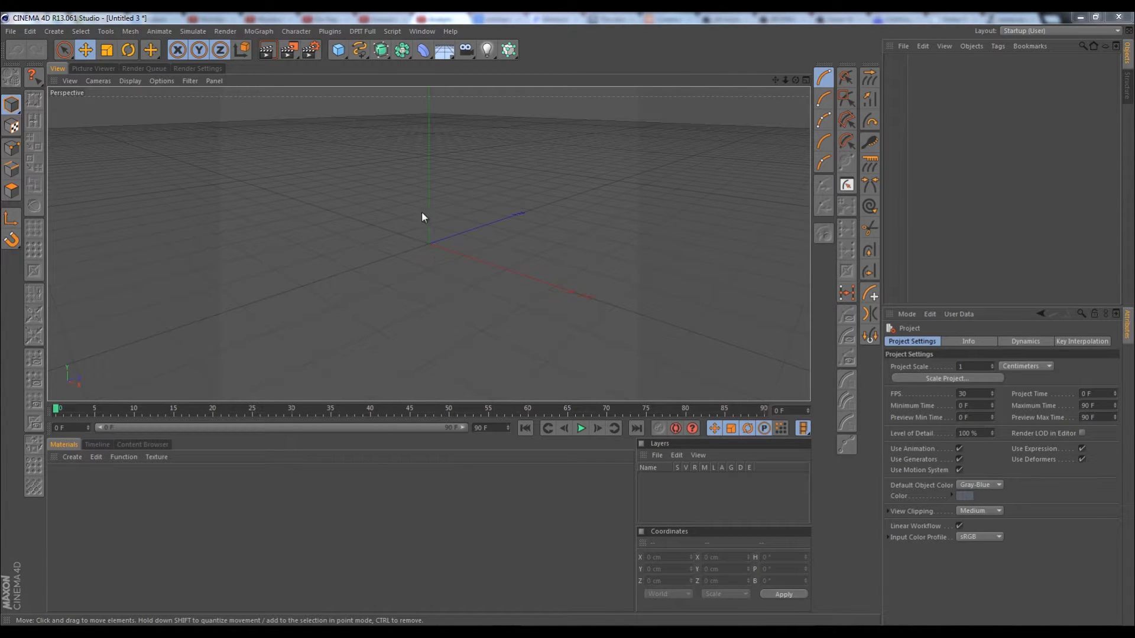
mouse_move(467, 262)
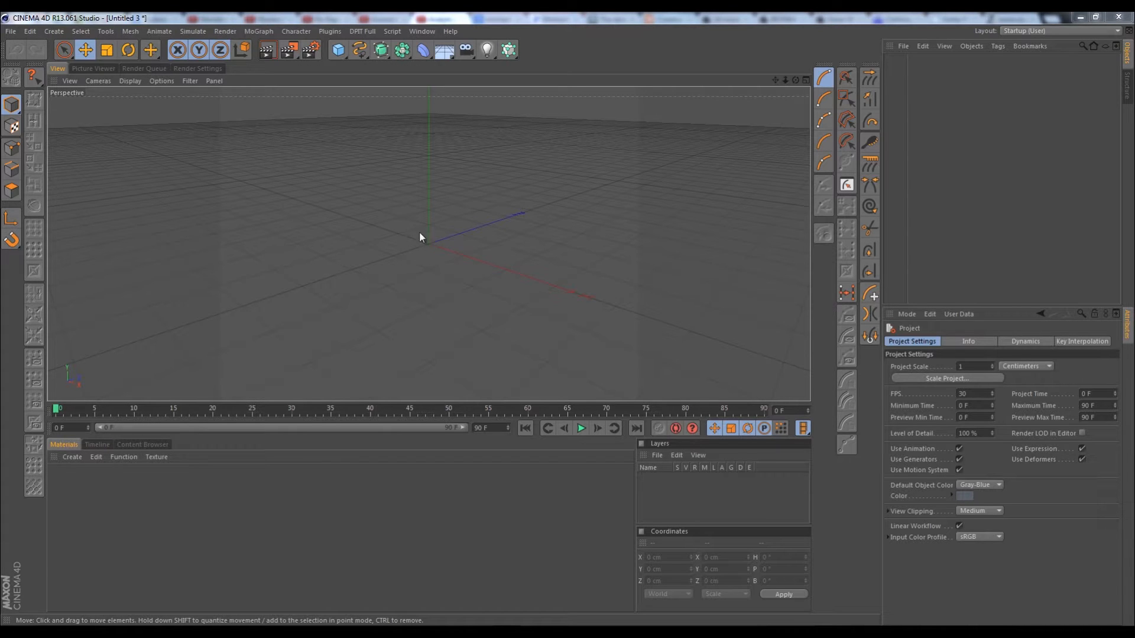
mouse_move(456, 202)
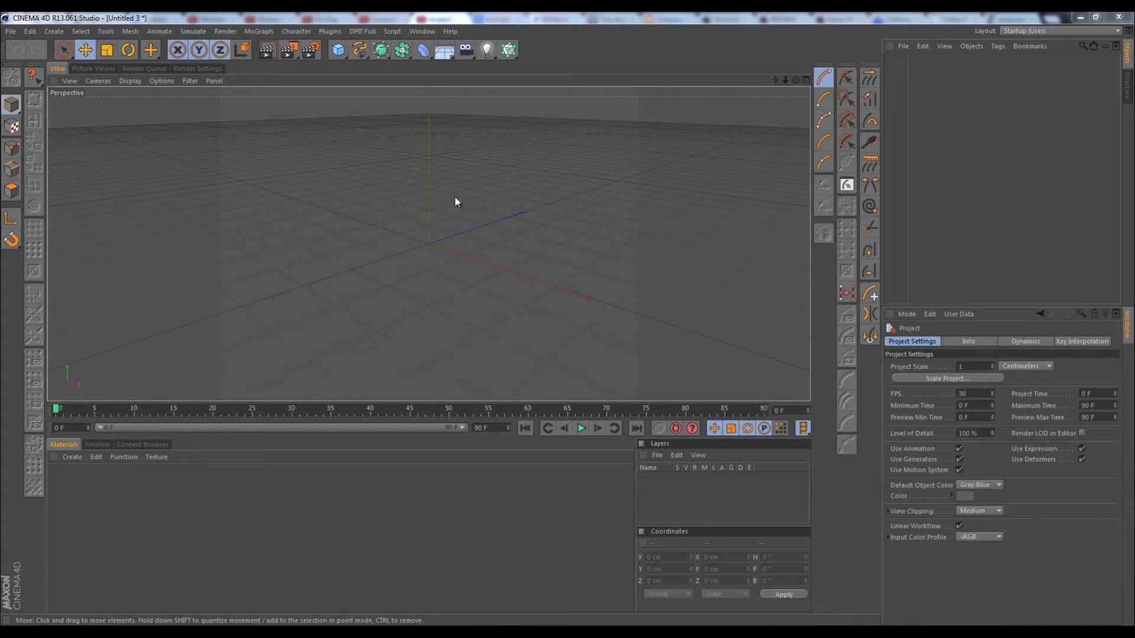
mouse_move(440, 276)
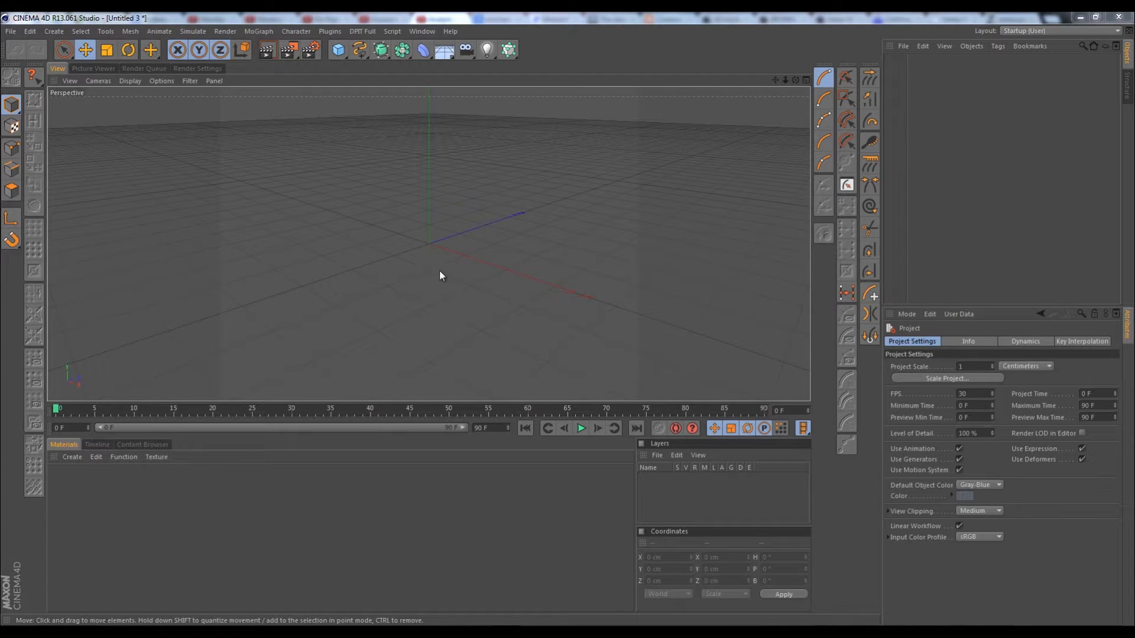
mouse_move(457, 279)
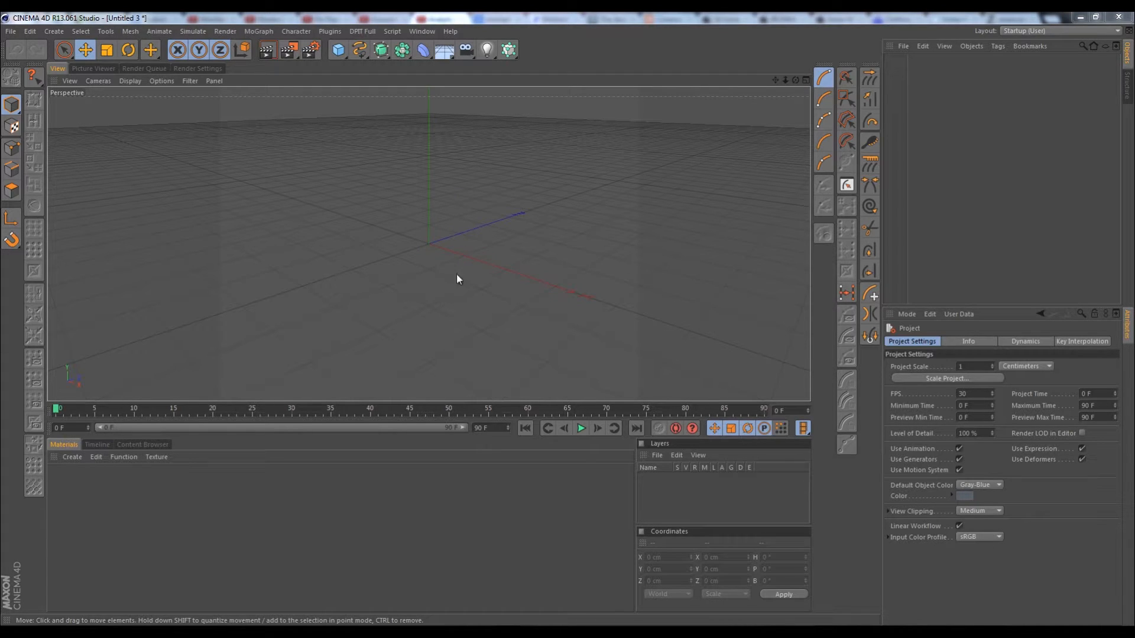
mouse_move(462, 241)
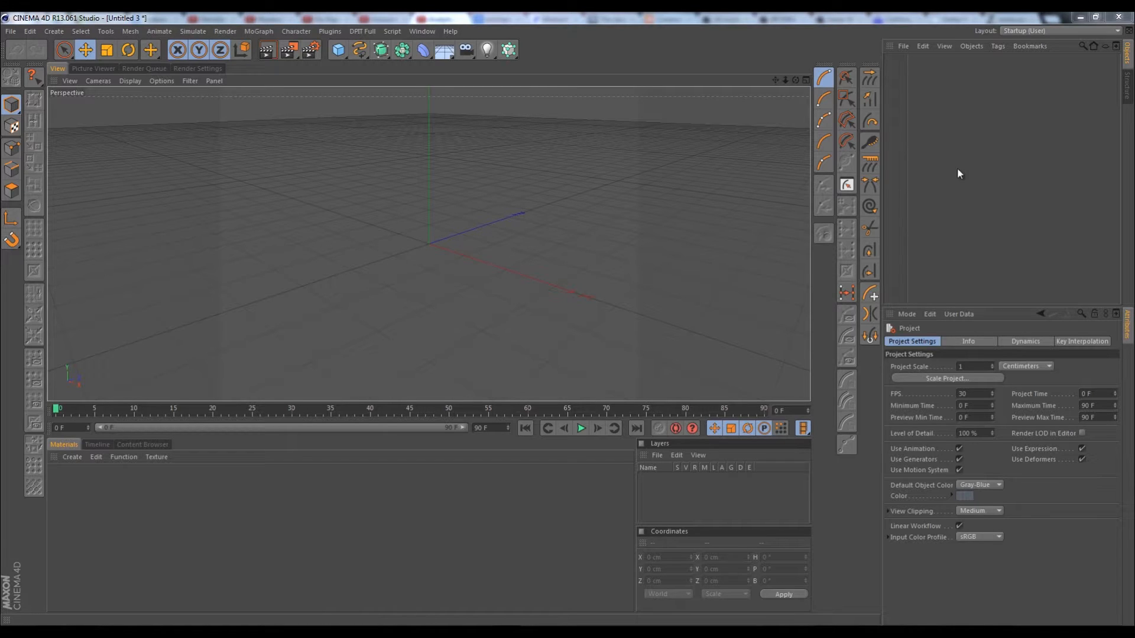
- Browse the open dialog into Importing From Daz and choose ImportDaz.c4d
click(11, 31)
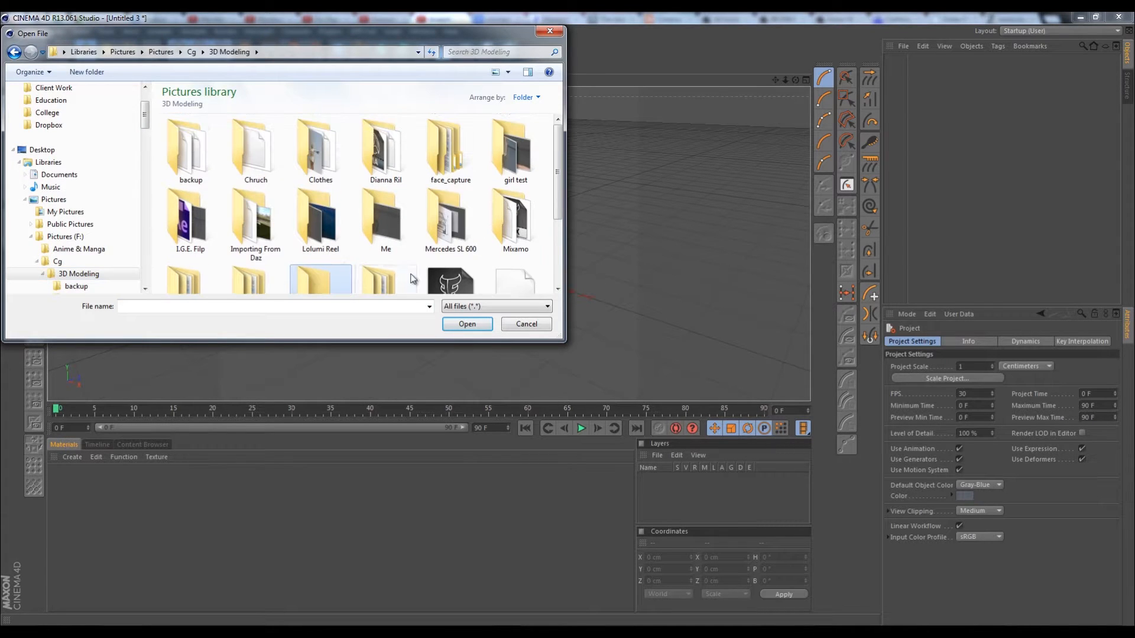
click(255, 217)
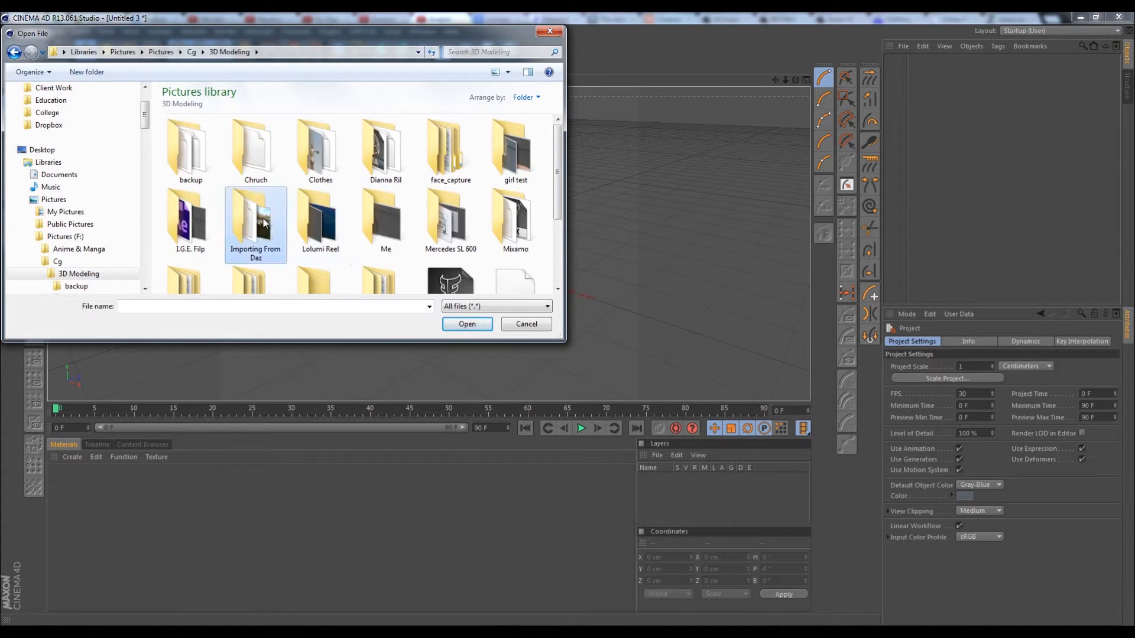
double_click(255, 221)
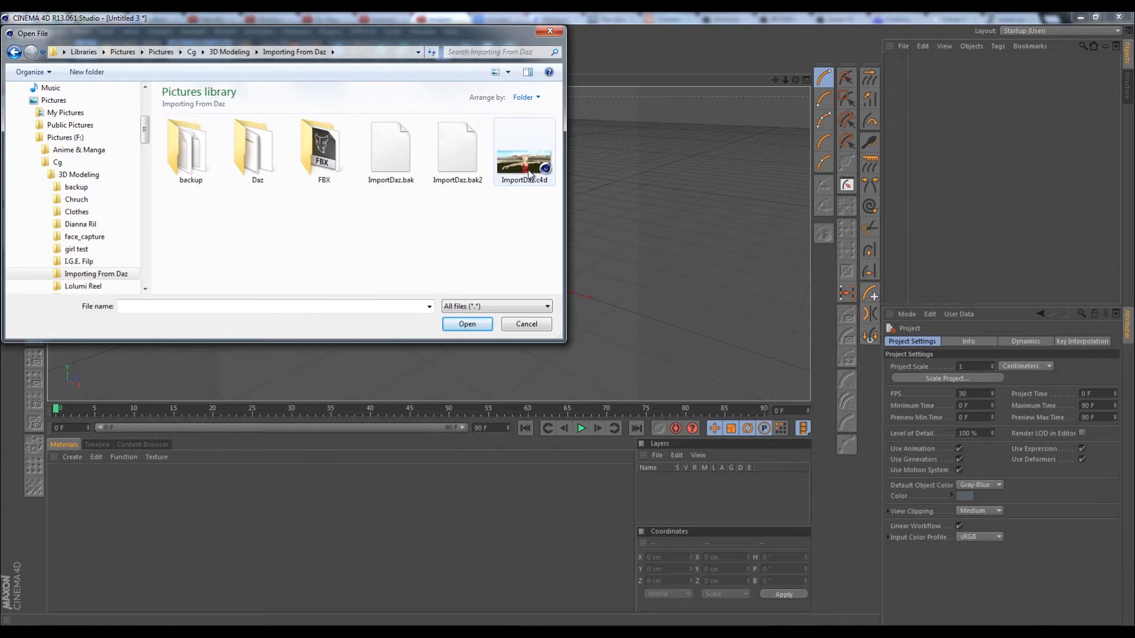
click(524, 149)
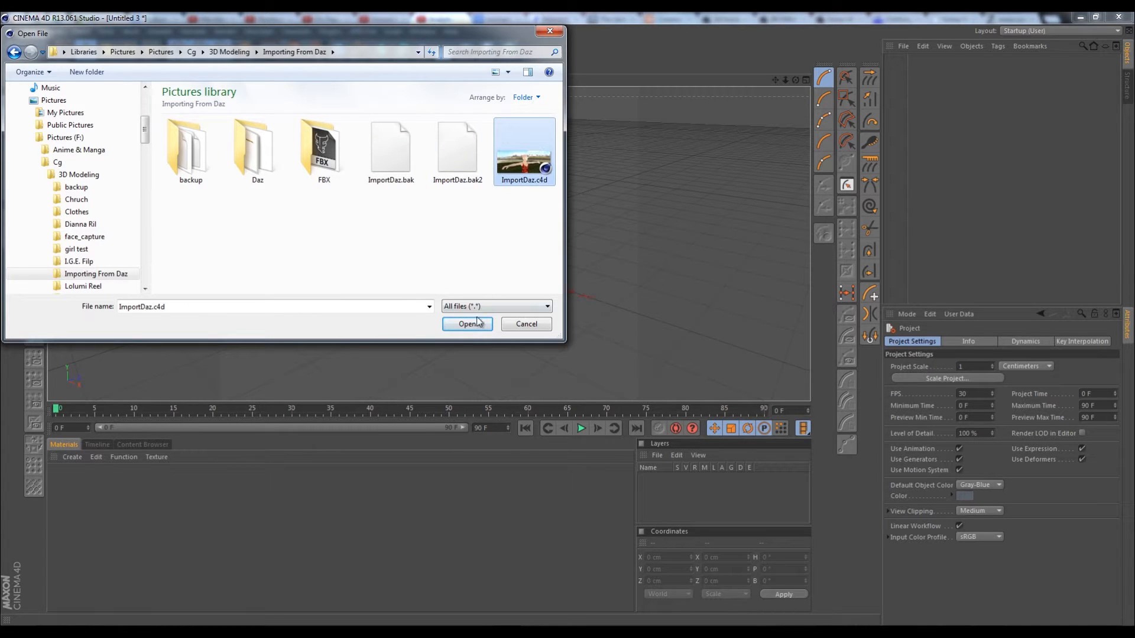
- Load ImportDaz.c4d and render the red-dress character scene in the viewport
click(467, 324)
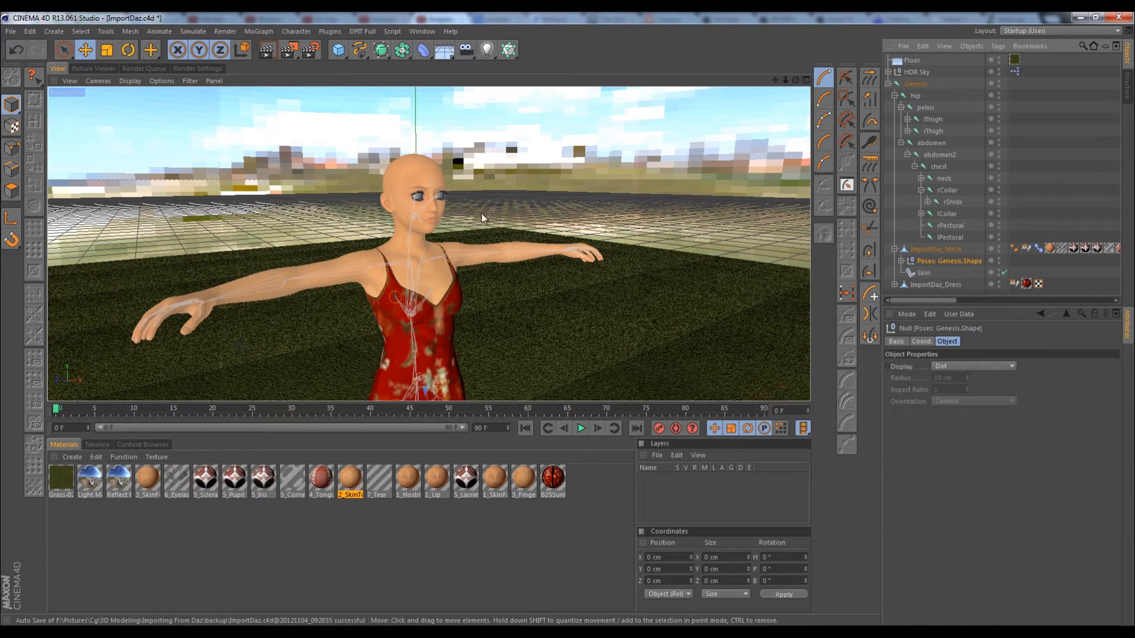
mouse_move(486, 225)
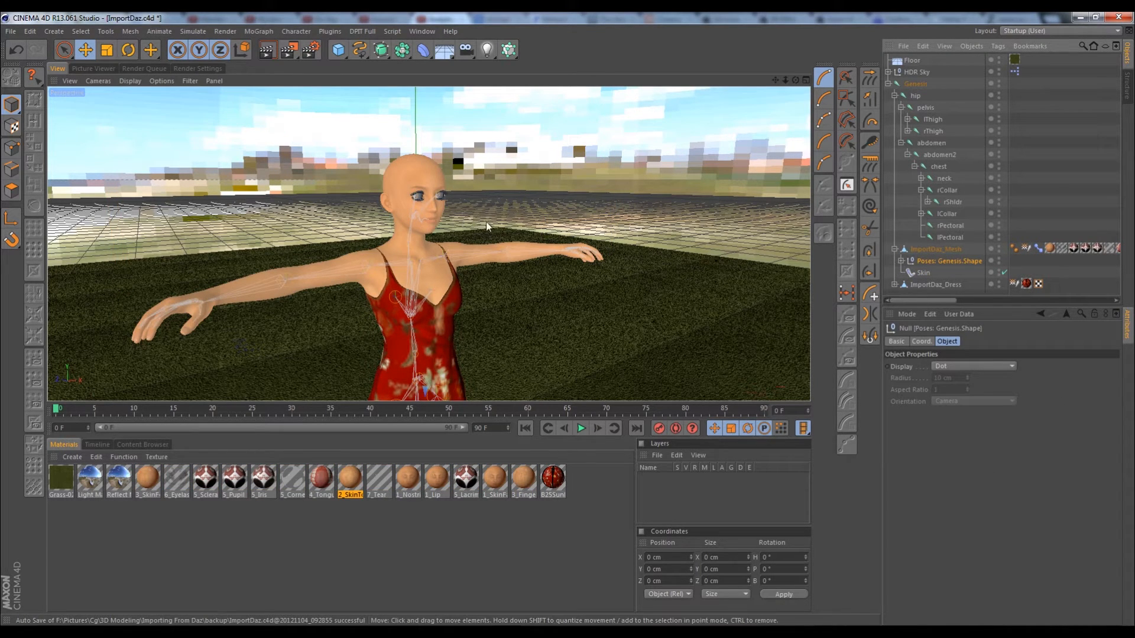
click(903, 260)
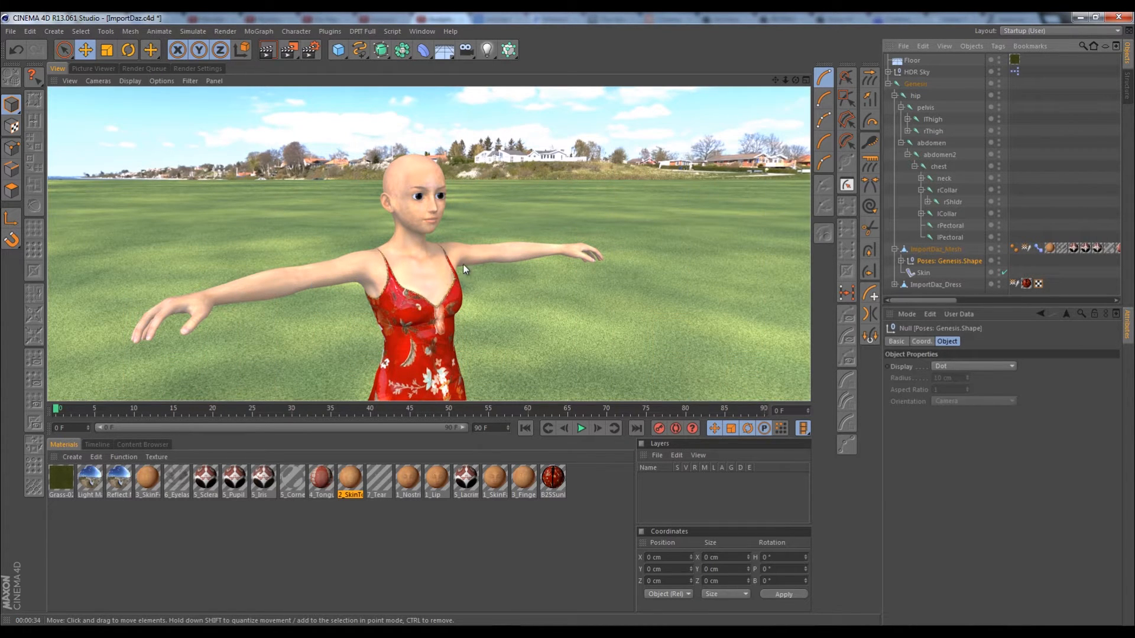
mouse_move(436, 256)
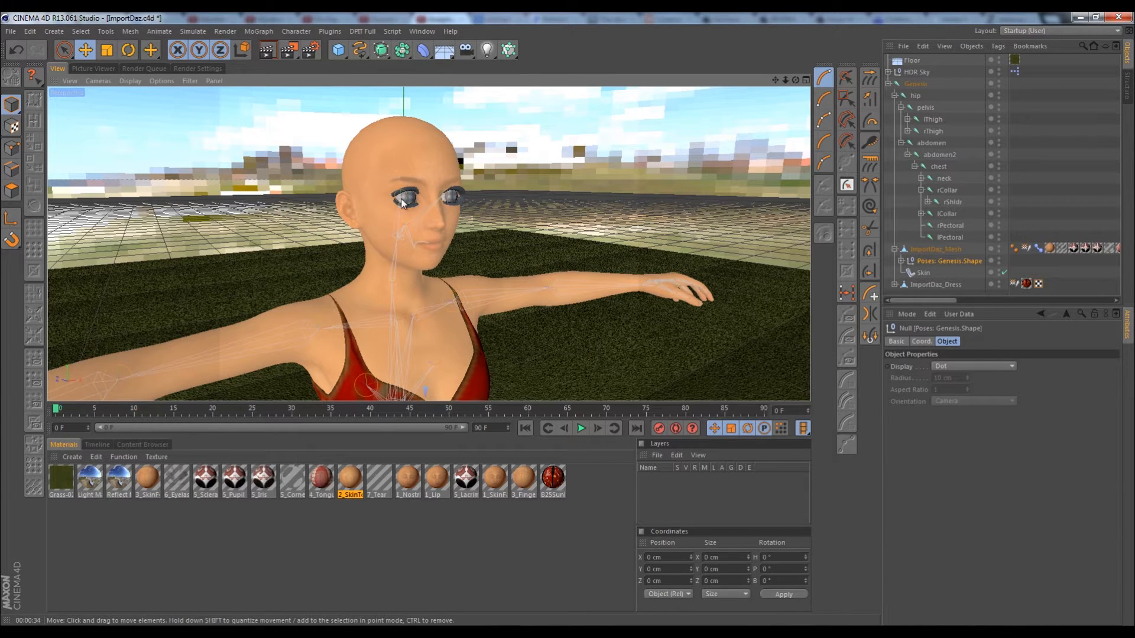
mouse_move(225, 87)
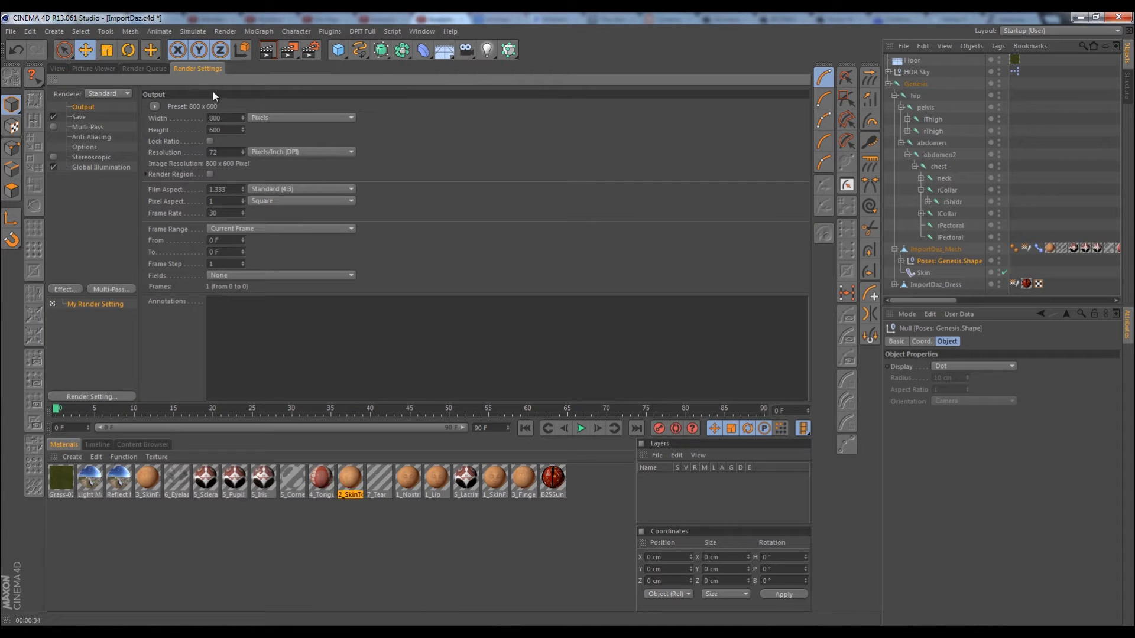
mouse_move(134, 132)
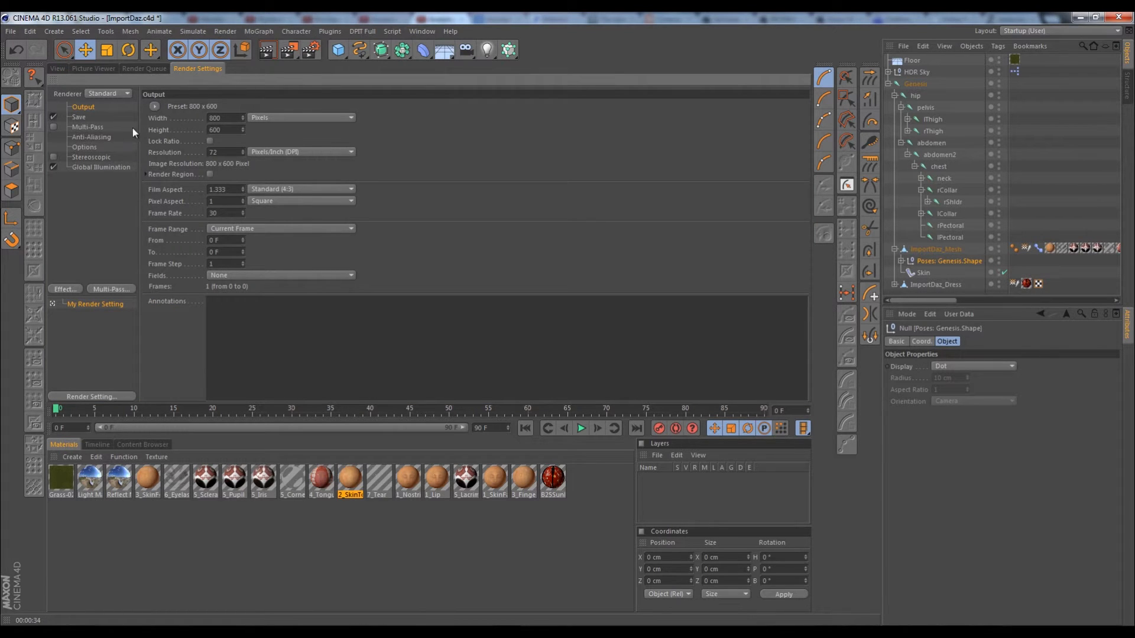
- Set the irradiance cache record density to Low and smoothing to Minimal under Global Illumination
click(100, 166)
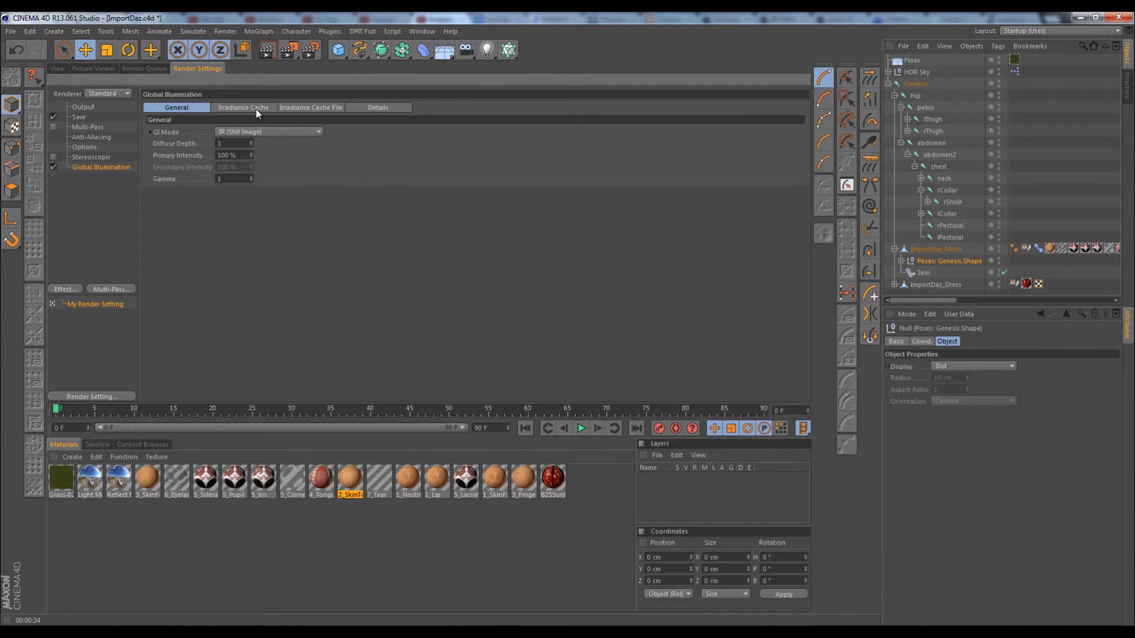
click(242, 107)
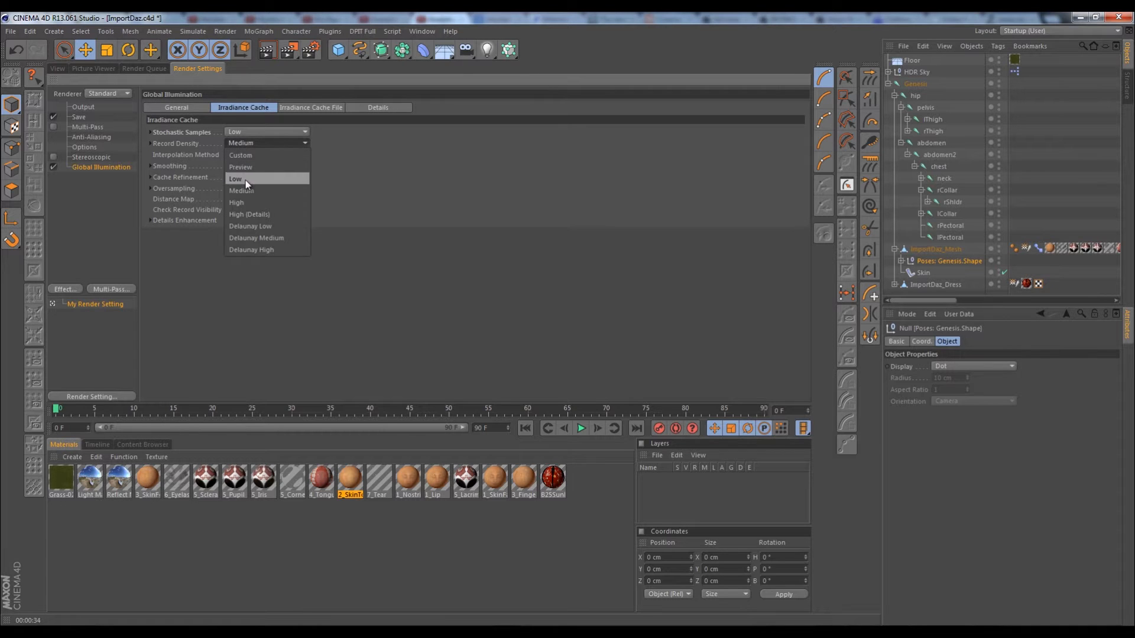
click(235, 178)
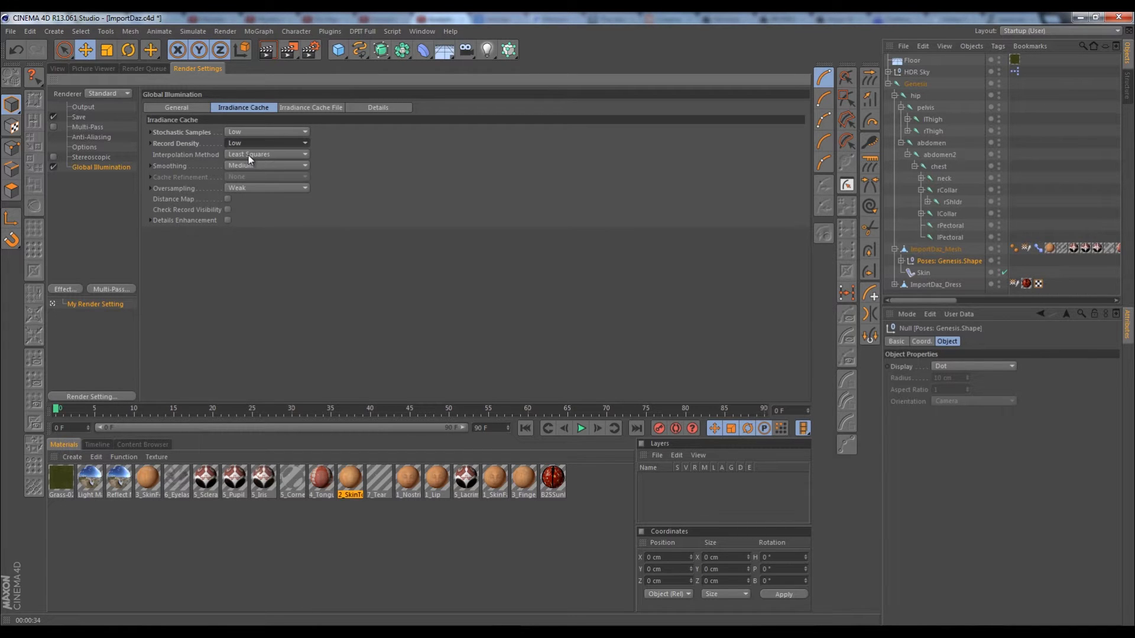
click(266, 166)
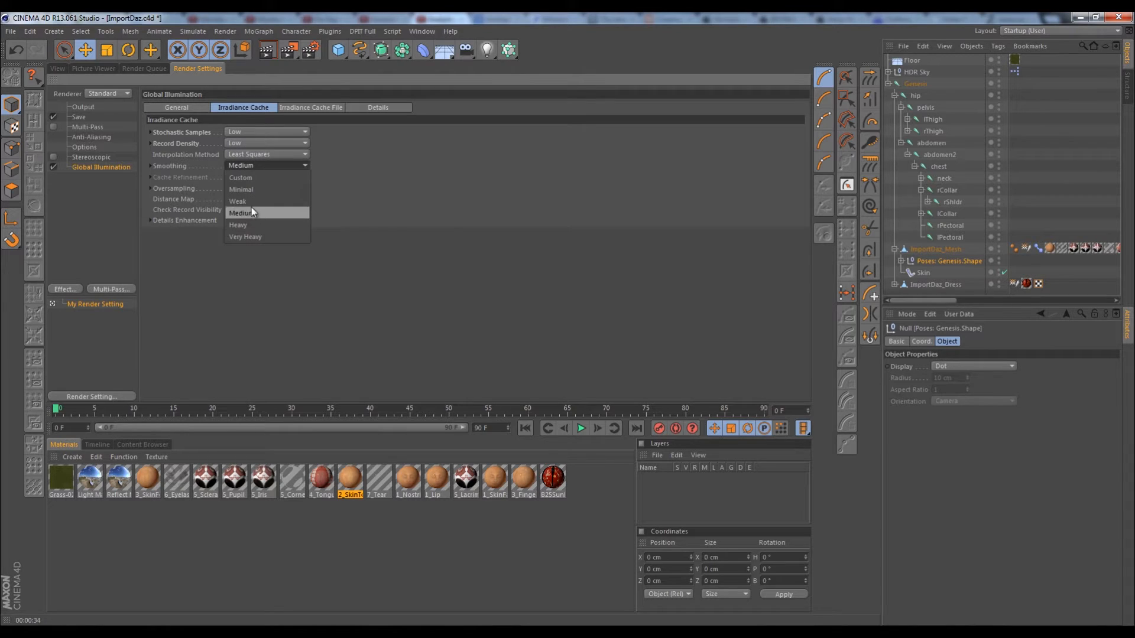
mouse_move(257, 179)
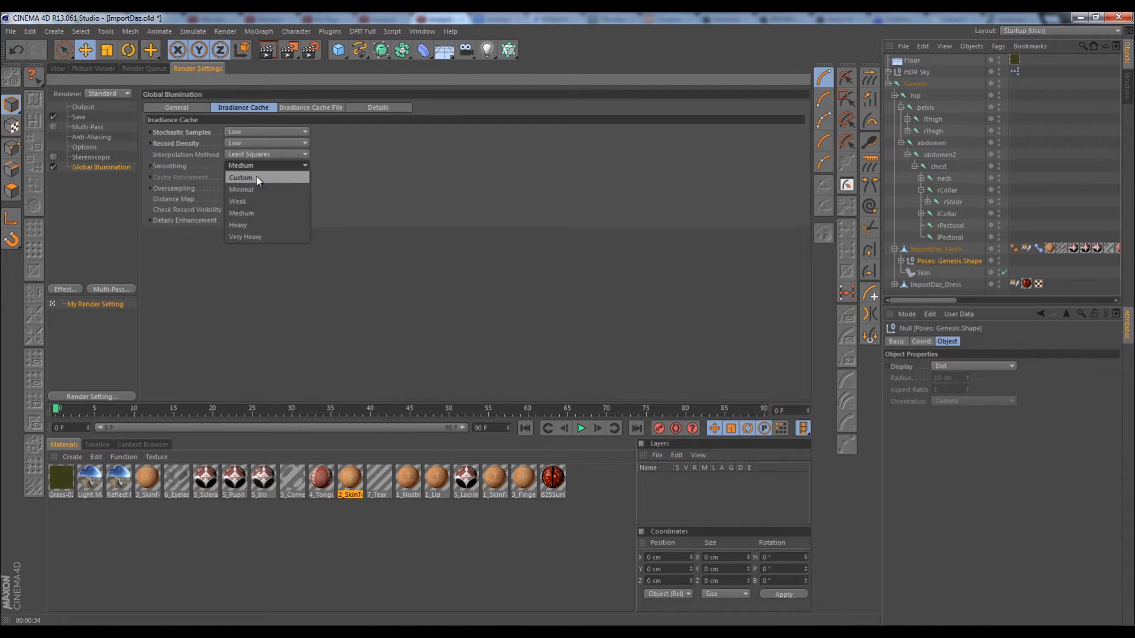
click(241, 190)
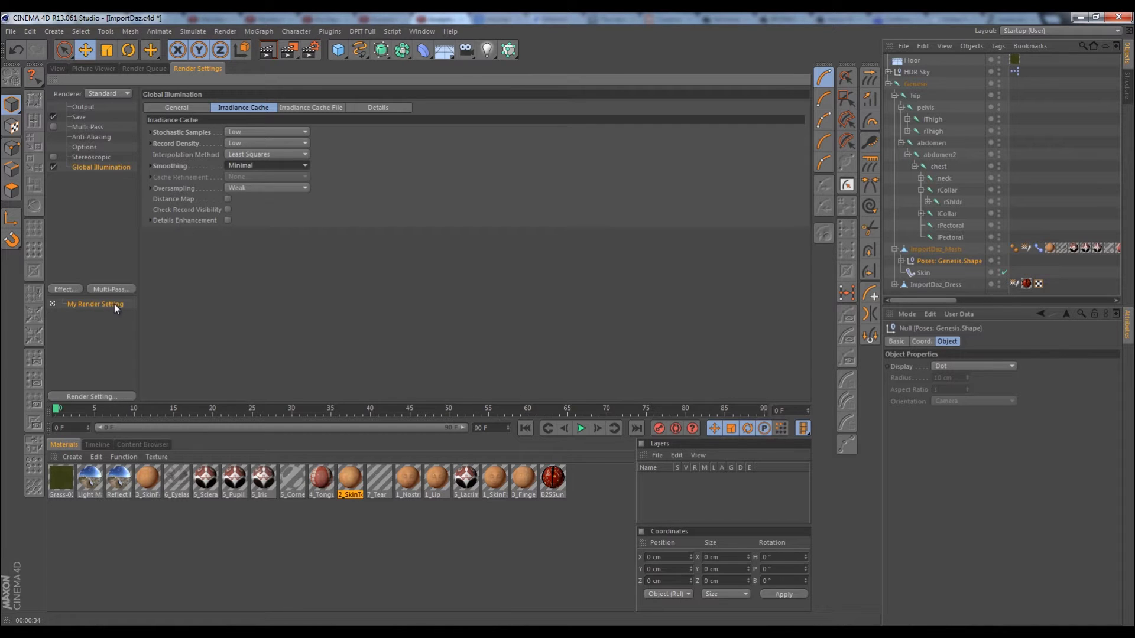
- Rename My Render Setting to Low Qual
double_click(95, 304)
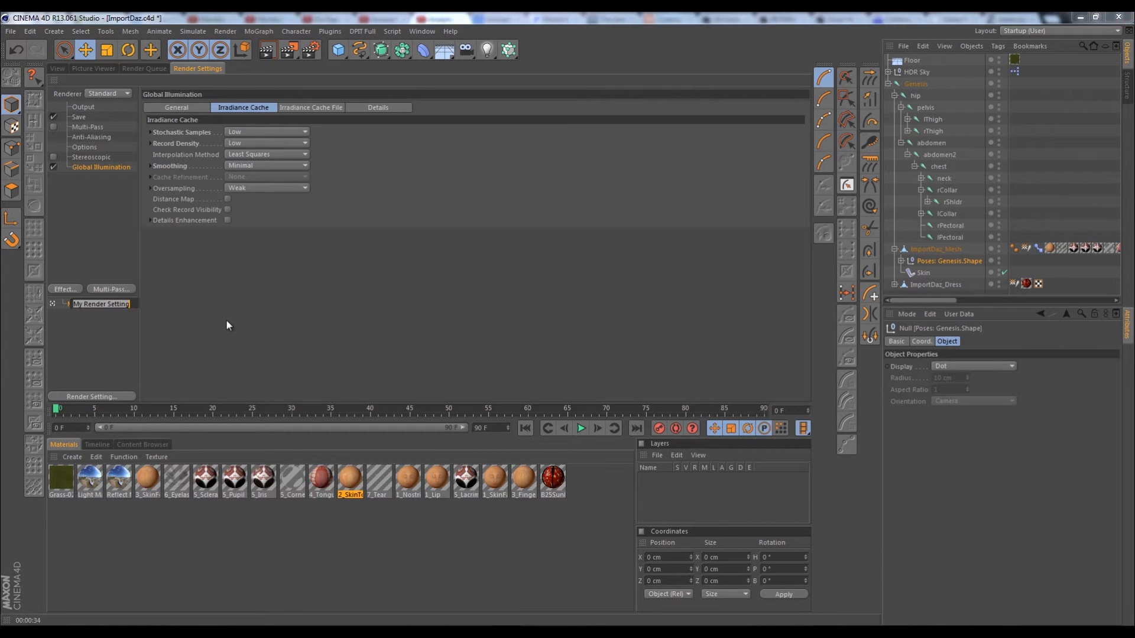
text(Low Qual)
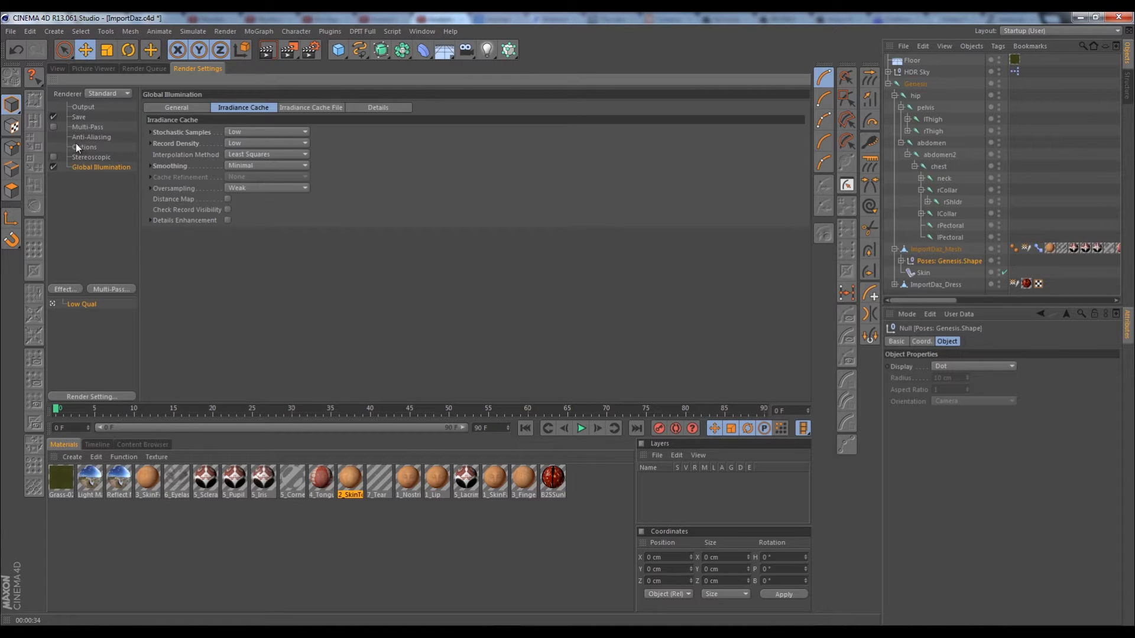
- Review anti-aliasing, then rename the duplicated preset to High Qual
click(91, 137)
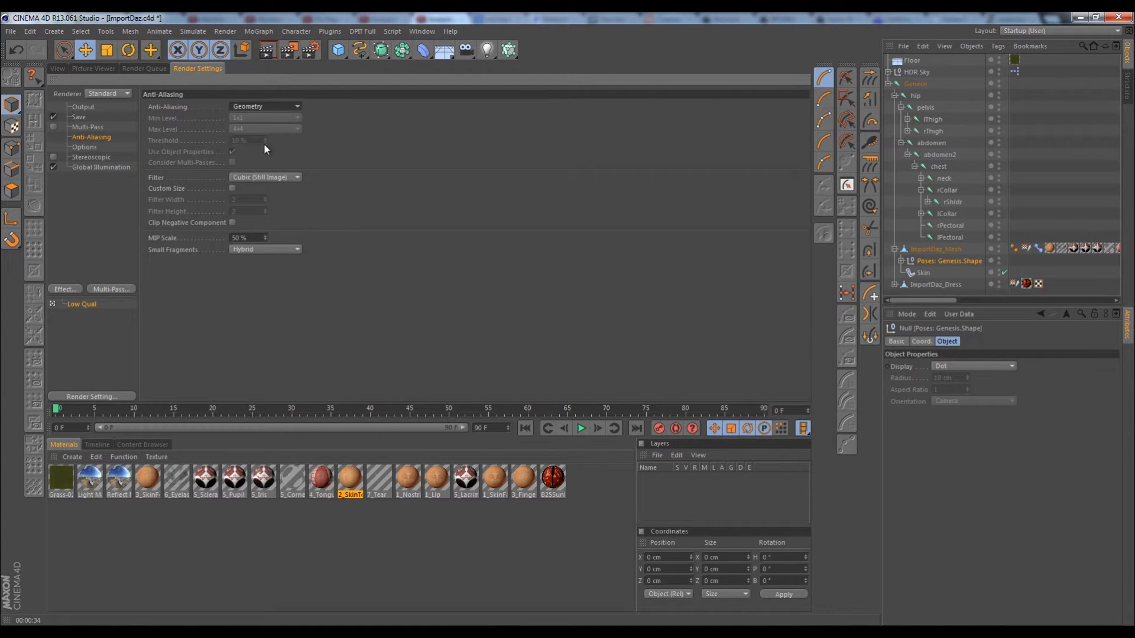
mouse_move(248, 180)
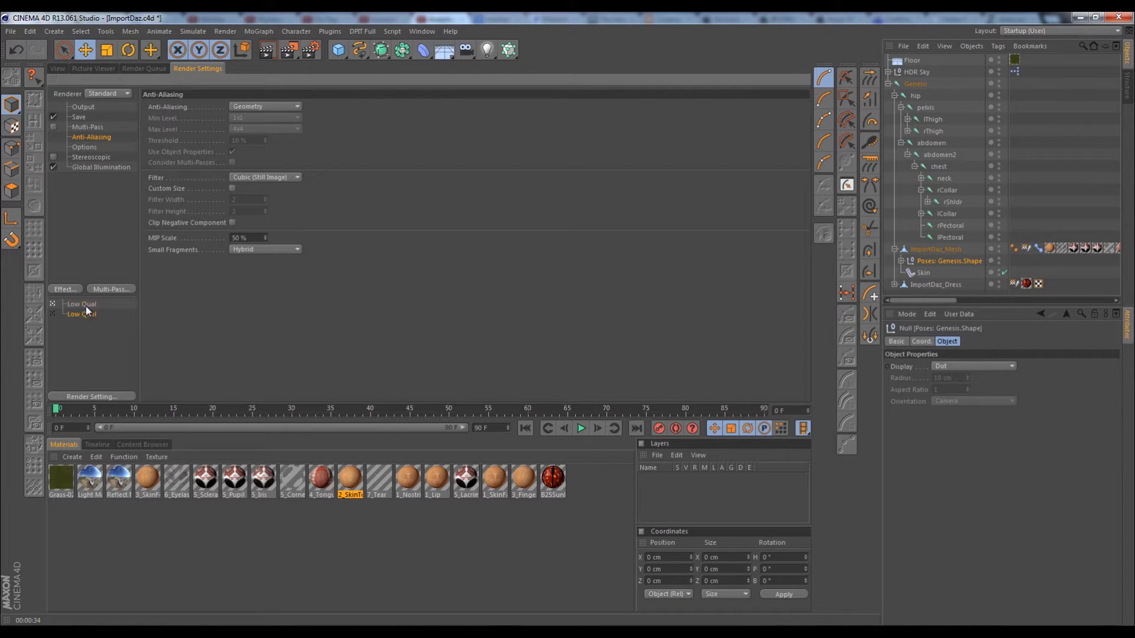
double_click(82, 314)
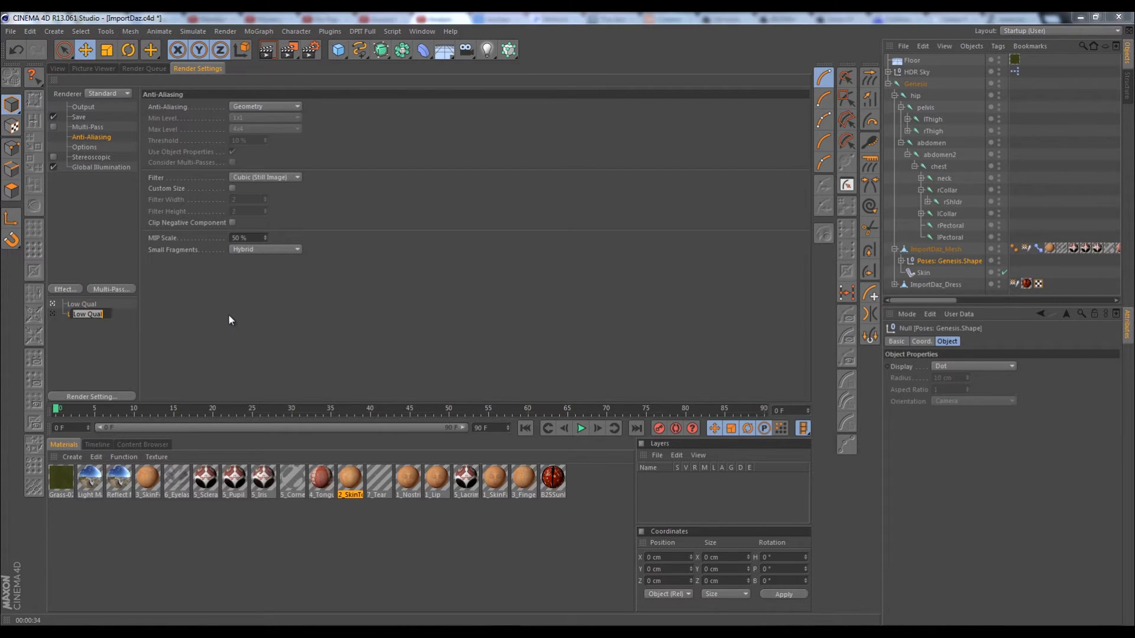
text(High)
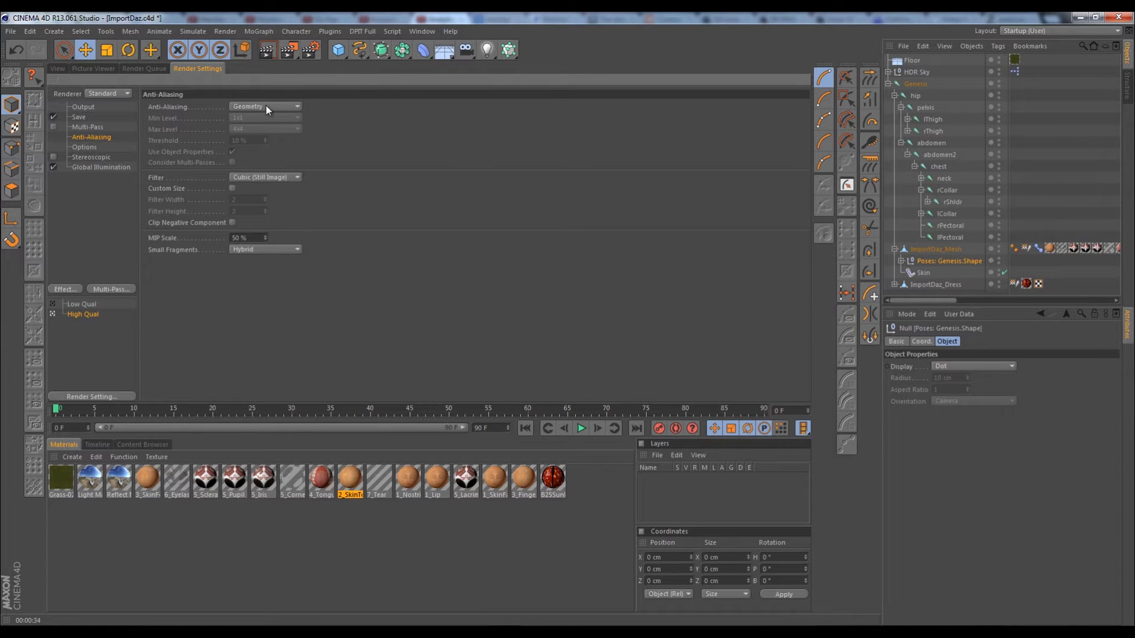
- Give High Qual Best anti-aliasing and Medium stochastic samples, oversampling and smoothing
click(264, 107)
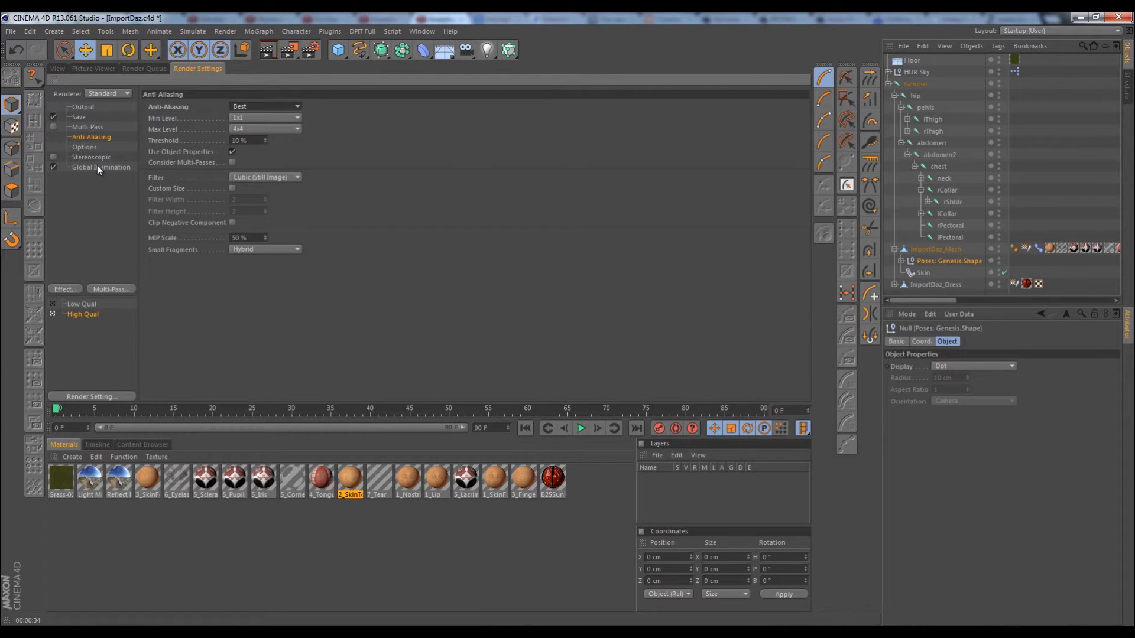
click(100, 167)
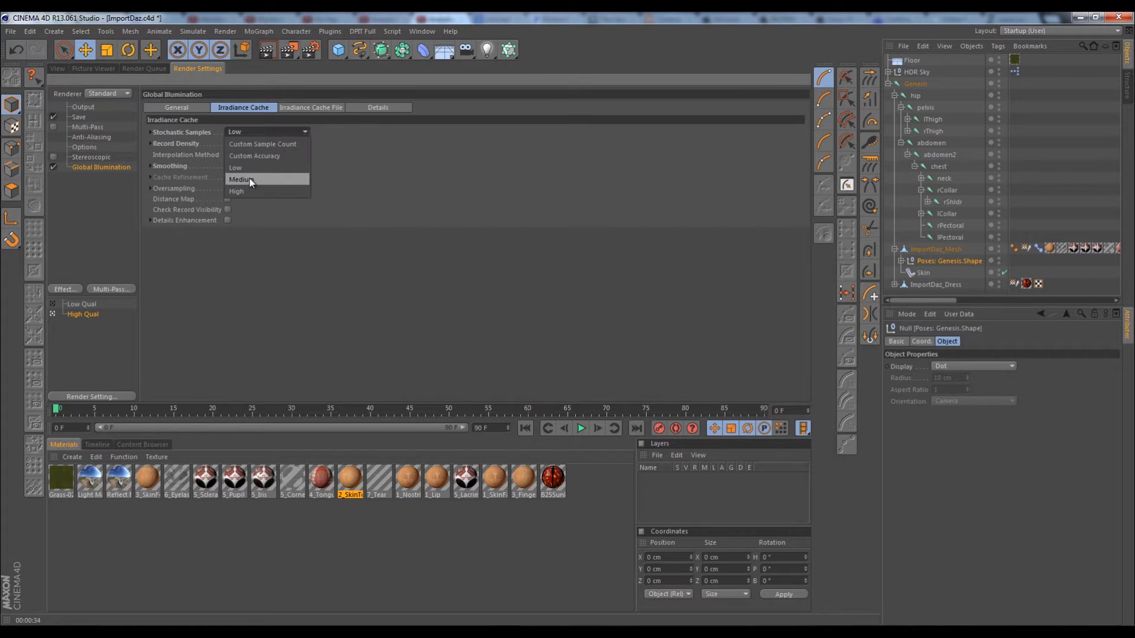
click(241, 180)
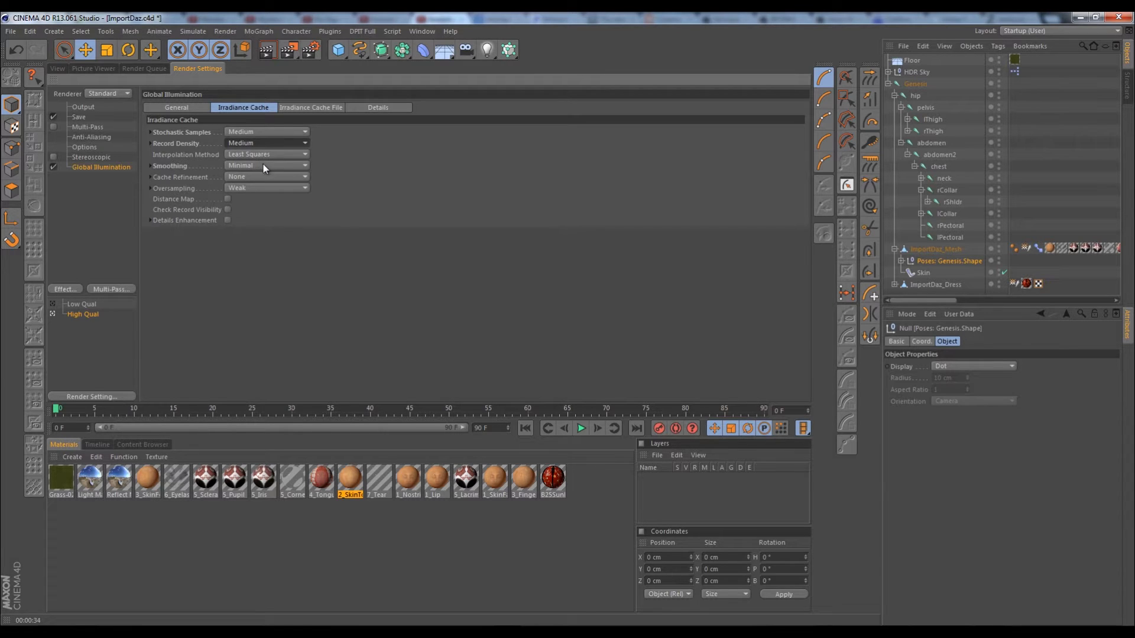
mouse_move(240, 177)
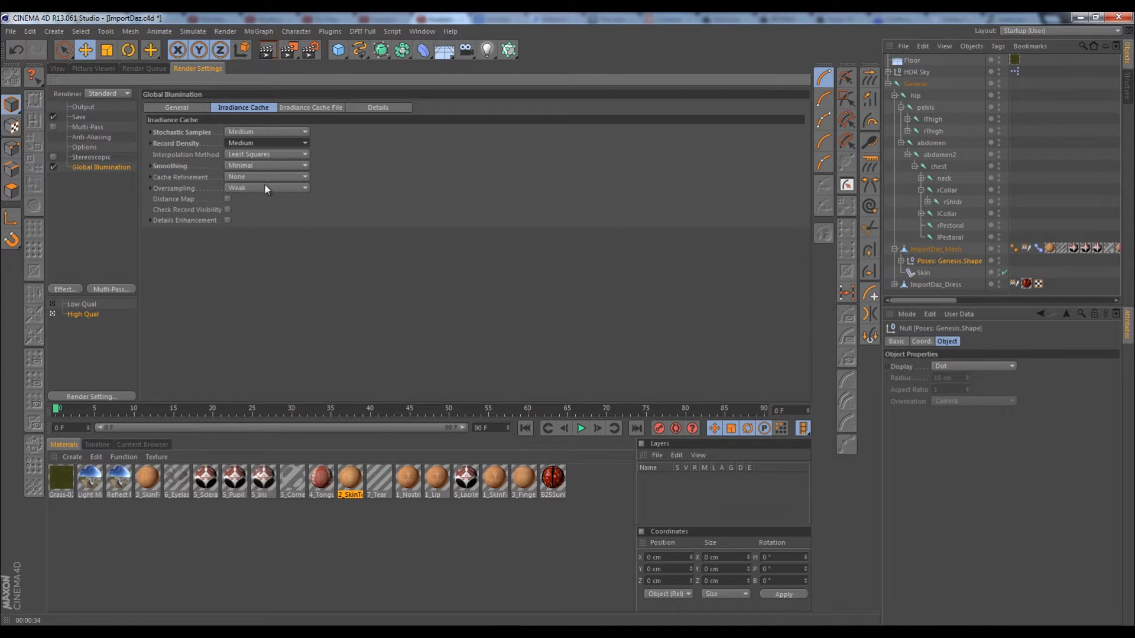
click(266, 188)
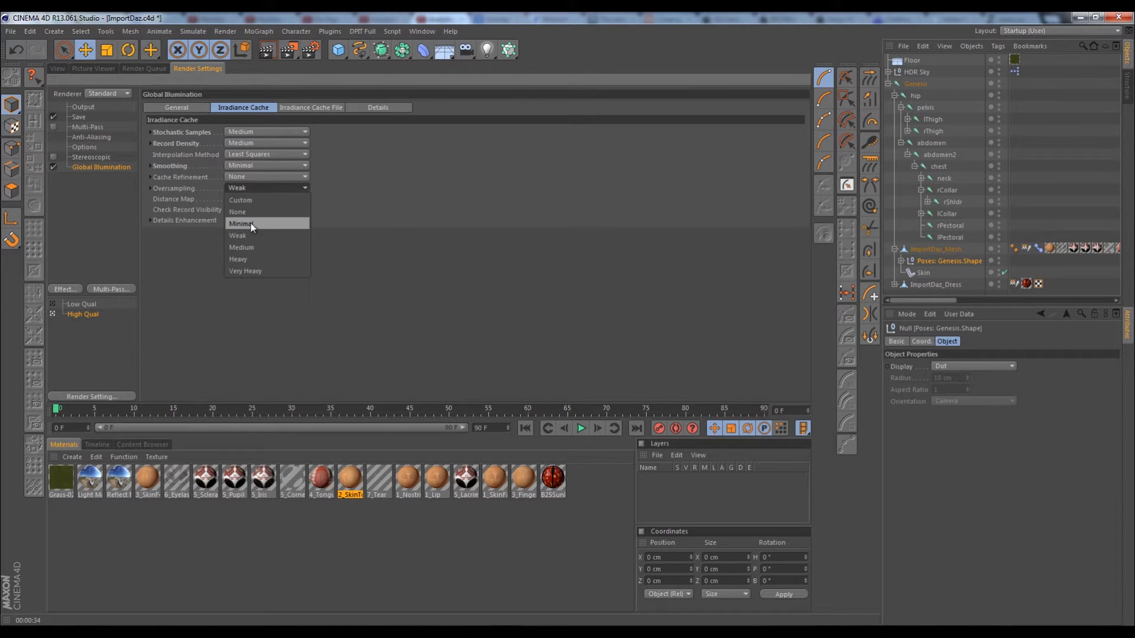
click(241, 247)
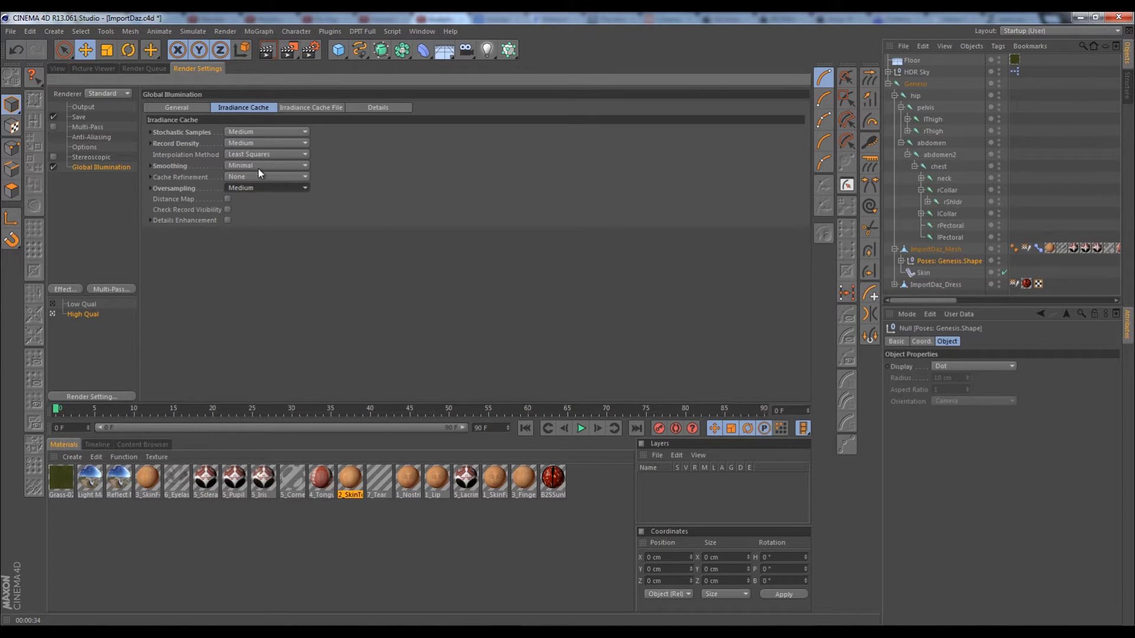
click(266, 166)
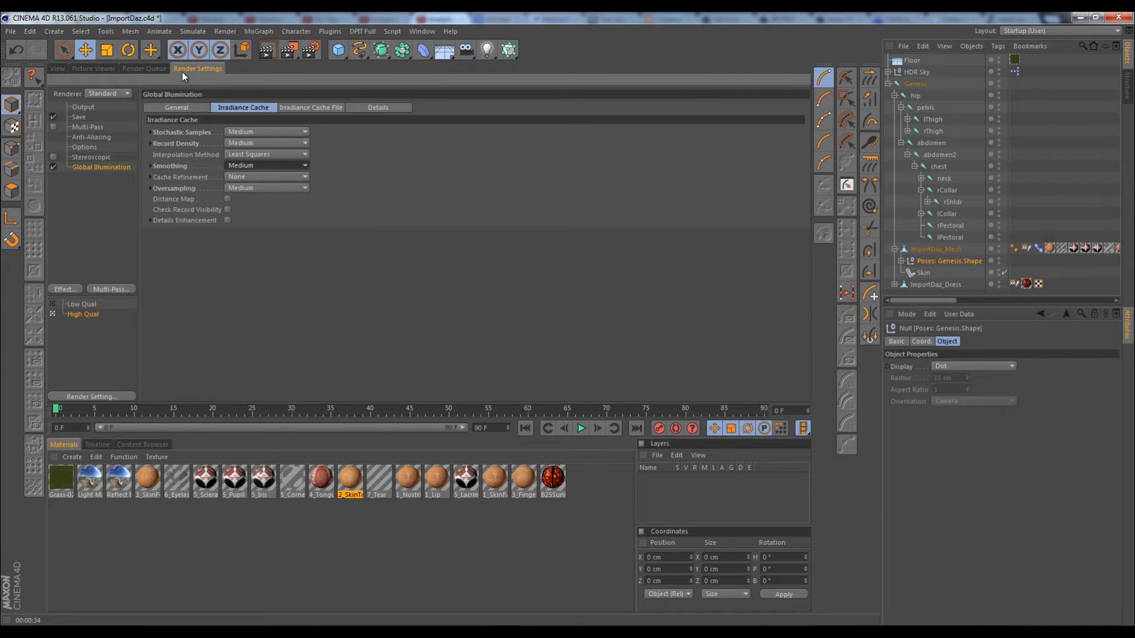
mouse_move(283, 146)
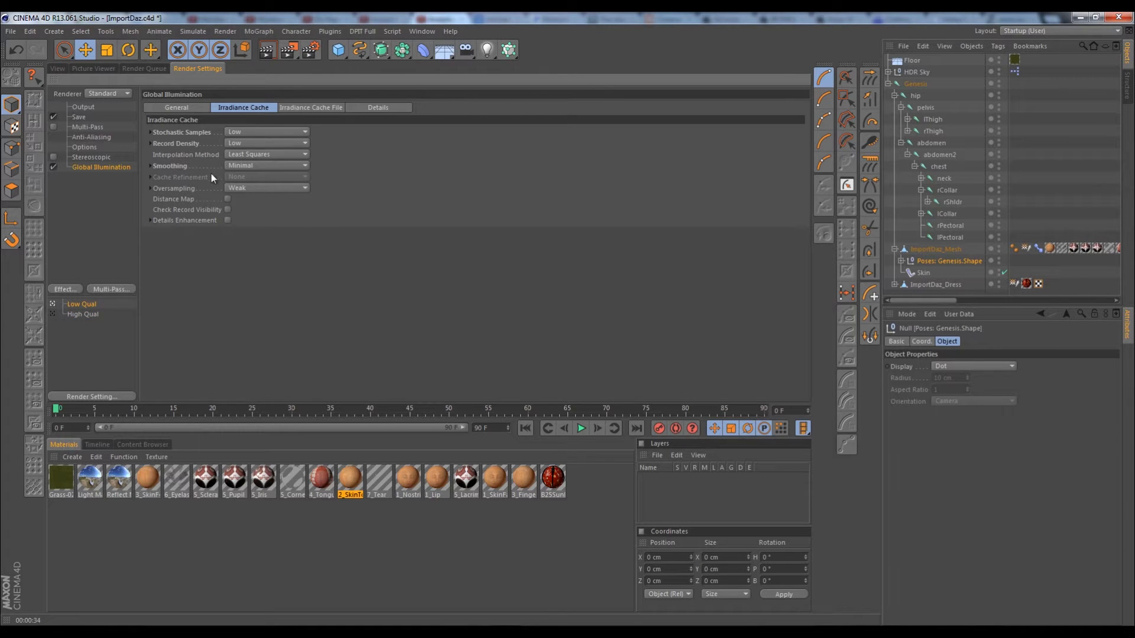
mouse_move(99, 137)
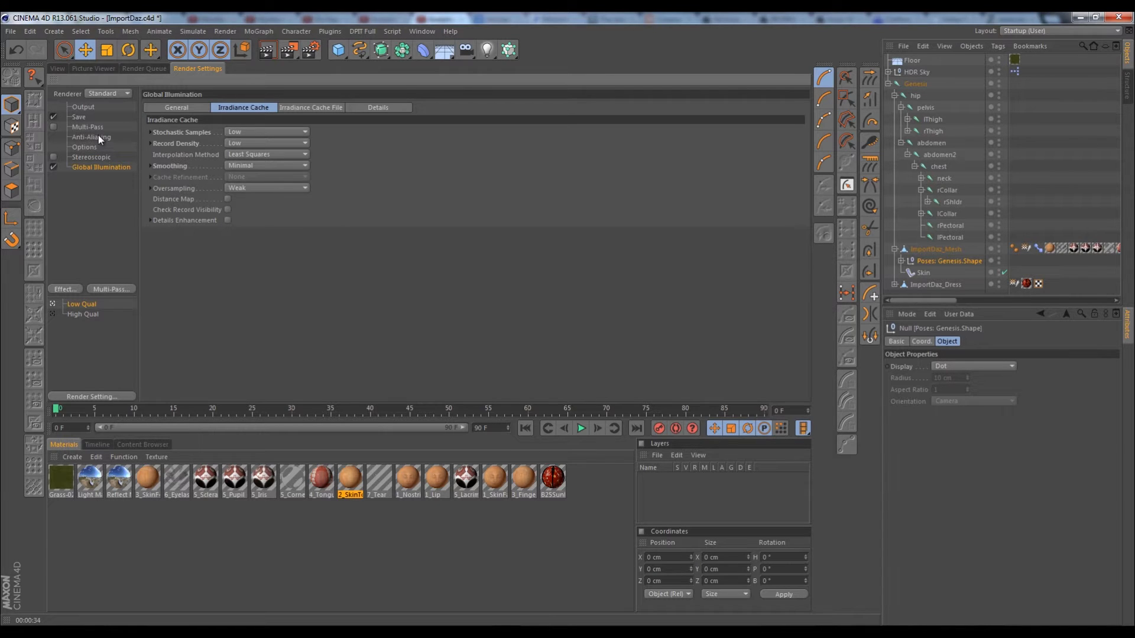
mouse_move(288, 113)
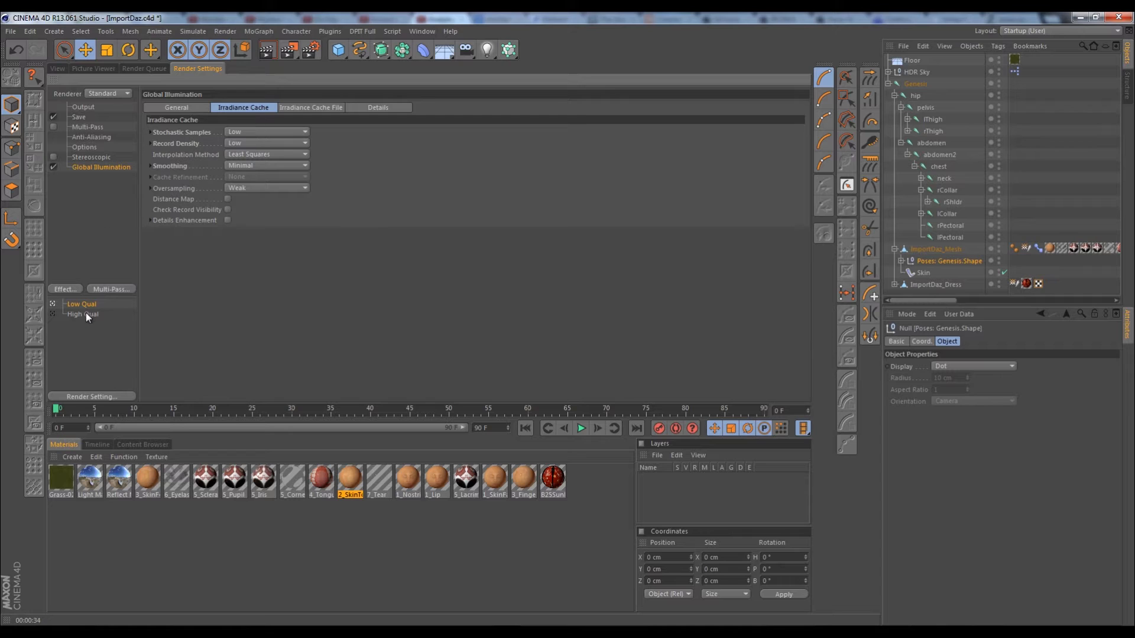
- Show High Qual's Global Illumination general page, leaving GI mode at IR (Still Image)
click(82, 314)
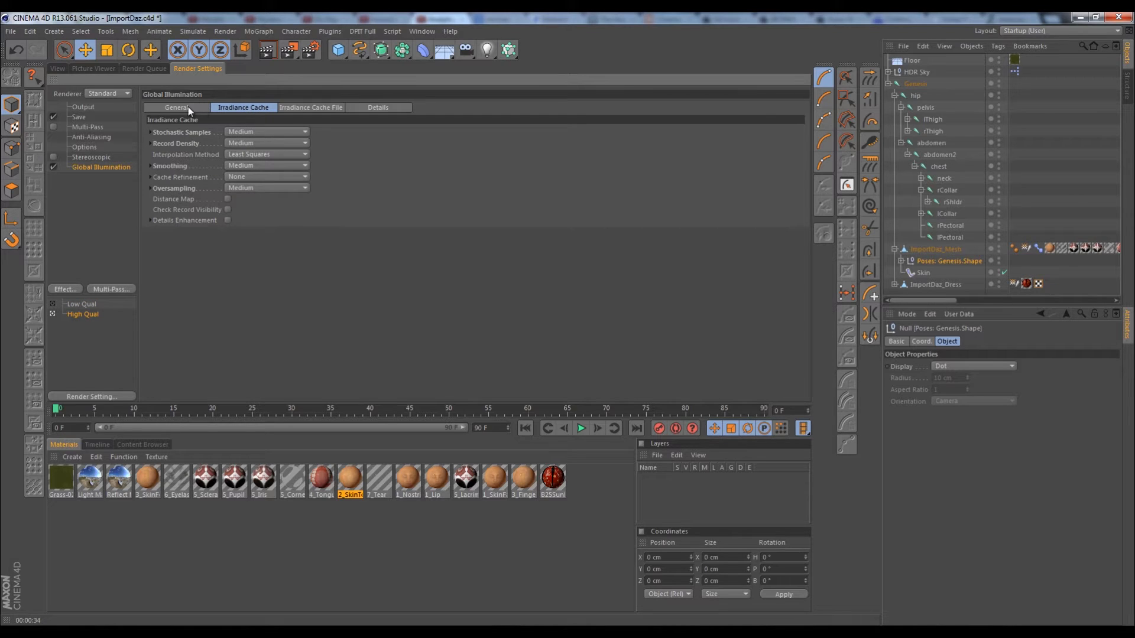
click(176, 108)
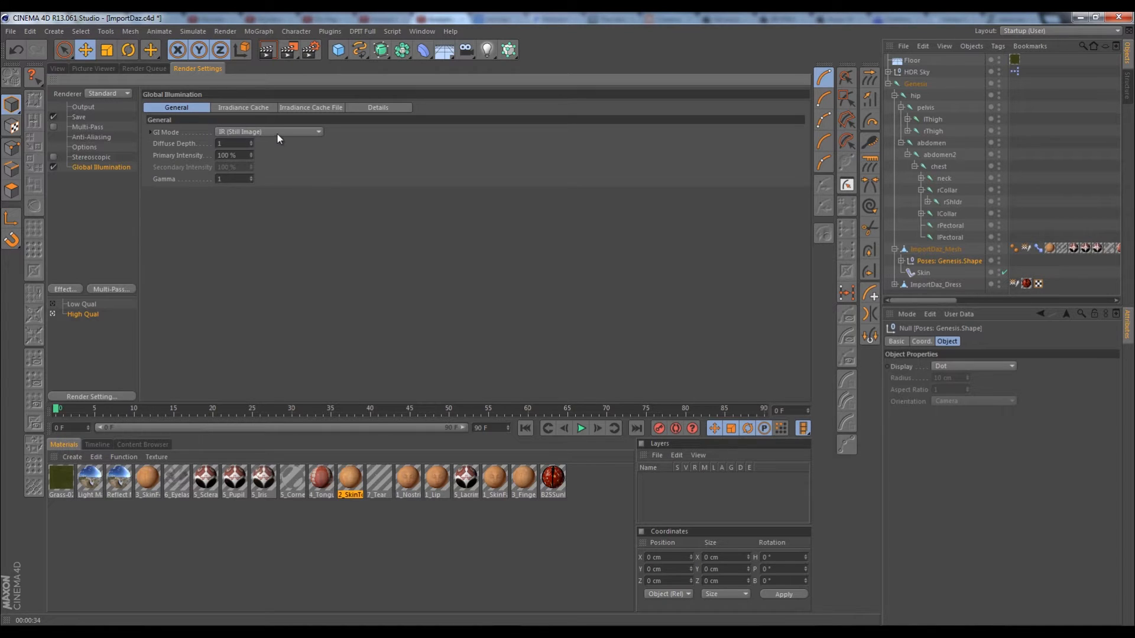
click(268, 131)
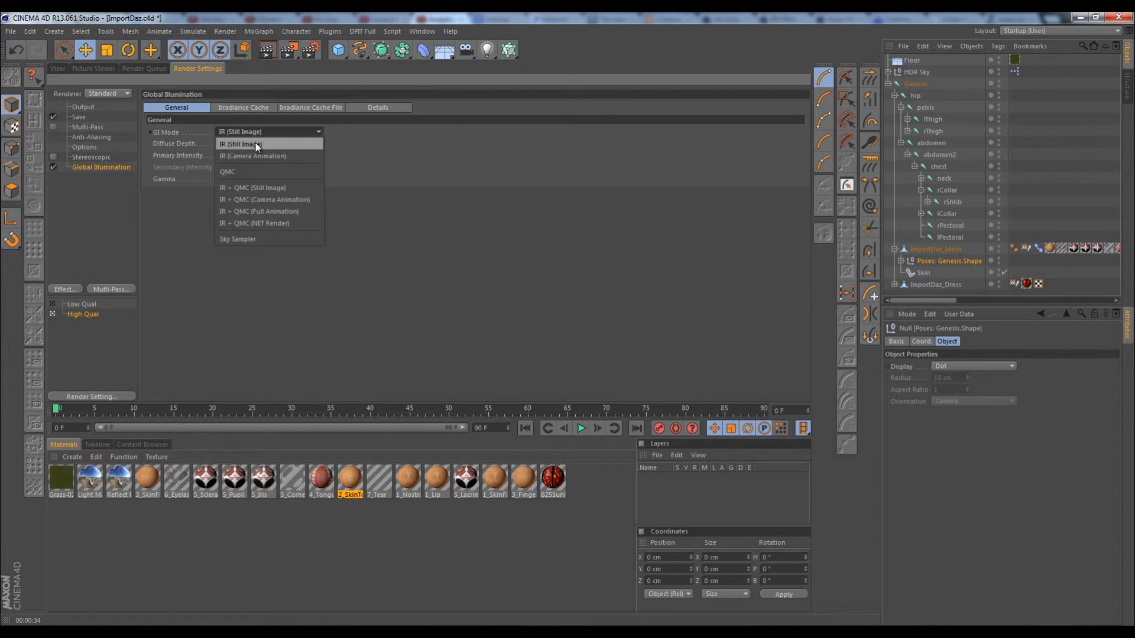
mouse_move(260, 156)
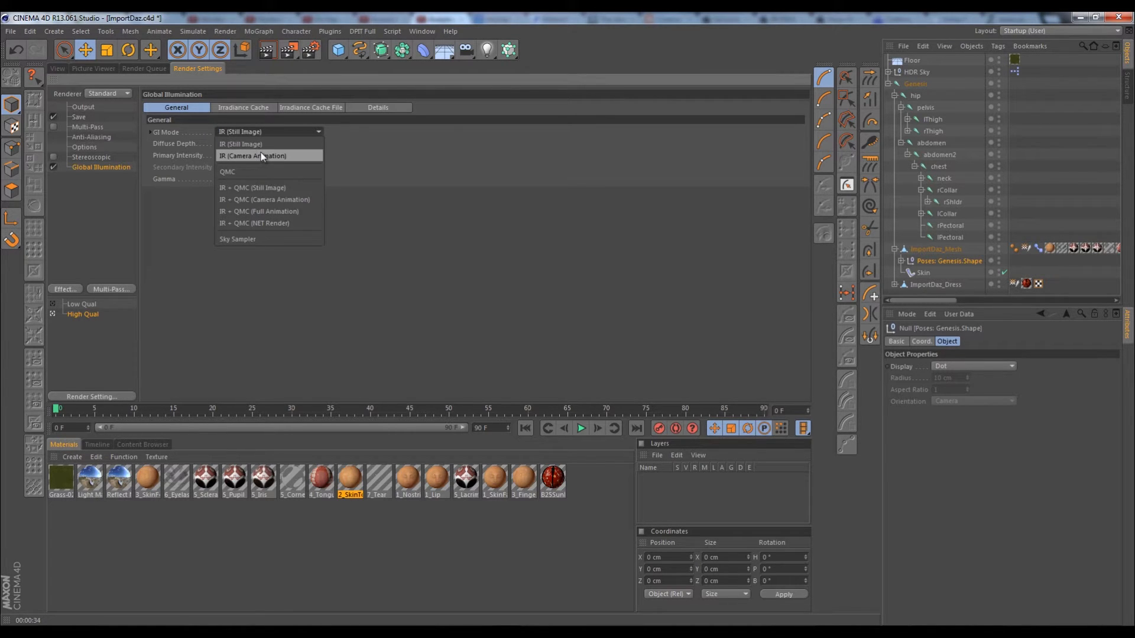
mouse_move(260, 210)
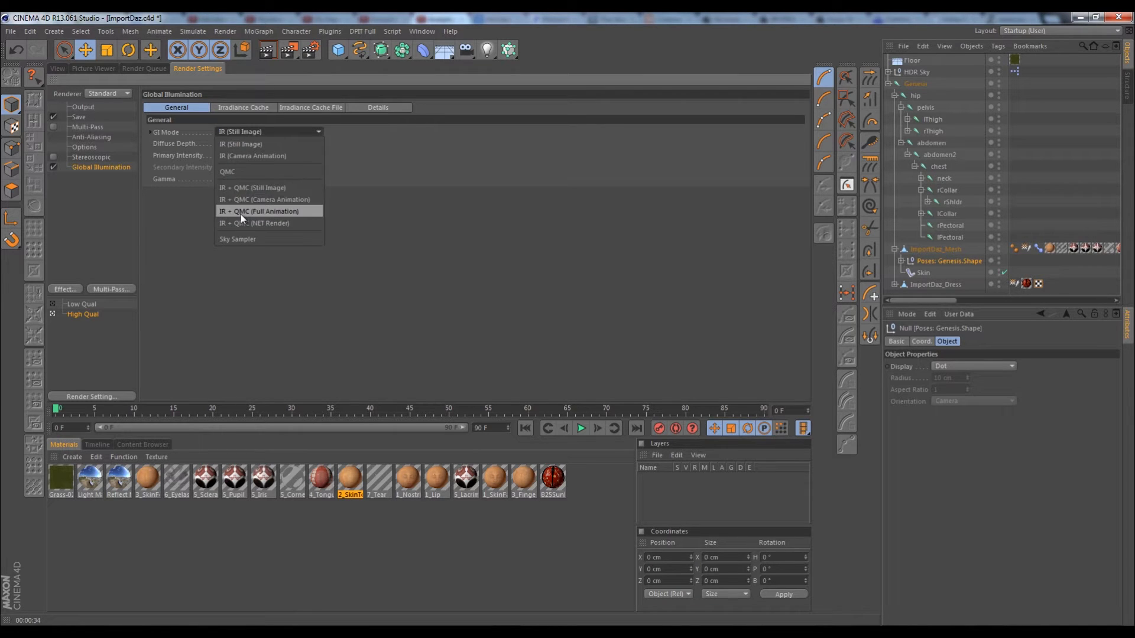
mouse_move(264, 198)
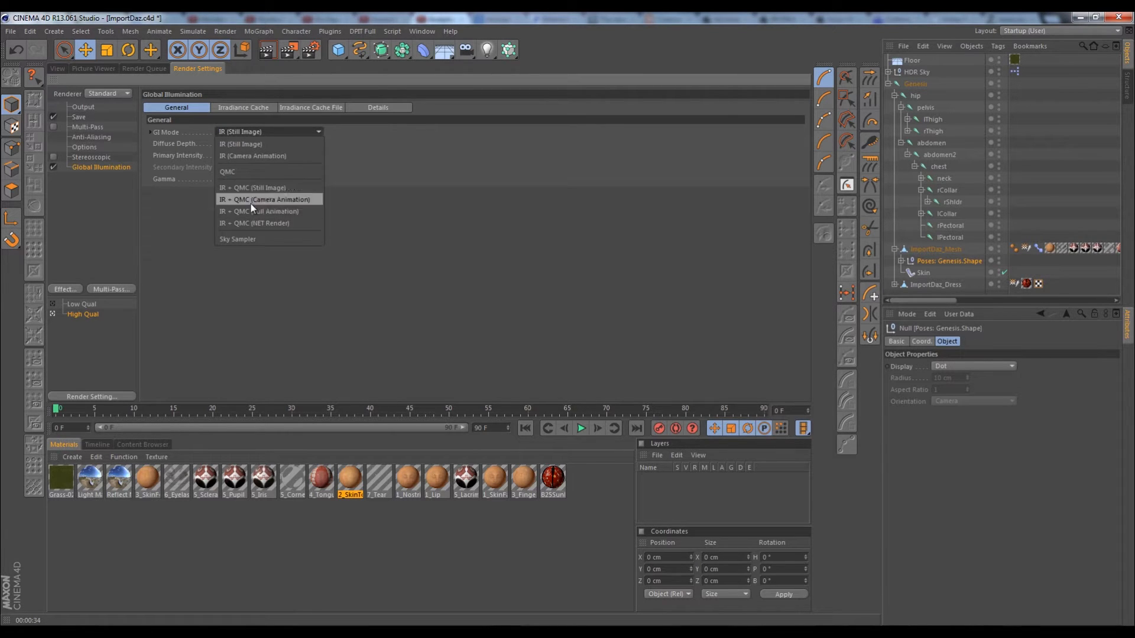
mouse_move(259, 210)
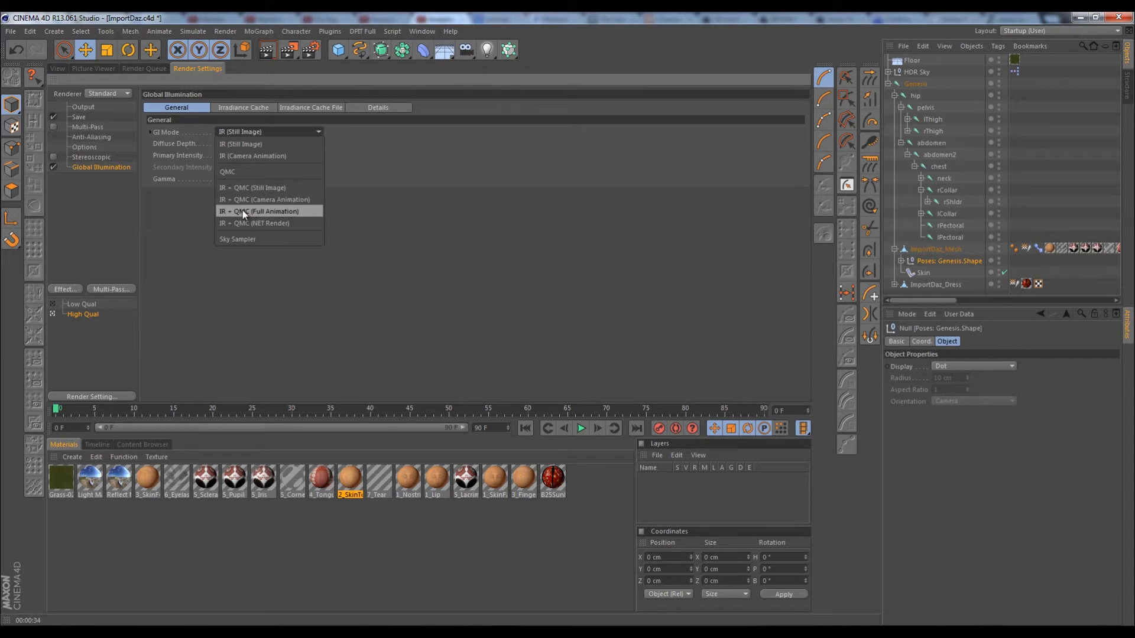
mouse_move(268, 213)
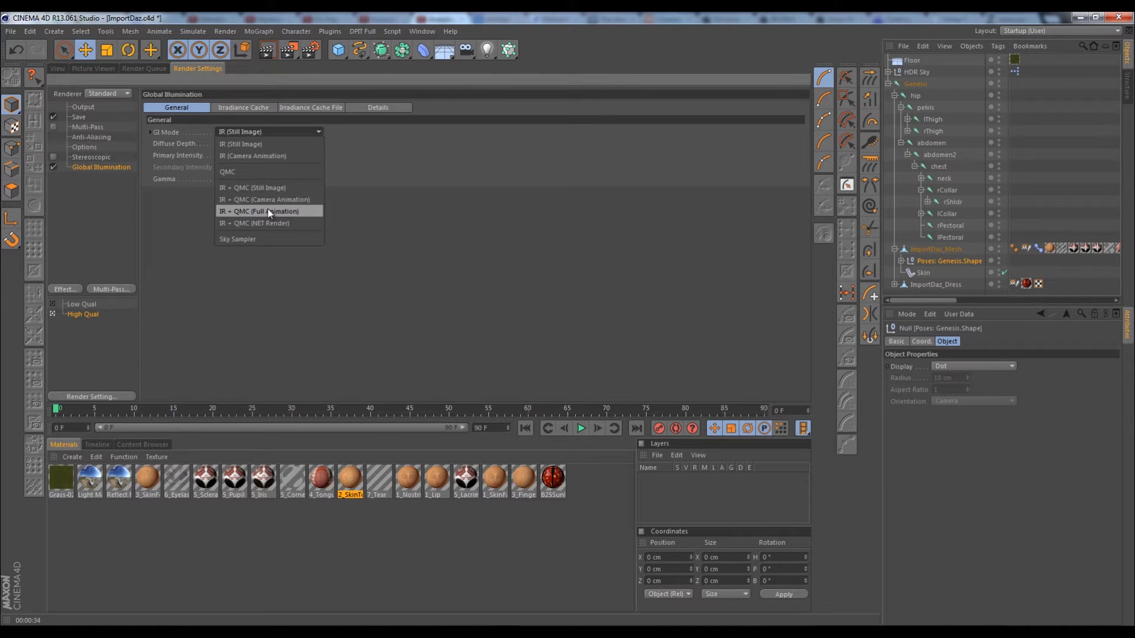
mouse_move(270, 199)
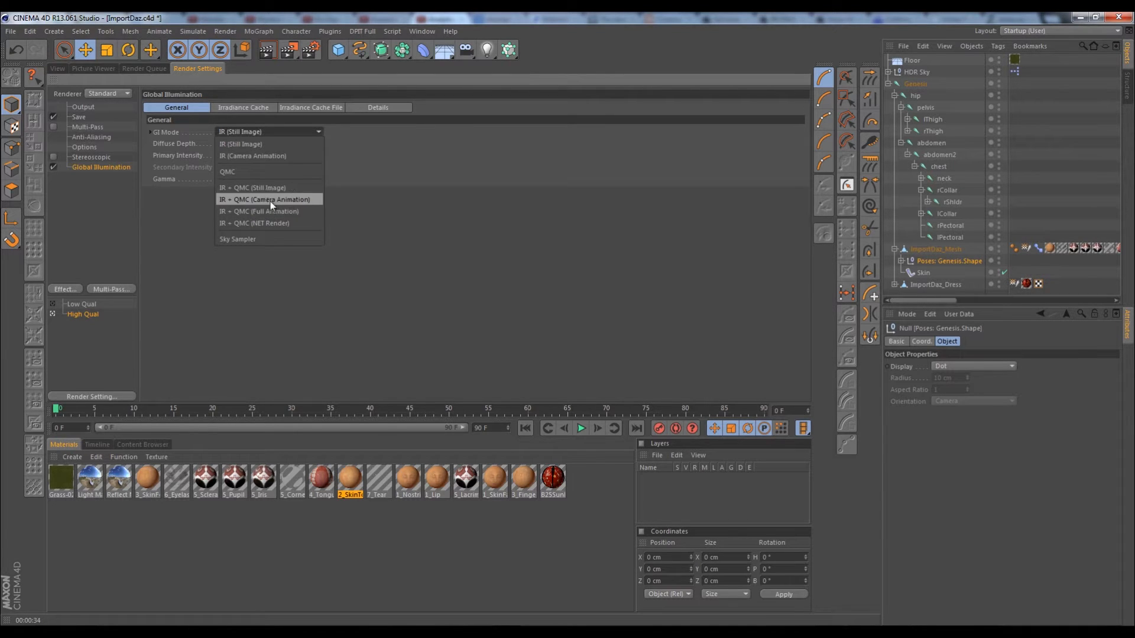
mouse_move(273, 211)
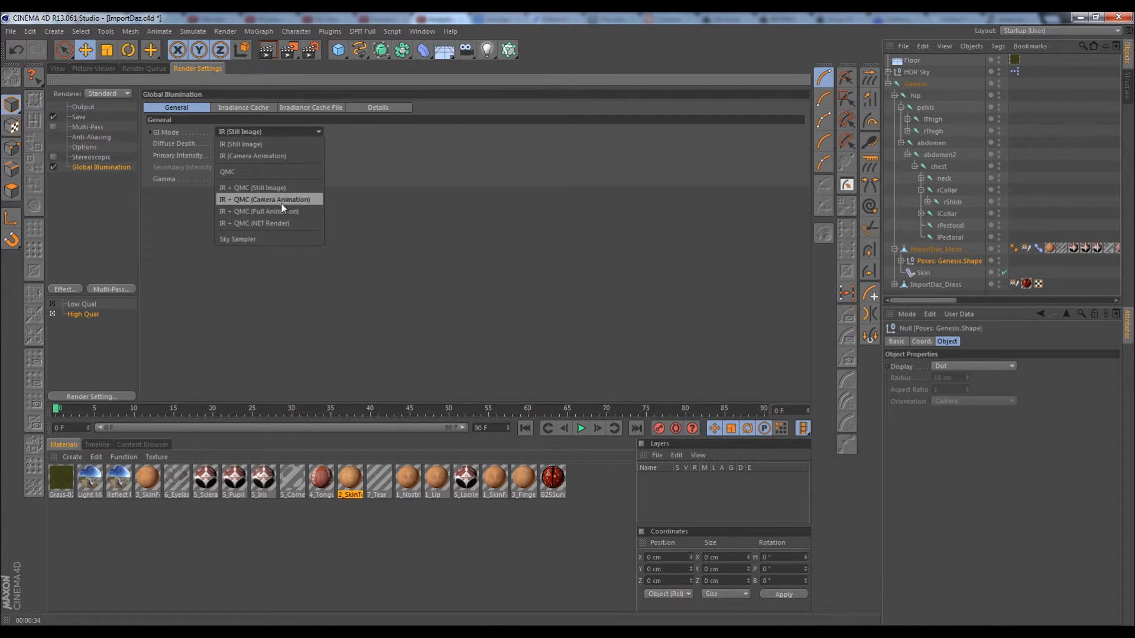
mouse_move(283, 211)
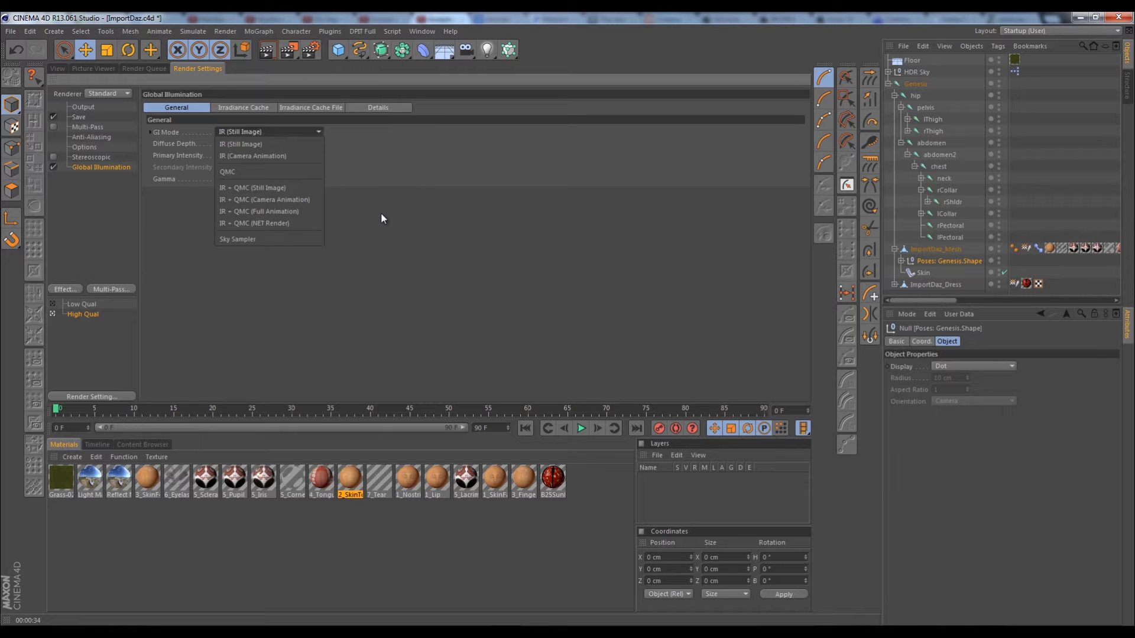
click(253, 143)
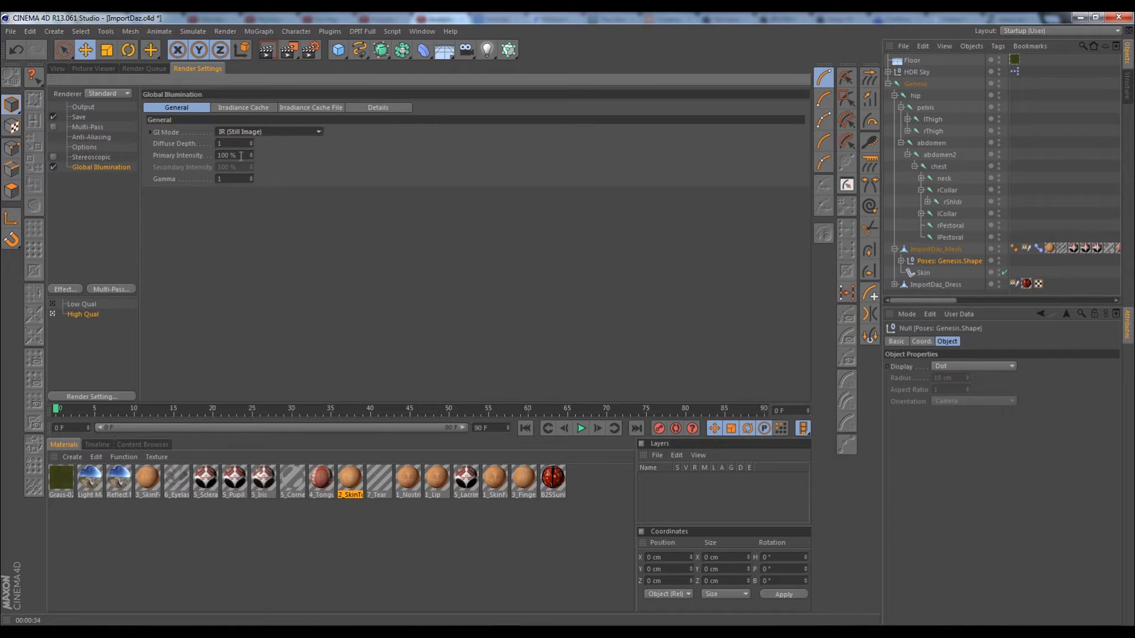
mouse_move(267, 130)
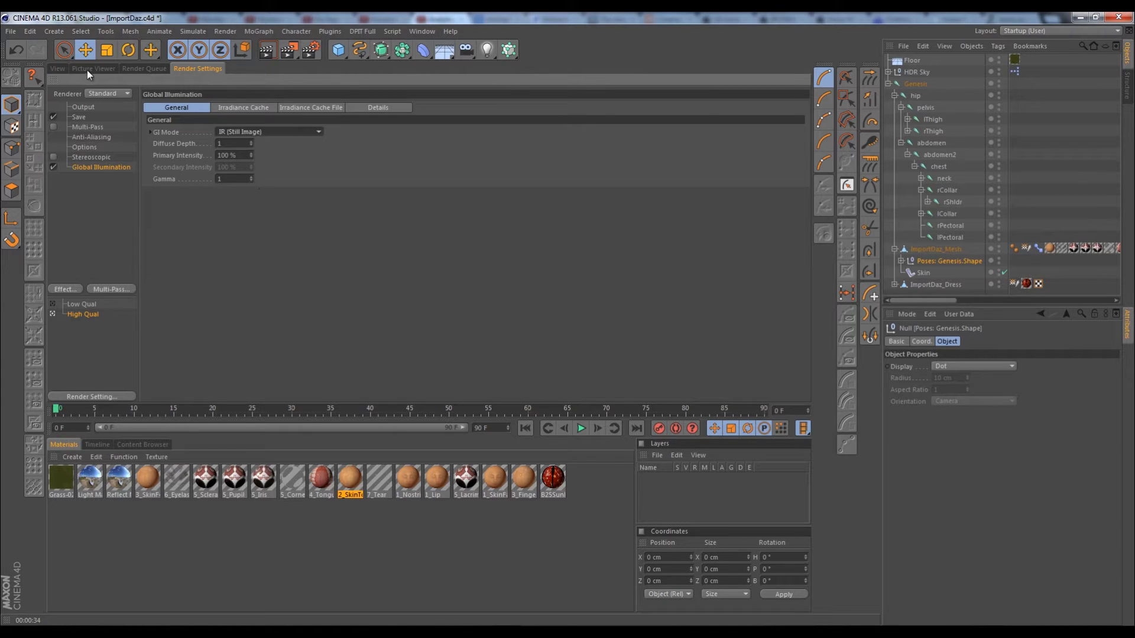
mouse_move(308, 235)
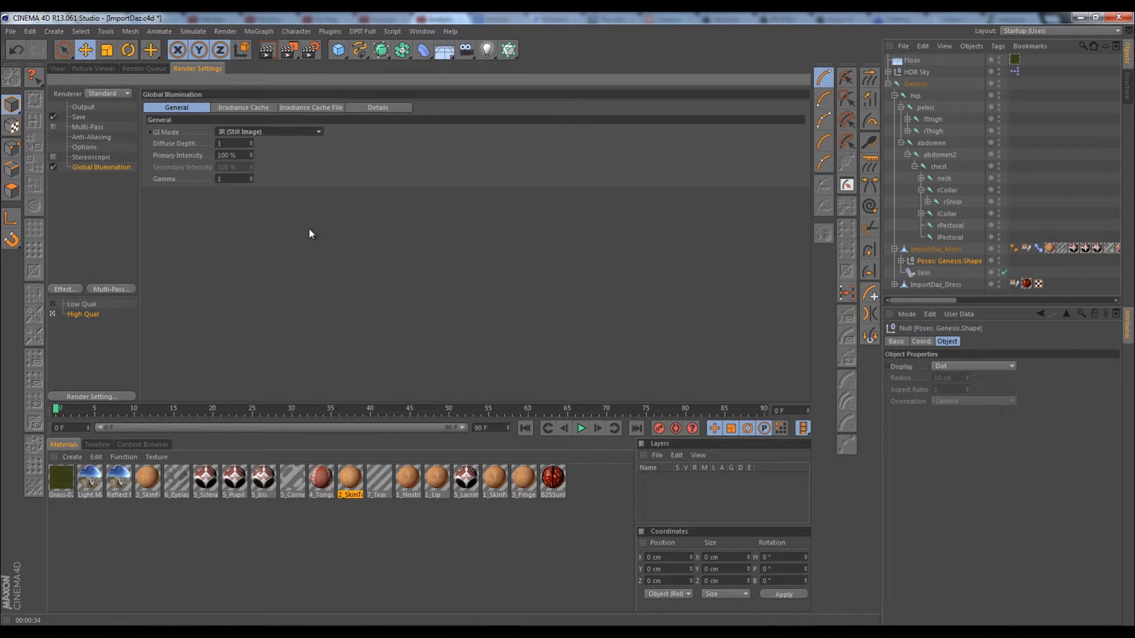
- Check the Picture Viewer, then return to the 3D viewport of the character
click(94, 69)
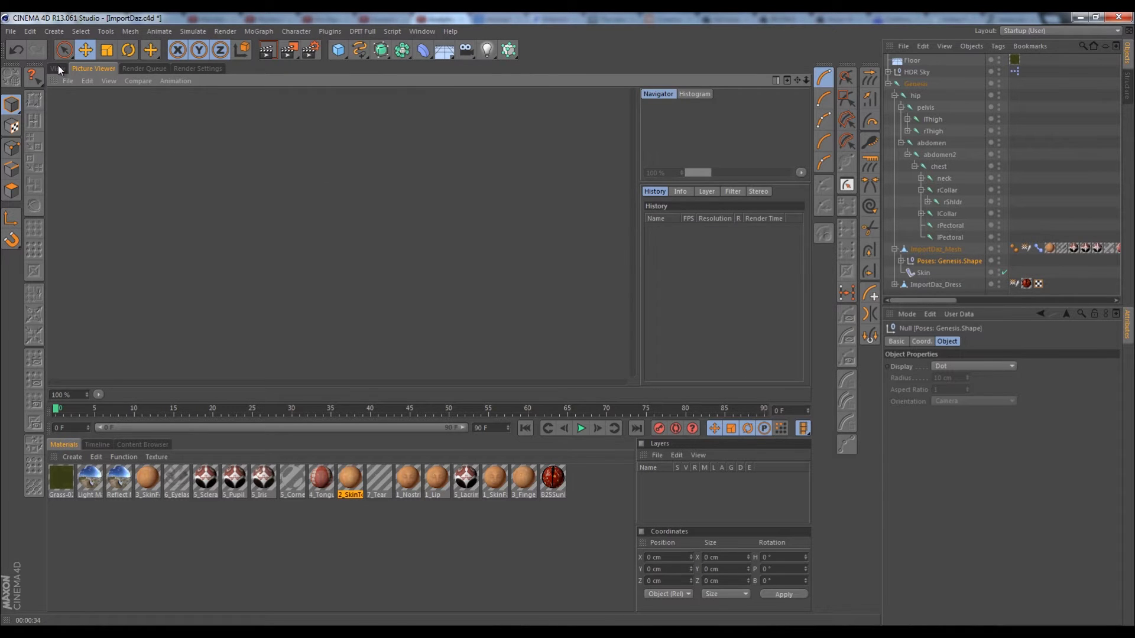
click(57, 69)
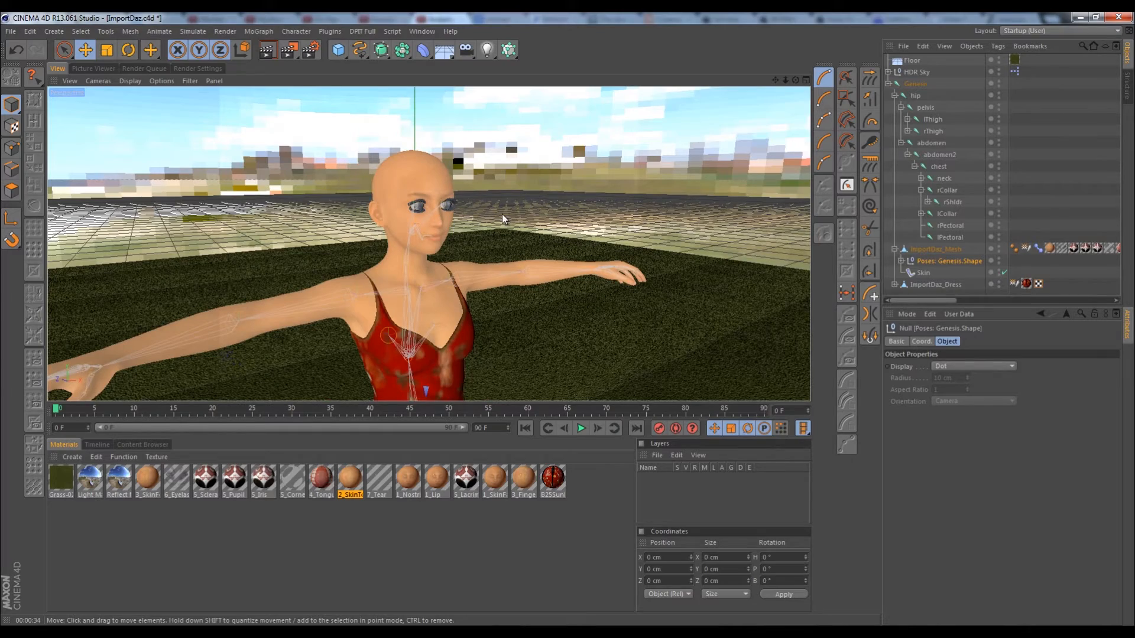
mouse_move(518, 220)
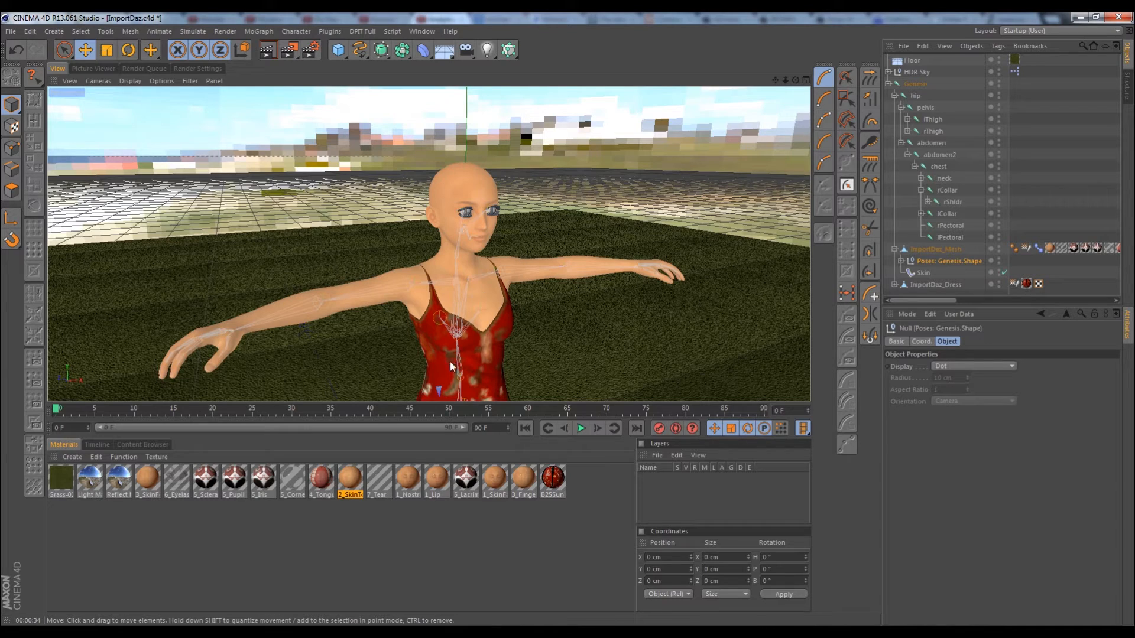
mouse_move(460, 293)
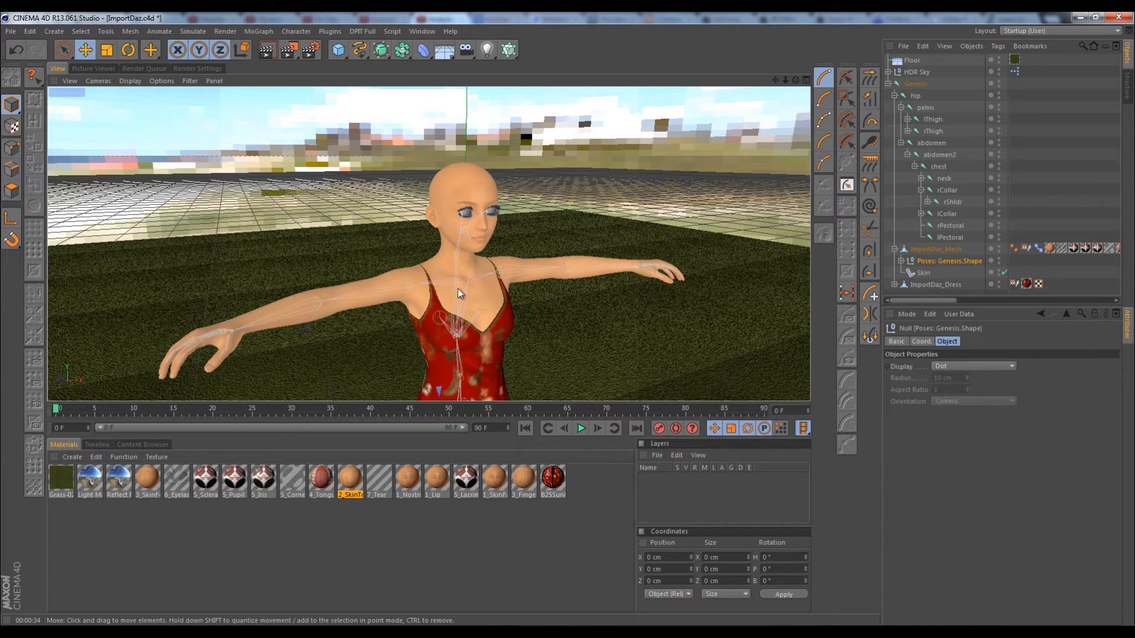
mouse_move(518, 311)
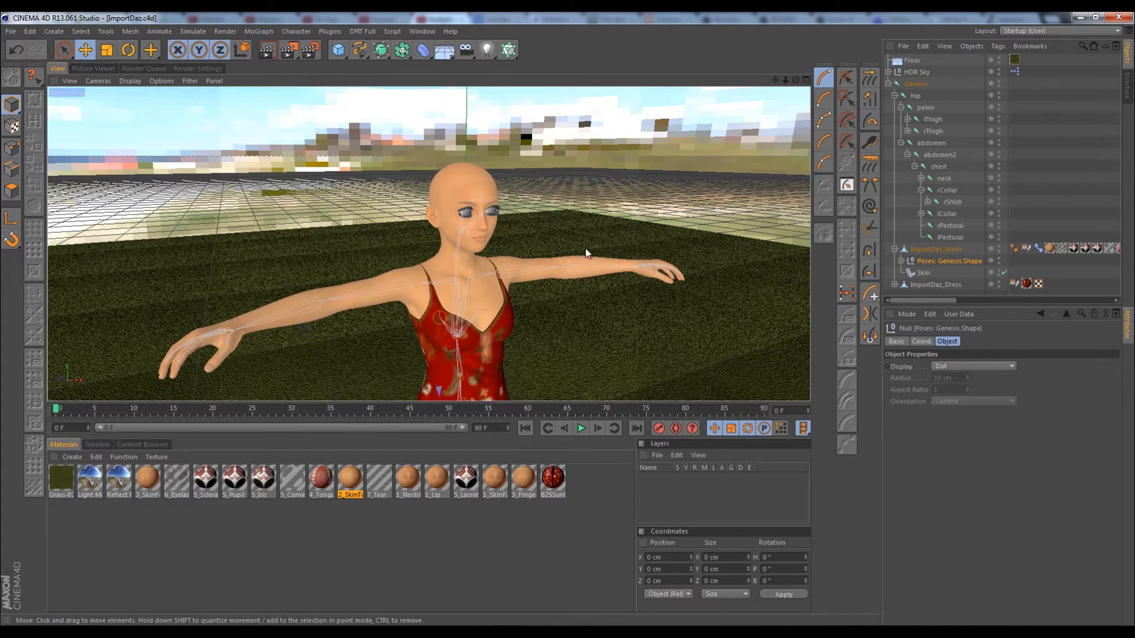
mouse_move(535, 212)
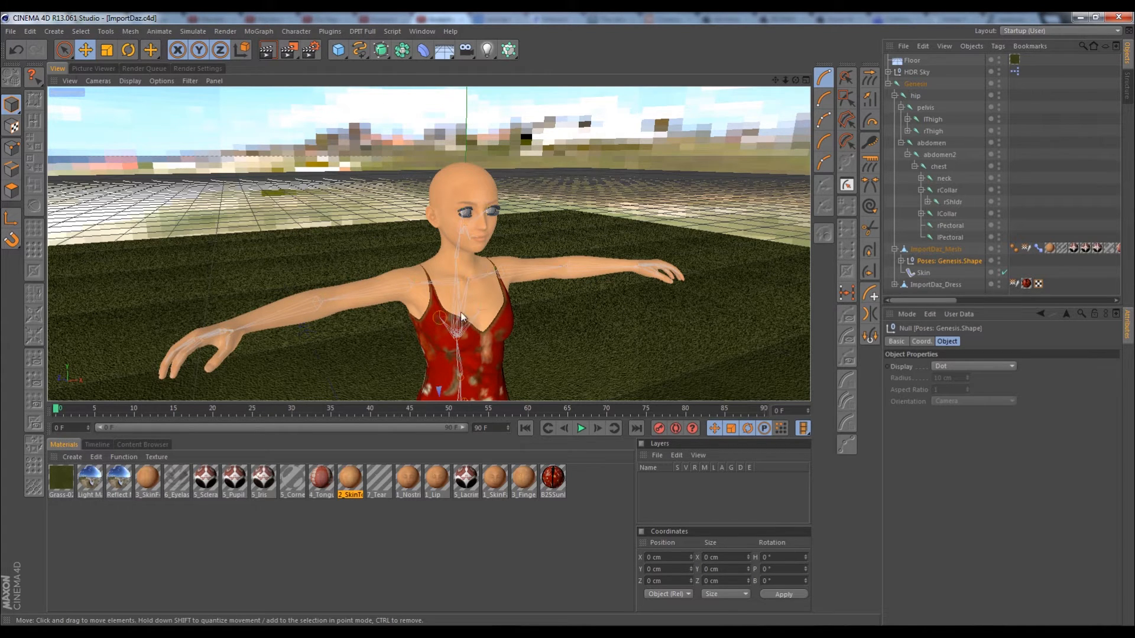
mouse_move(518, 244)
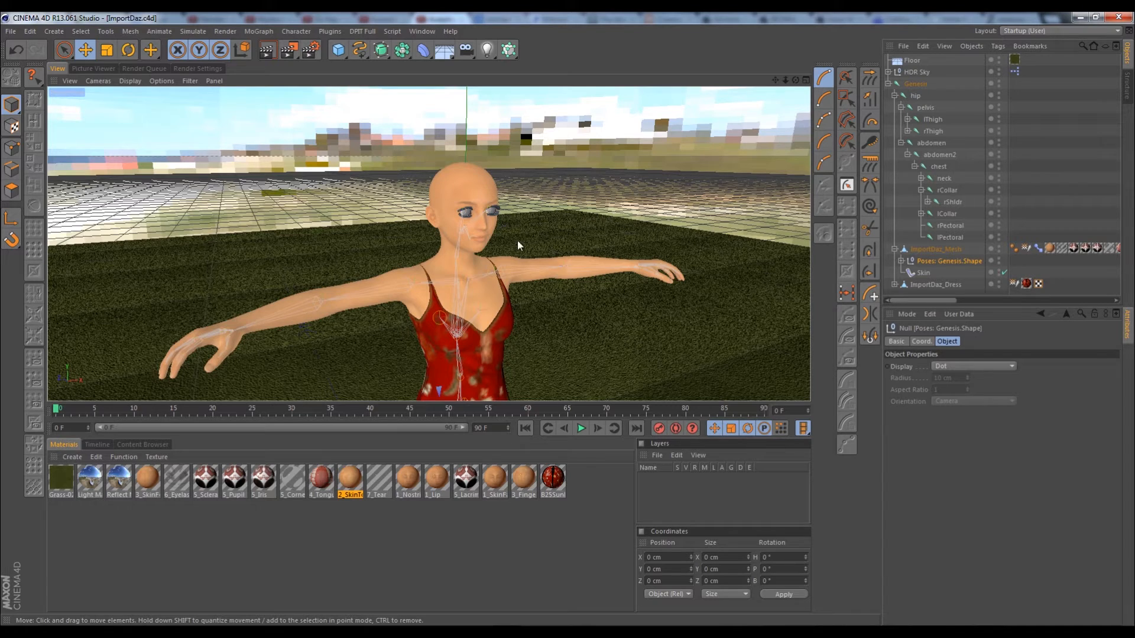
mouse_move(576, 262)
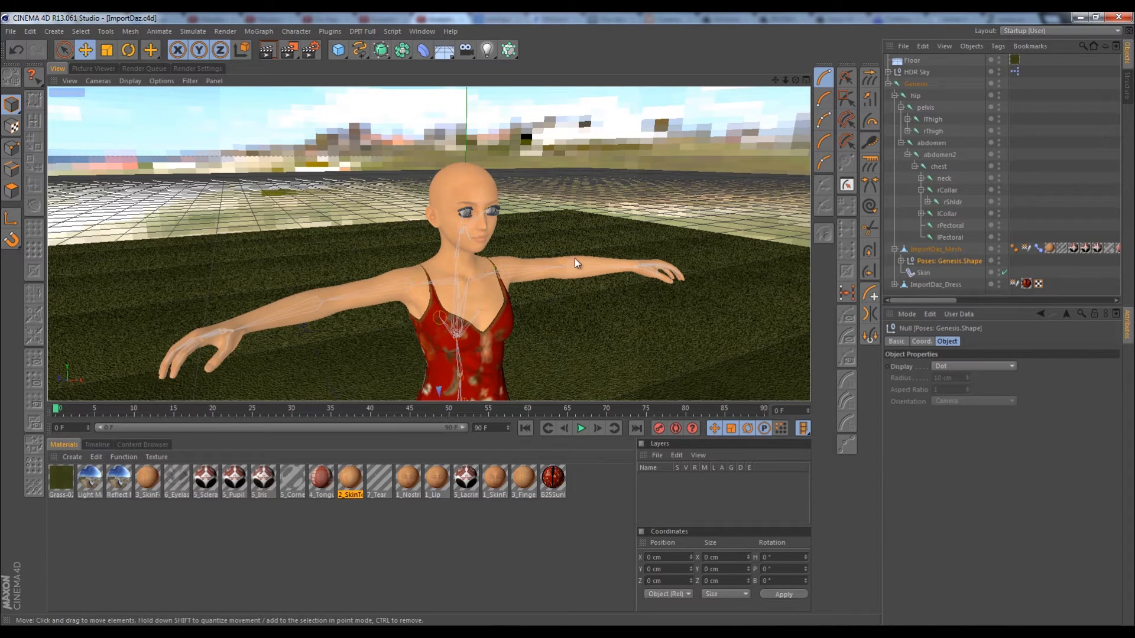
mouse_move(463, 238)
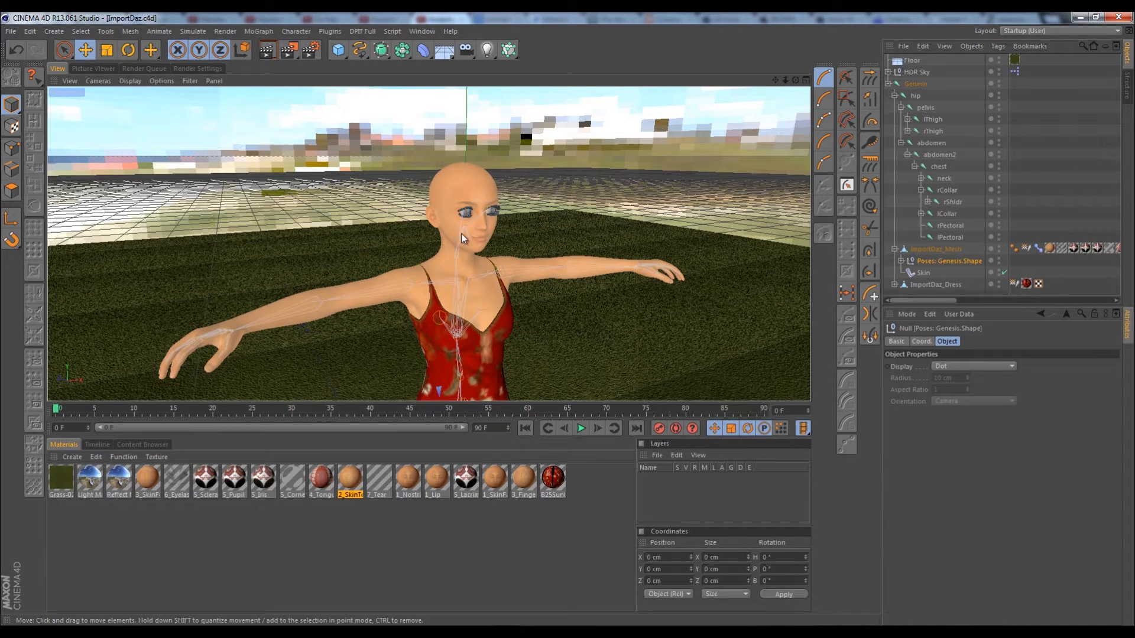
mouse_move(382, 290)
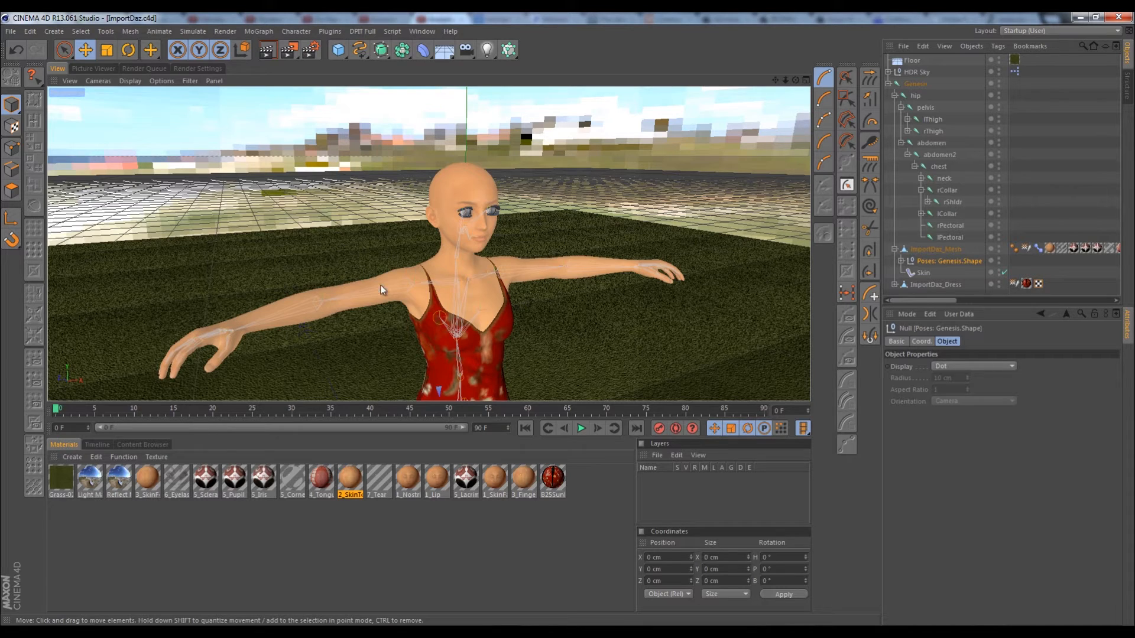
mouse_move(477, 284)
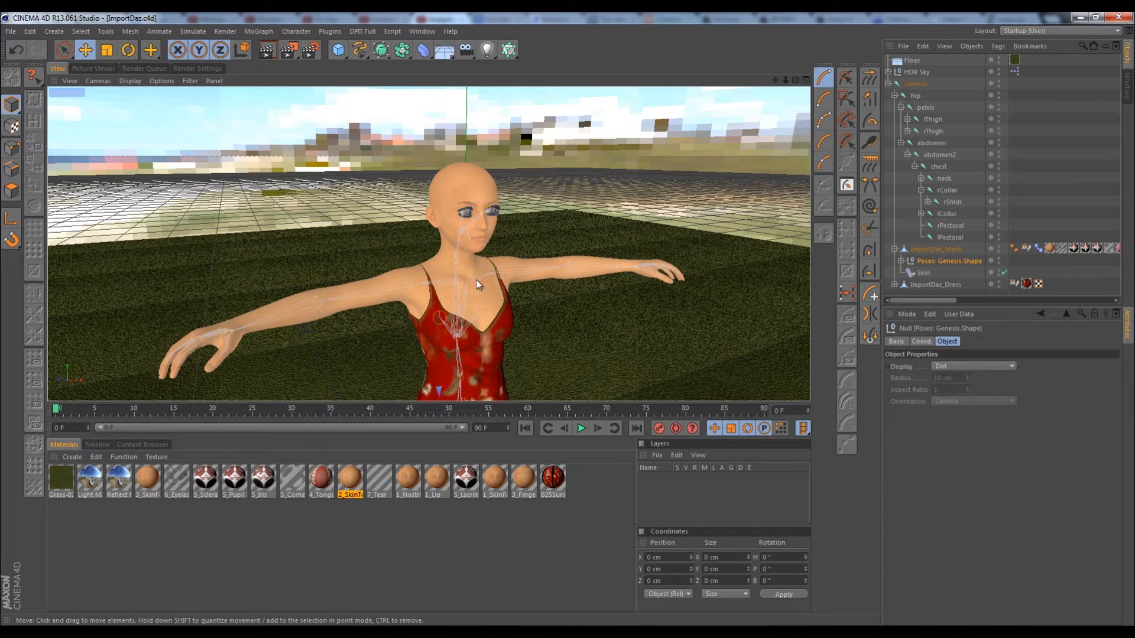
mouse_move(530, 228)
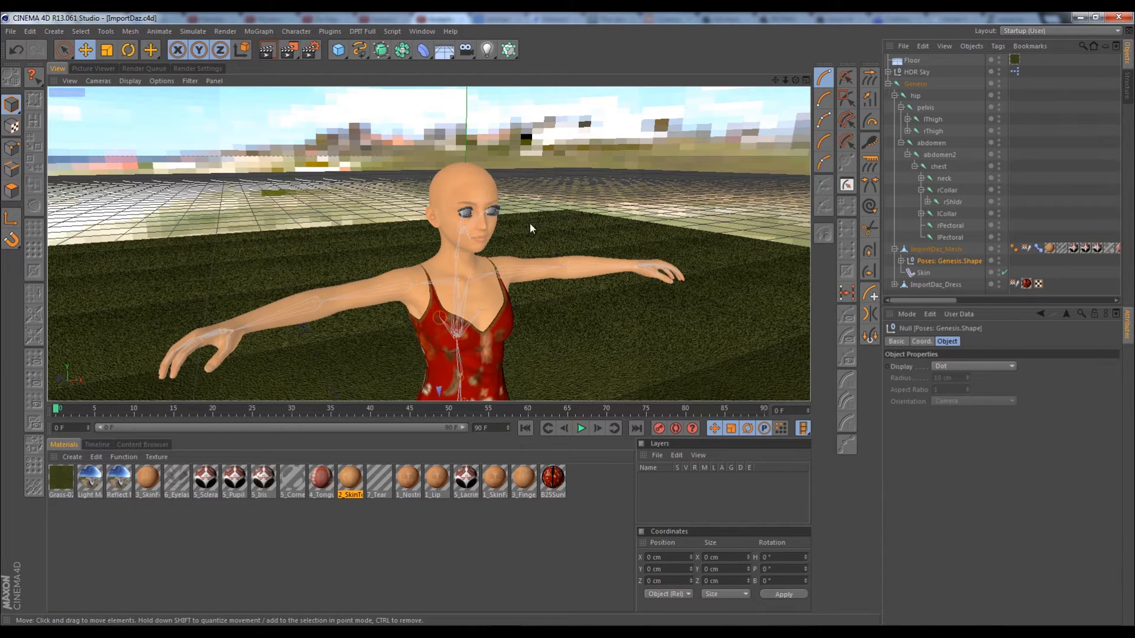
mouse_move(558, 233)
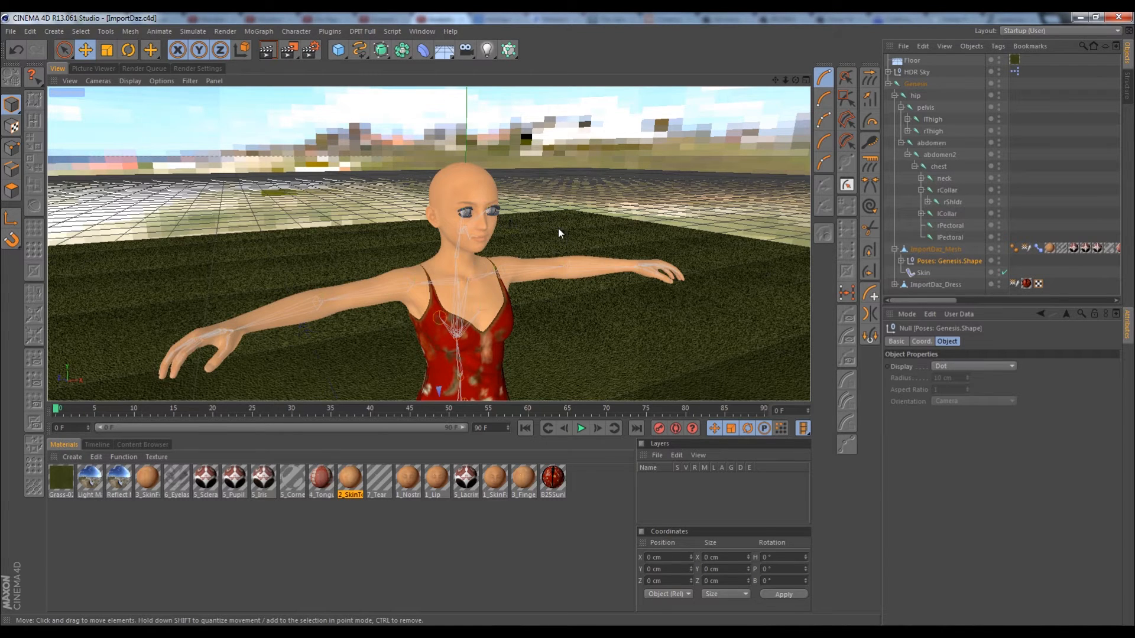
mouse_move(416, 282)
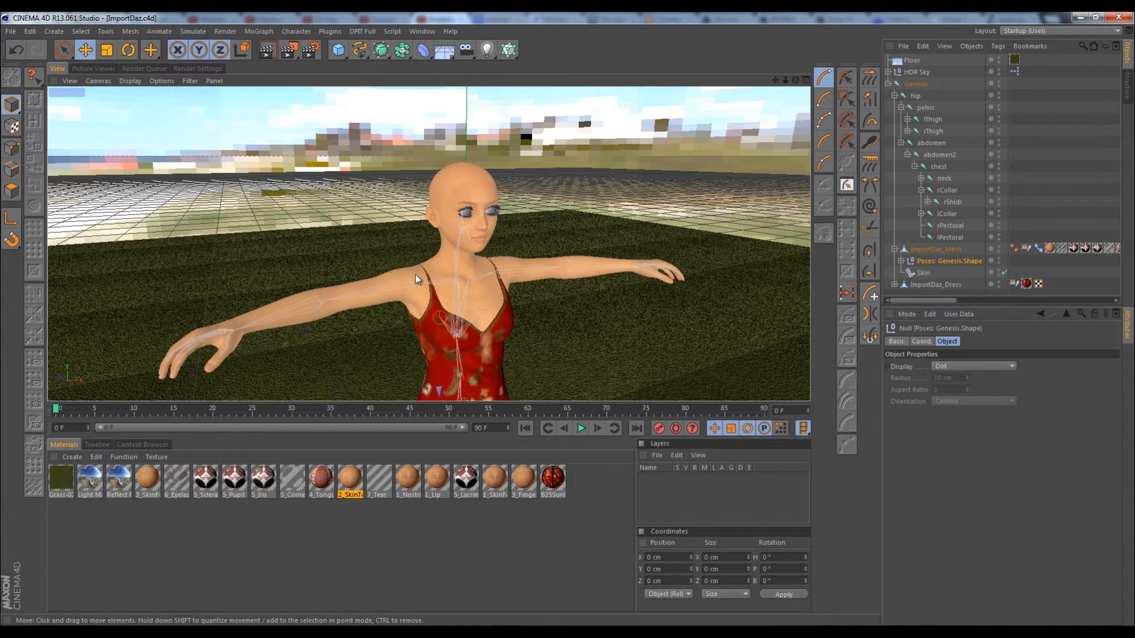
mouse_move(516, 305)
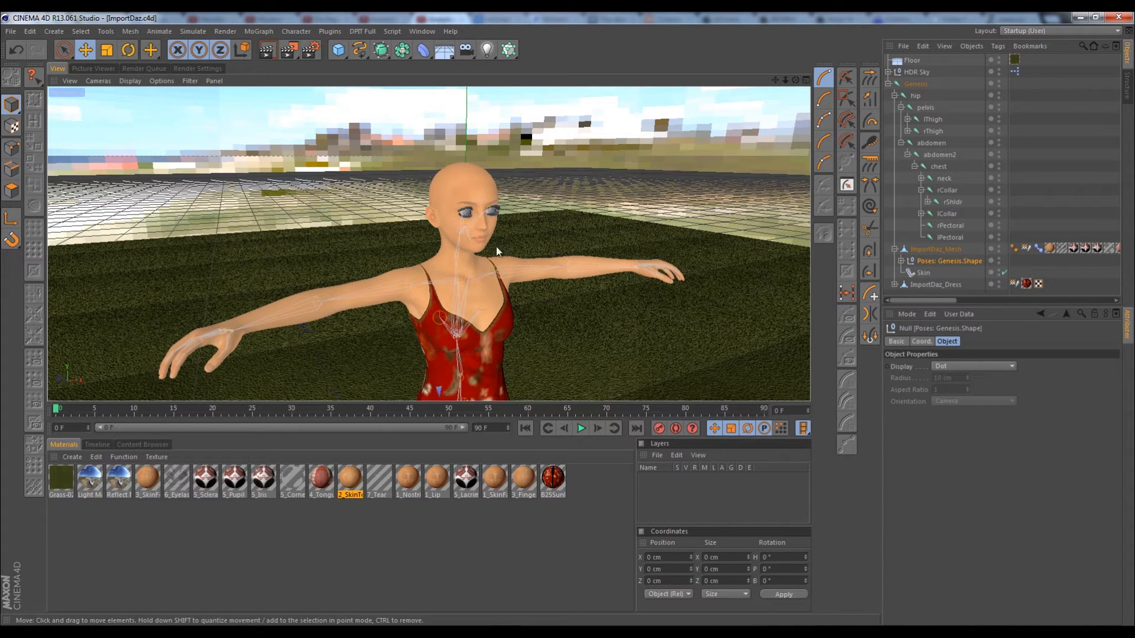
mouse_move(532, 226)
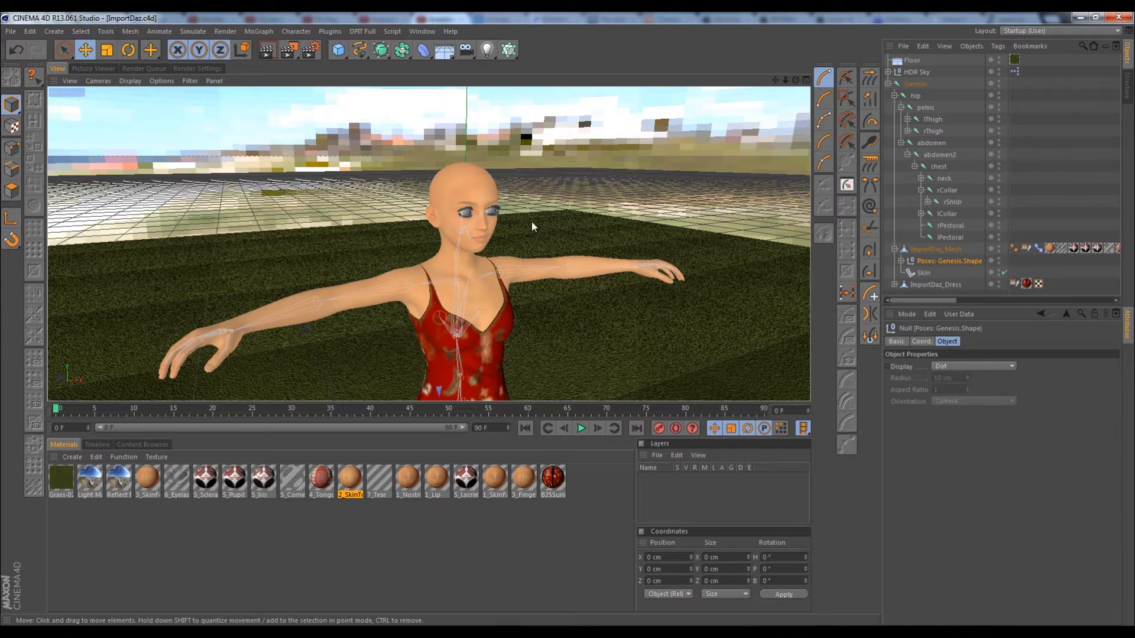
mouse_move(544, 303)
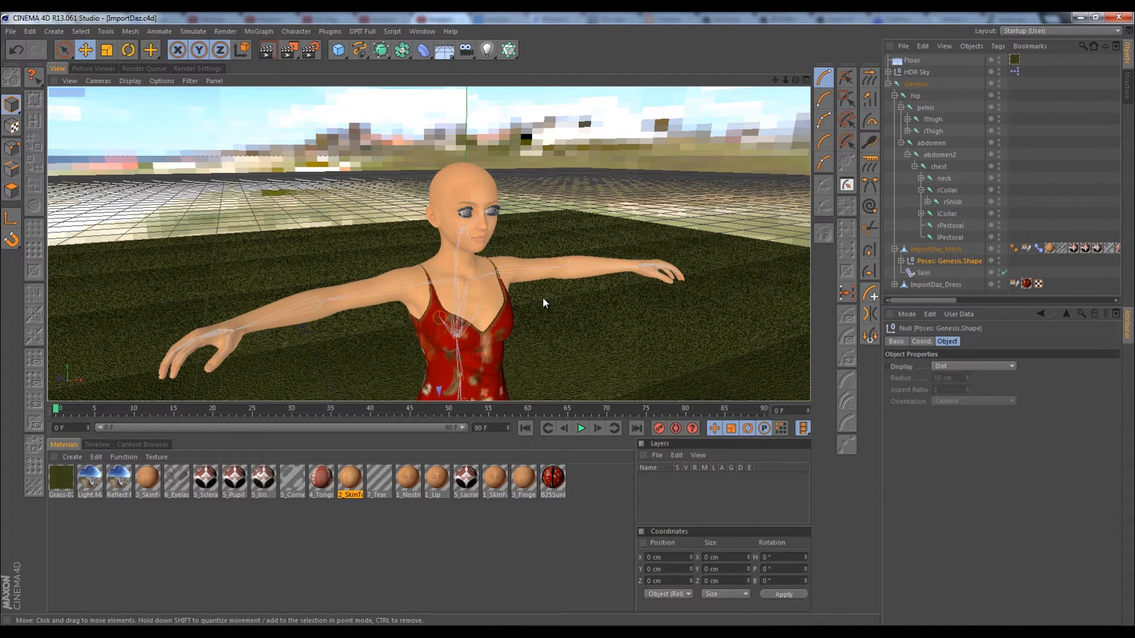
mouse_move(517, 260)
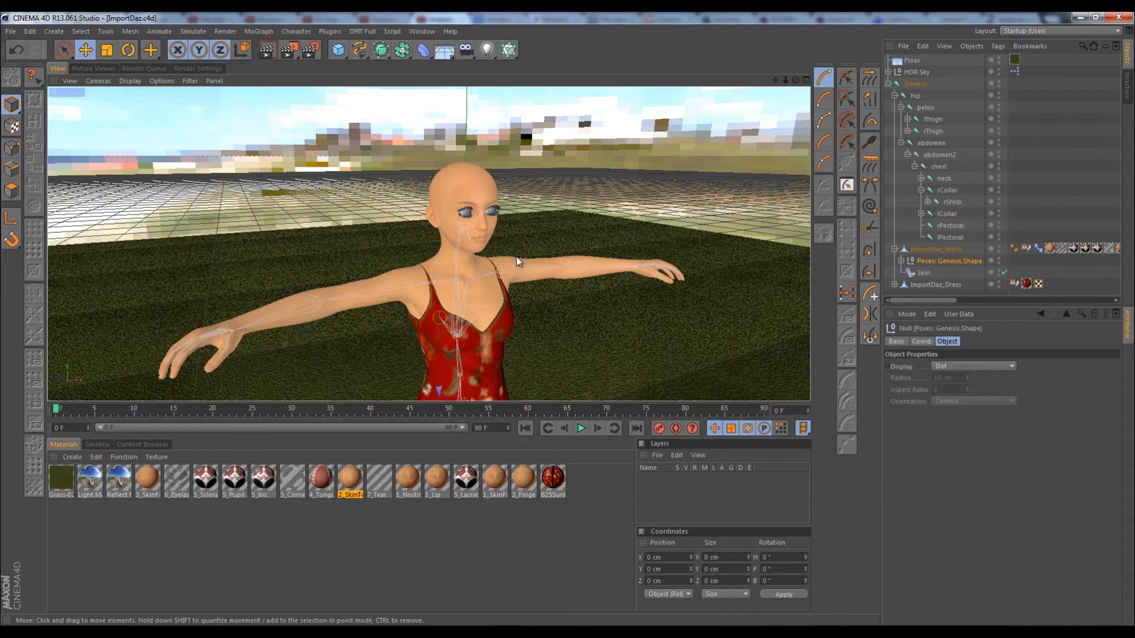
mouse_move(478, 295)
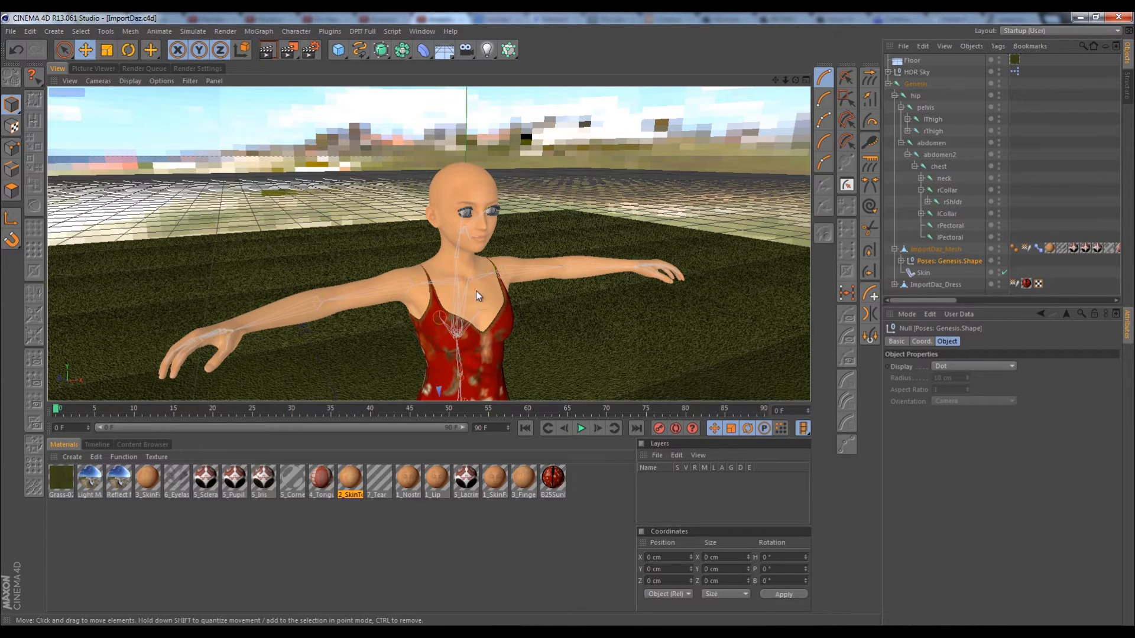
mouse_move(495, 282)
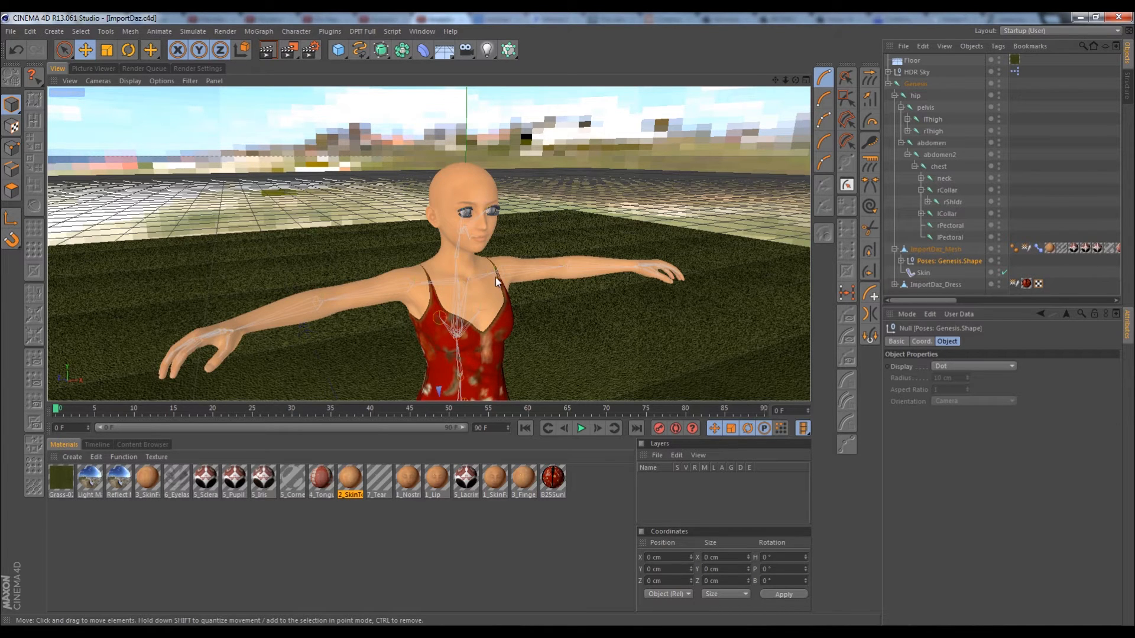
mouse_move(420, 293)
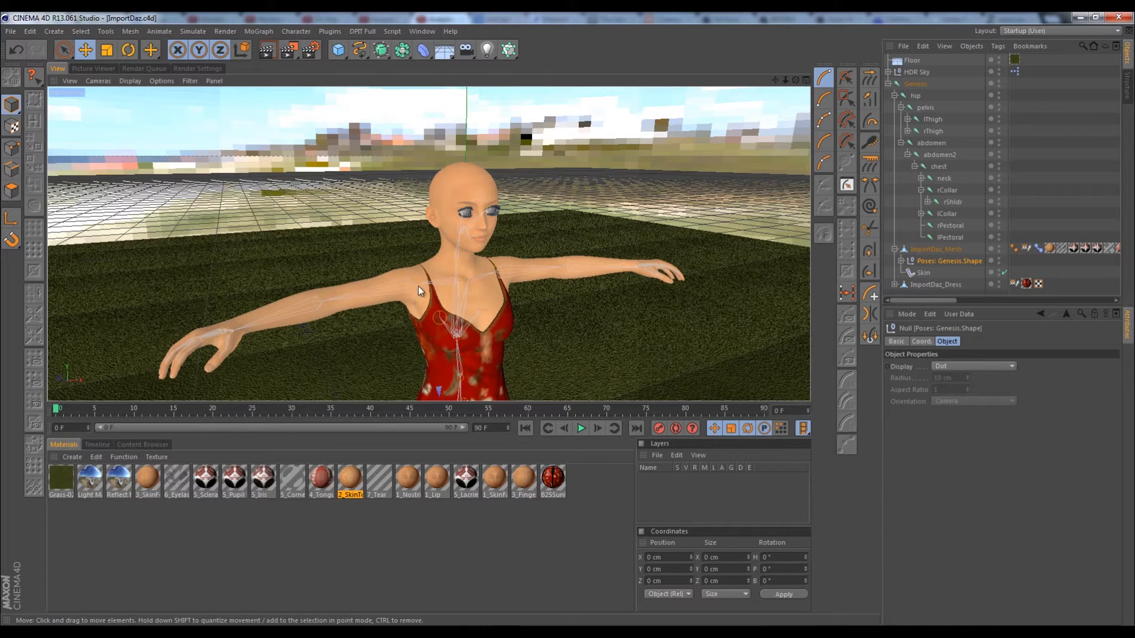
mouse_move(451, 345)
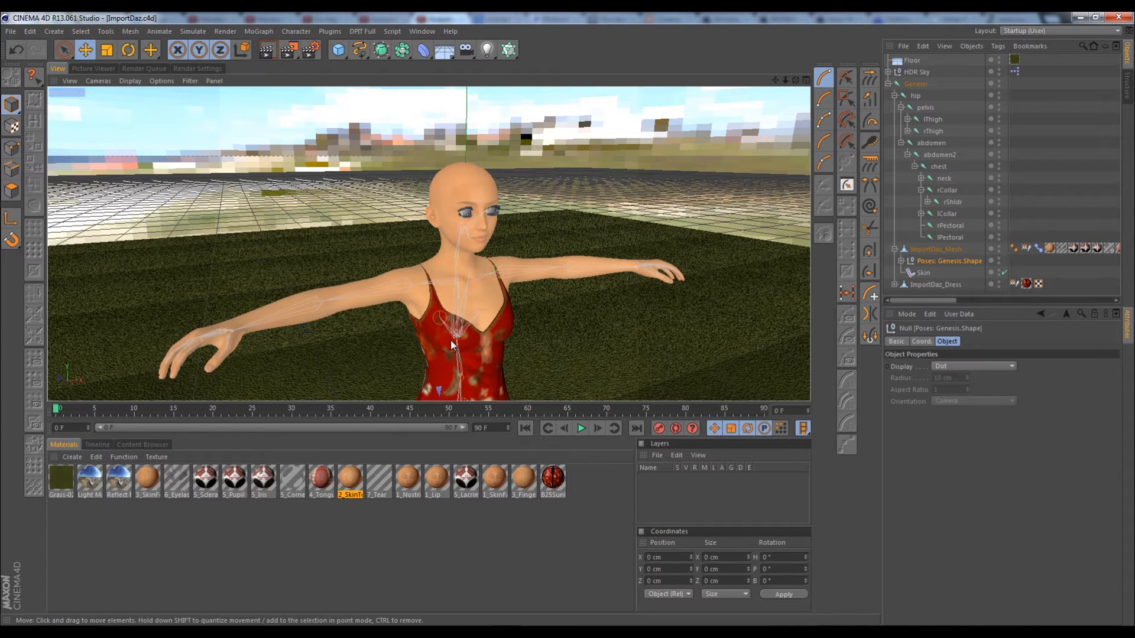
mouse_move(585, 313)
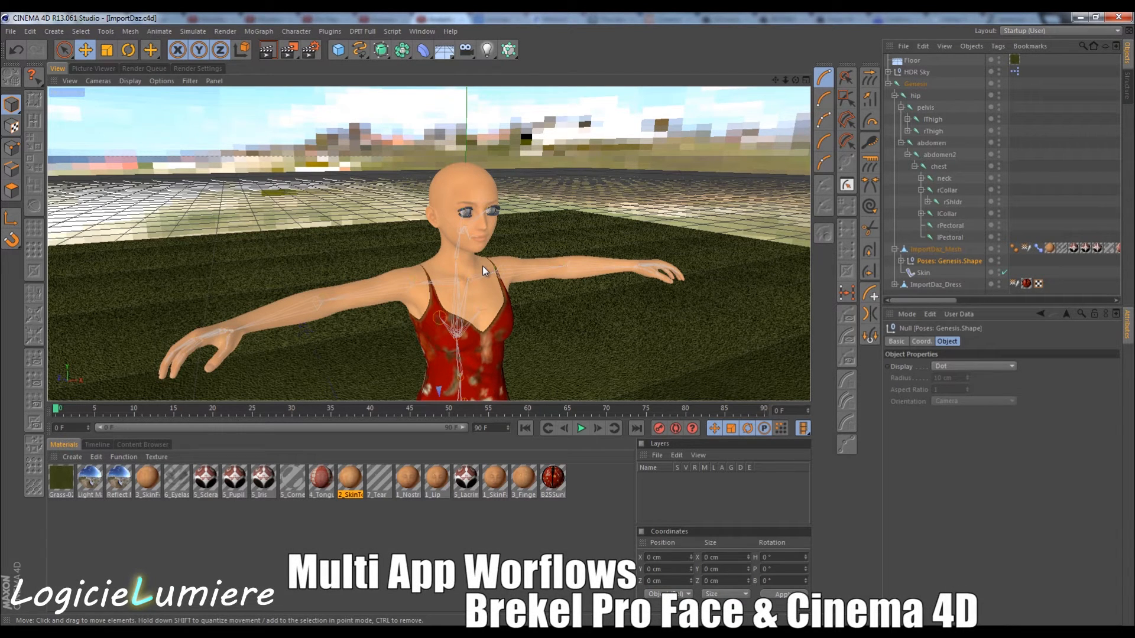
mouse_move(456, 347)
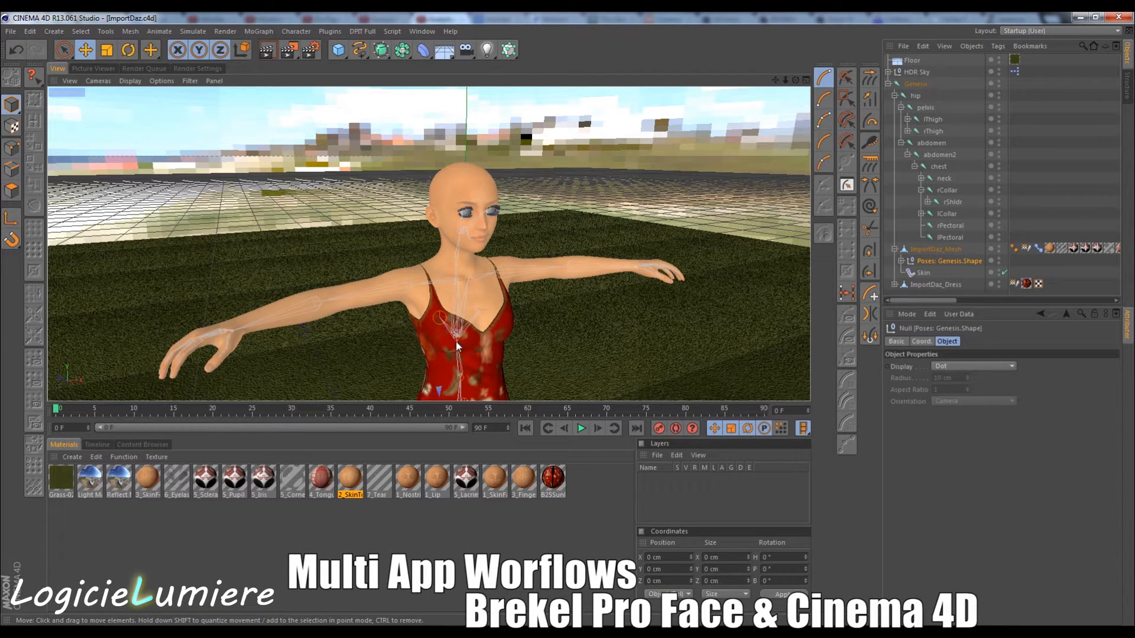
mouse_move(369, 313)
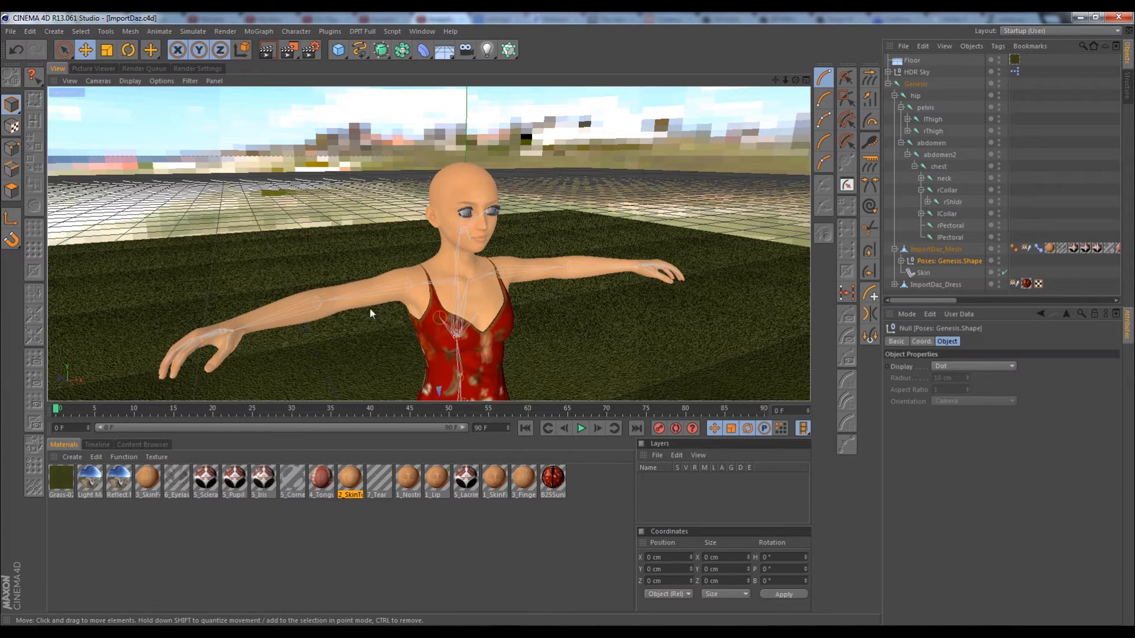
mouse_move(430, 376)
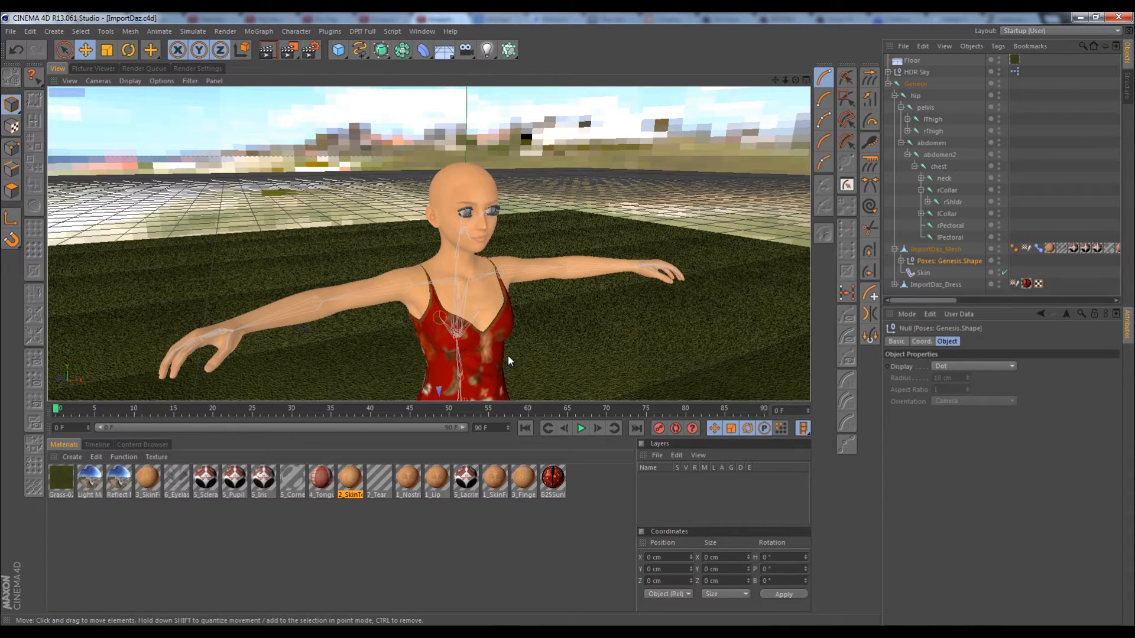
mouse_move(418, 315)
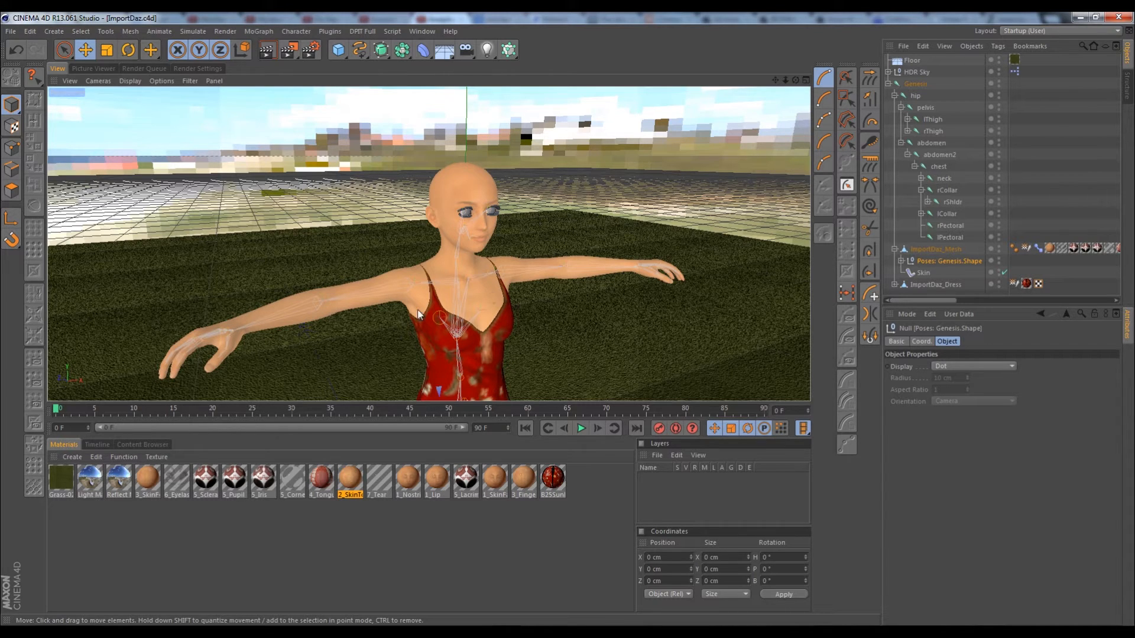
mouse_move(580, 301)
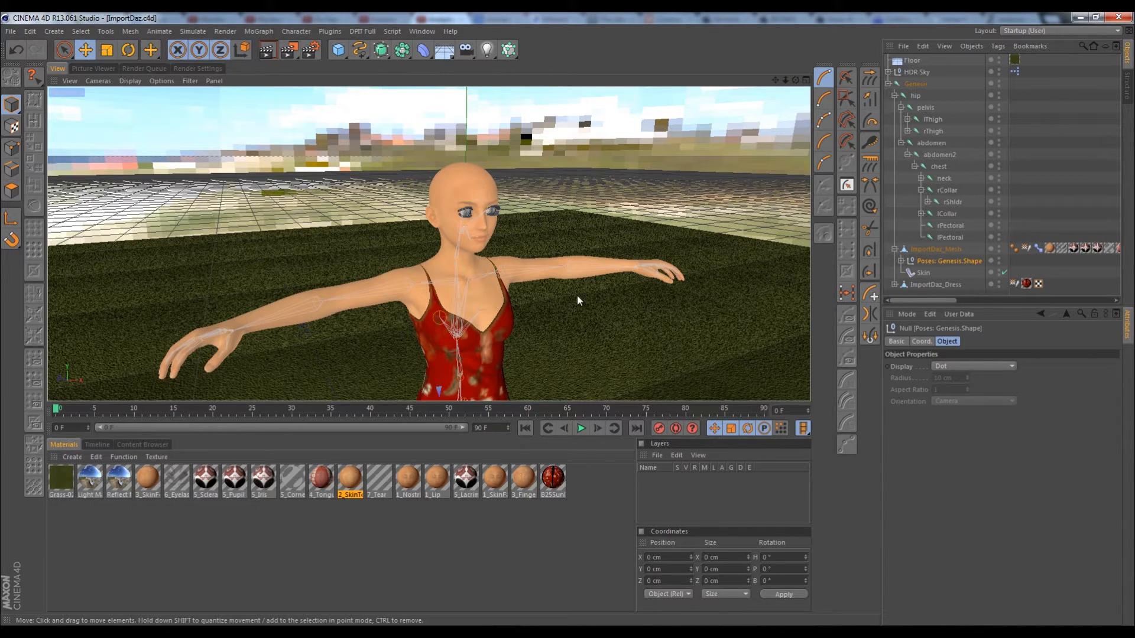
mouse_move(625, 299)
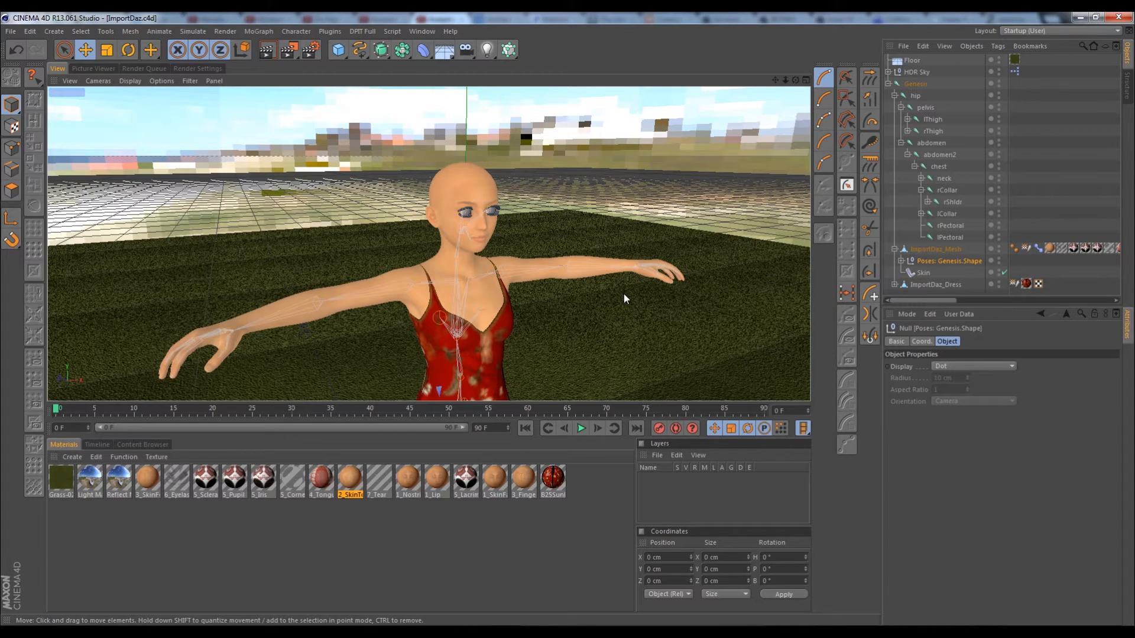
mouse_move(484, 283)
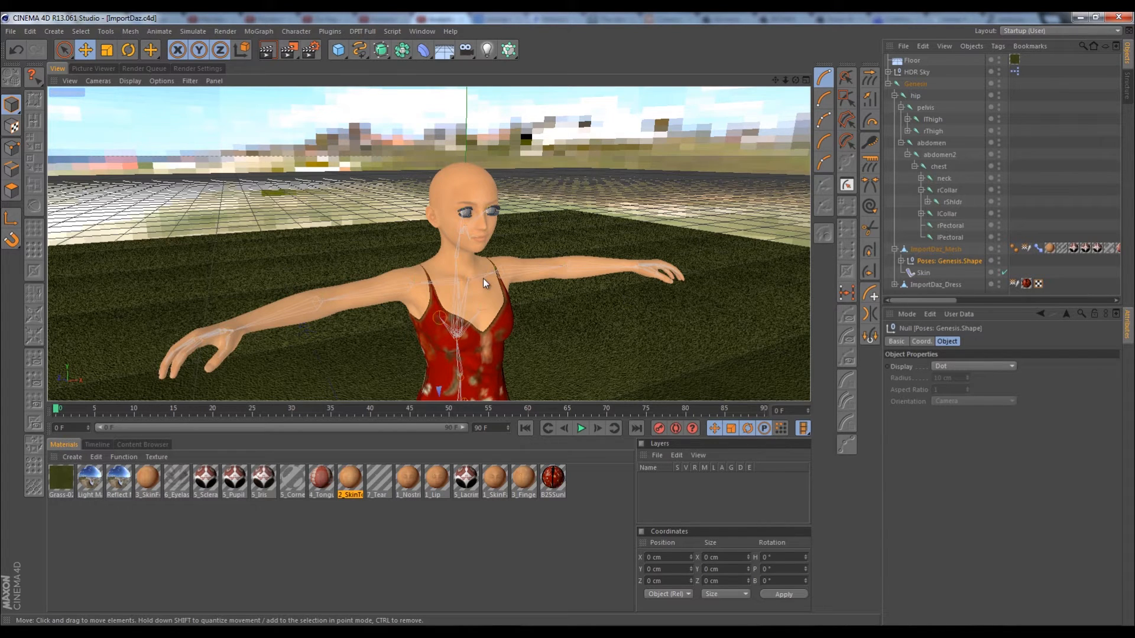
mouse_move(380, 307)
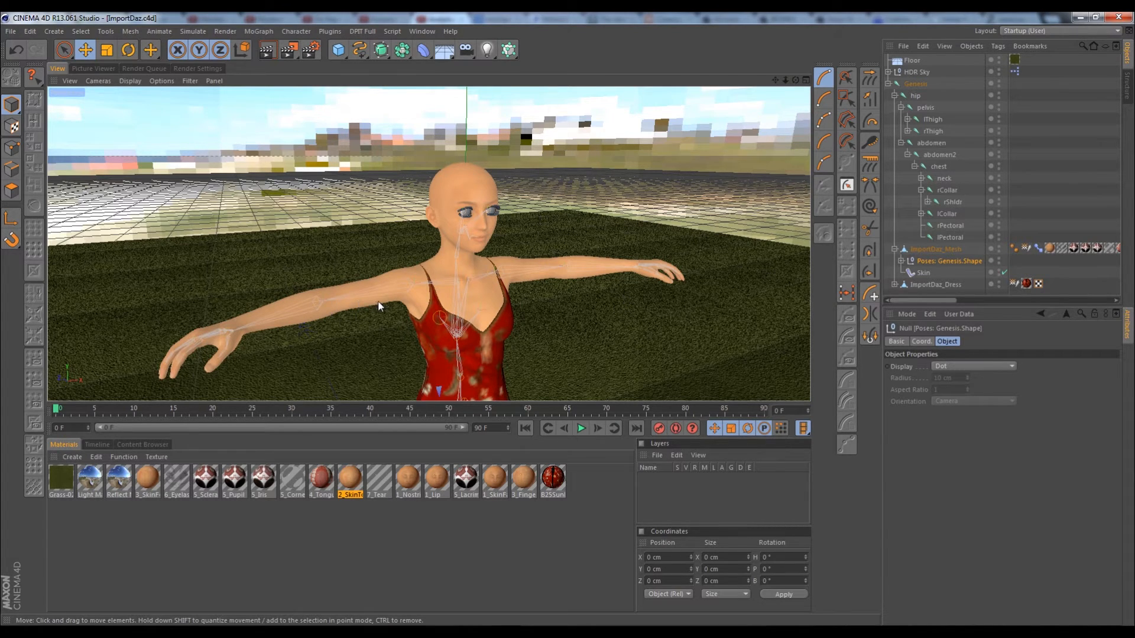
mouse_move(391, 317)
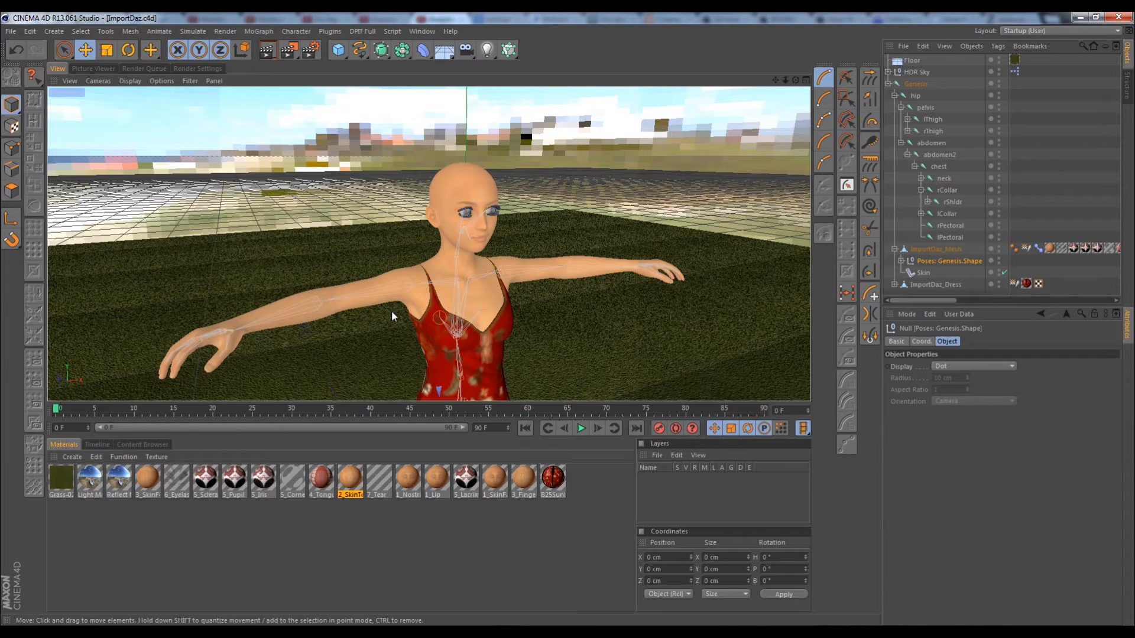
mouse_move(450, 307)
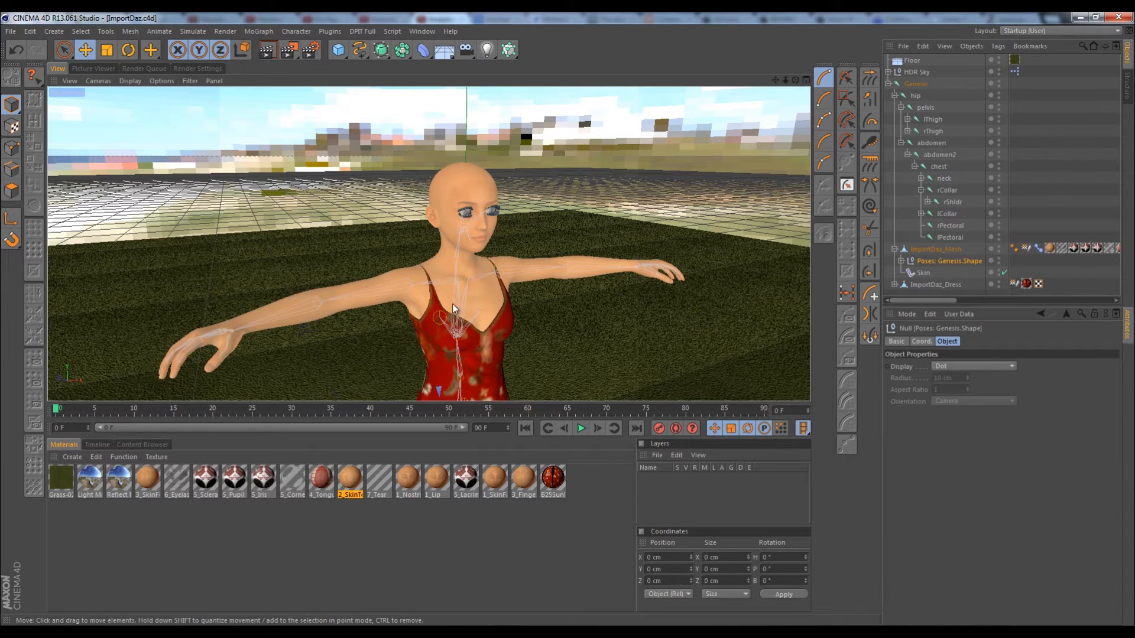
mouse_move(409, 331)
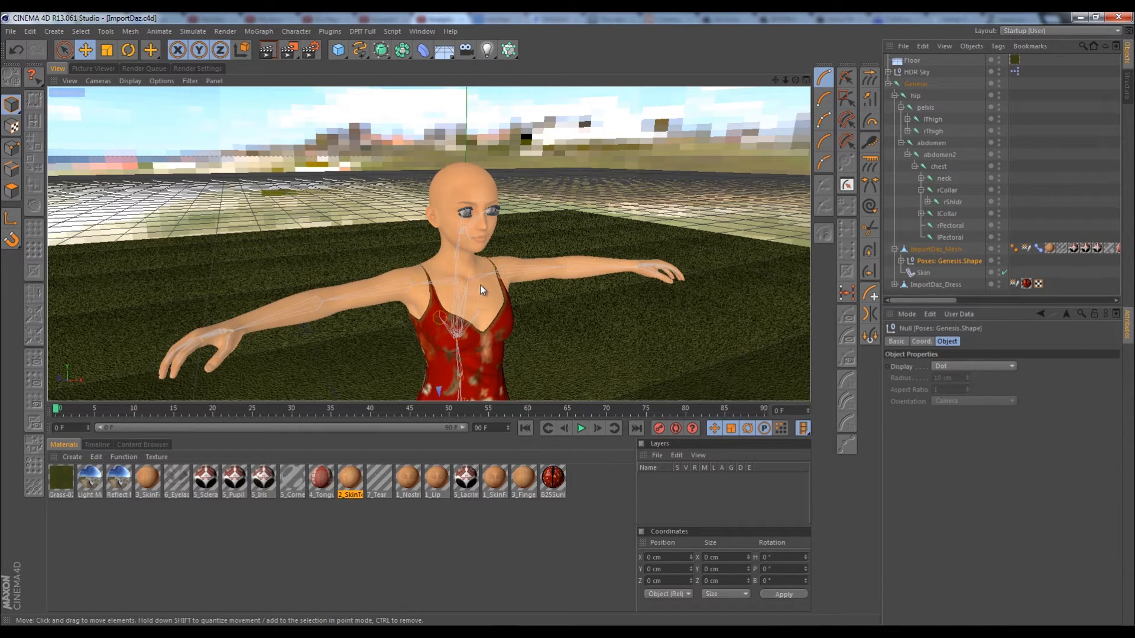
mouse_move(634, 259)
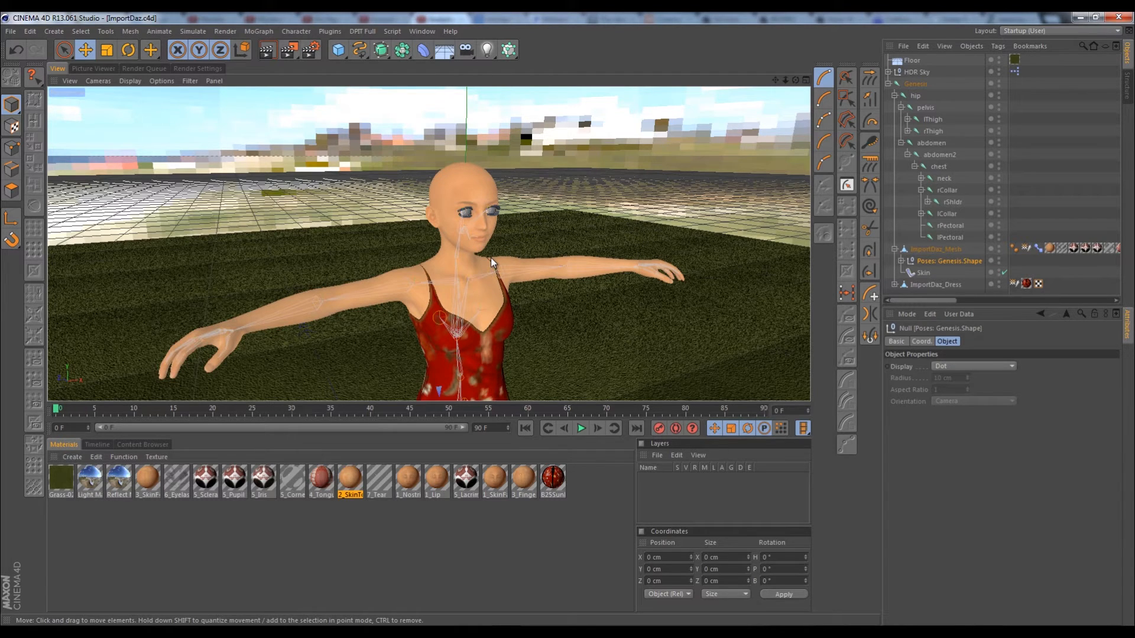
mouse_move(507, 273)
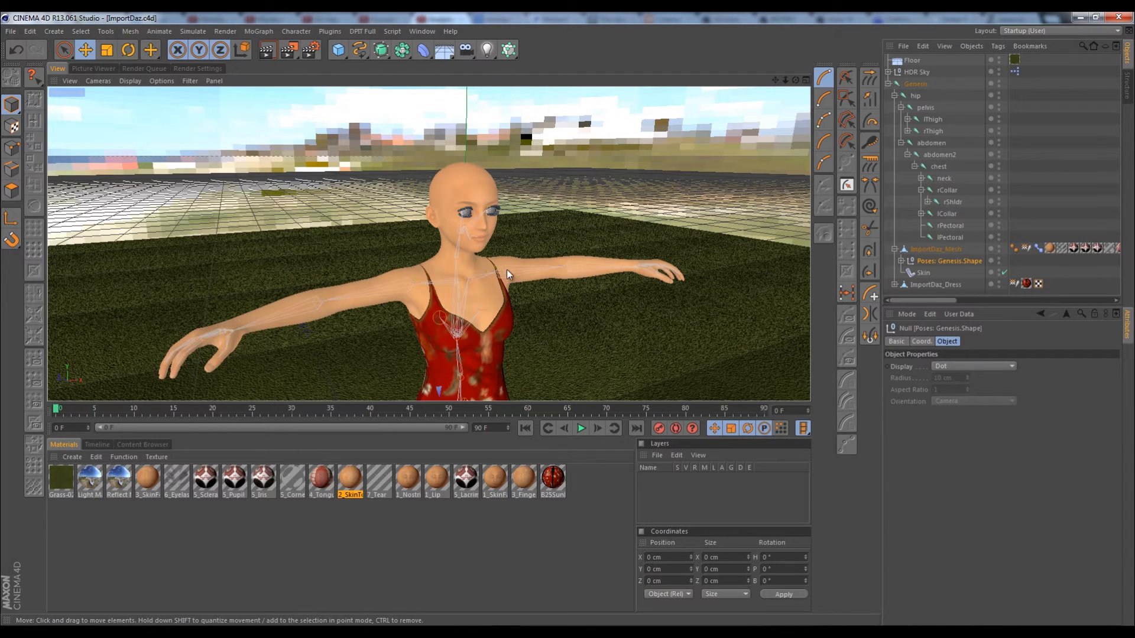
mouse_move(470, 329)
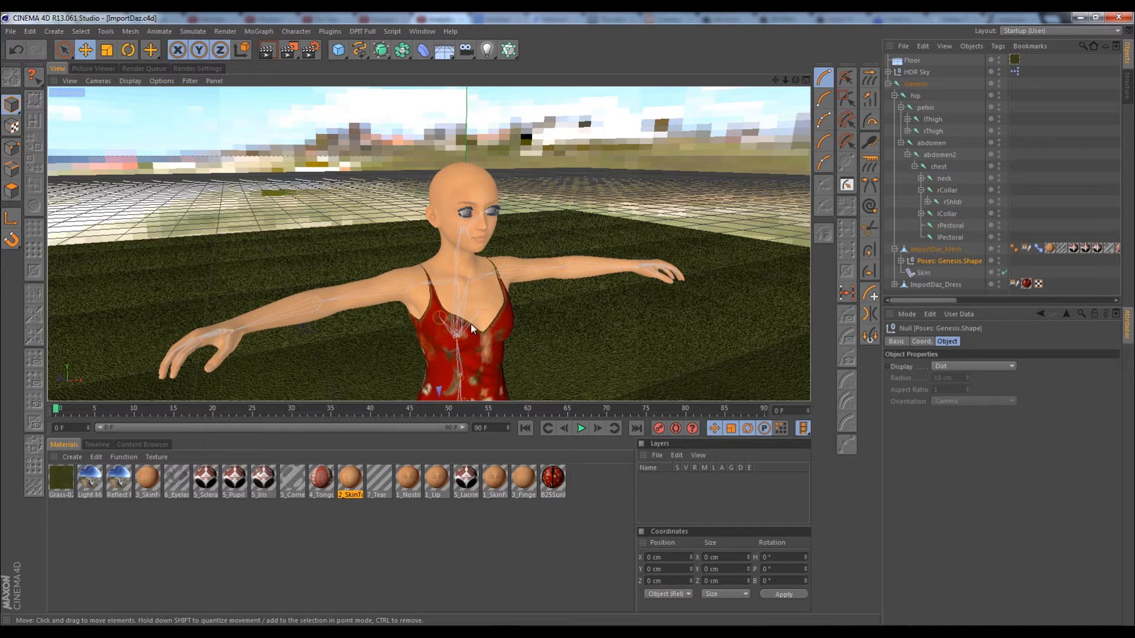
mouse_move(508, 286)
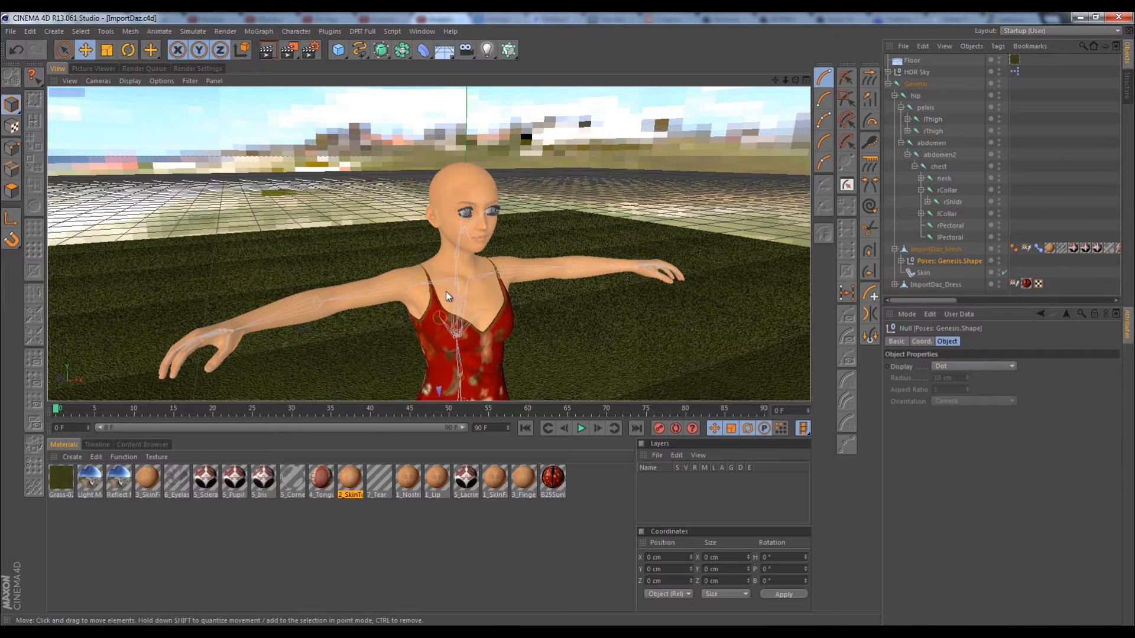
mouse_move(521, 293)
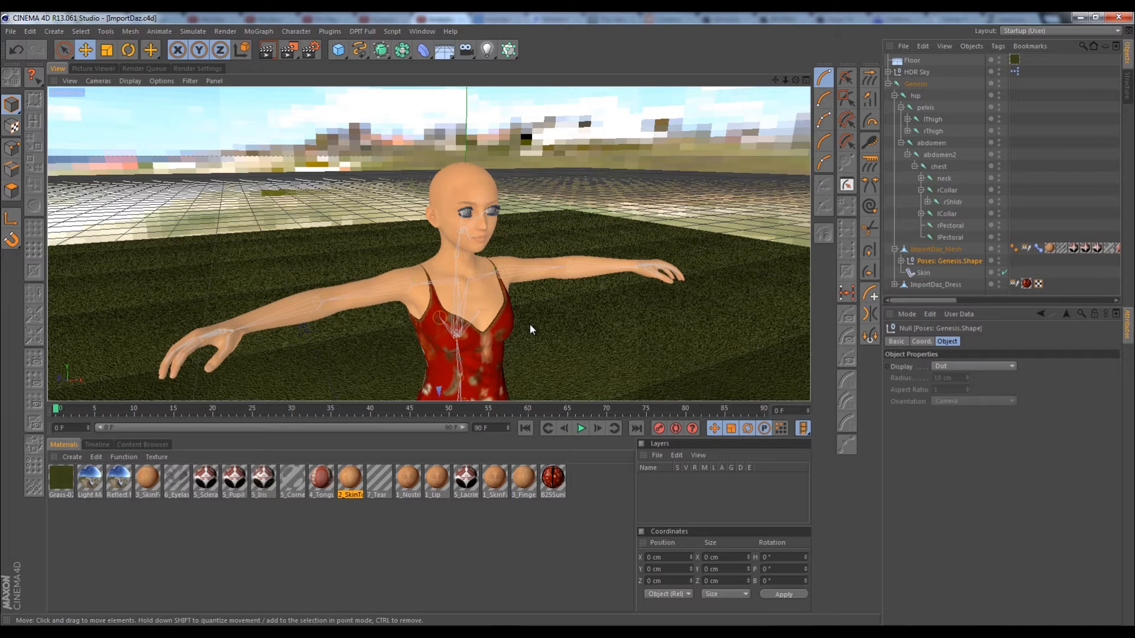
mouse_move(485, 277)
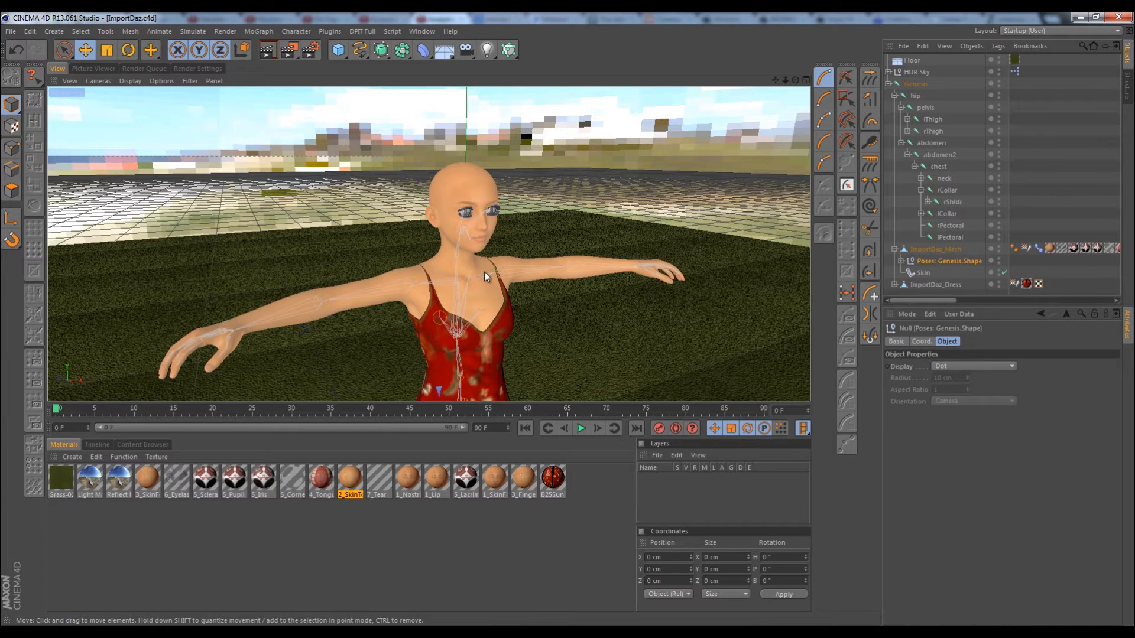
mouse_move(509, 273)
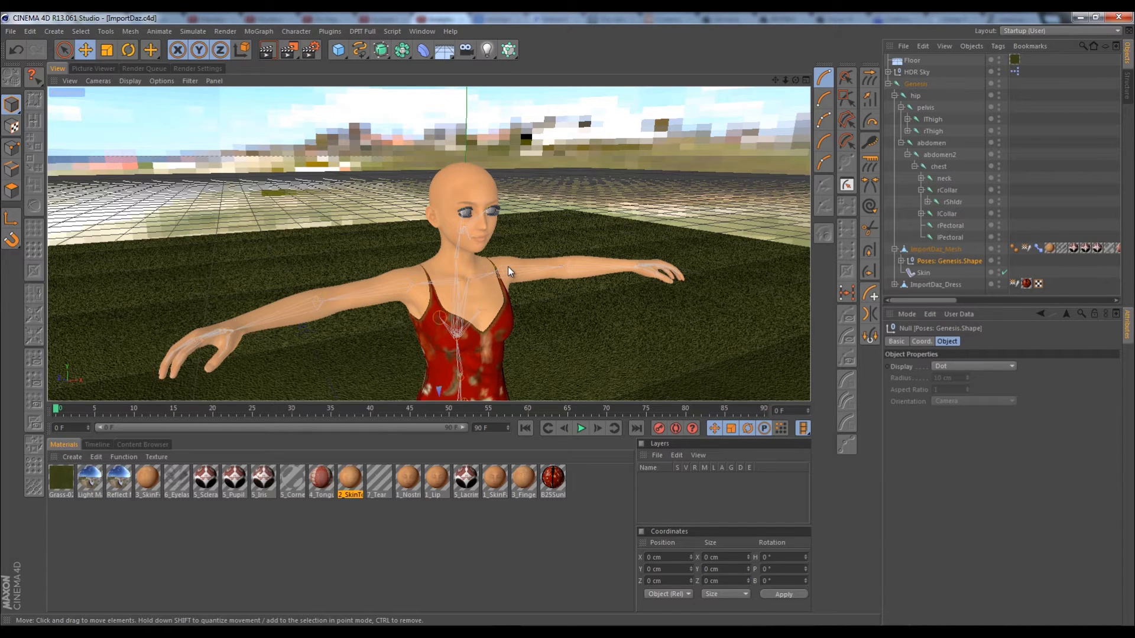
mouse_move(547, 259)
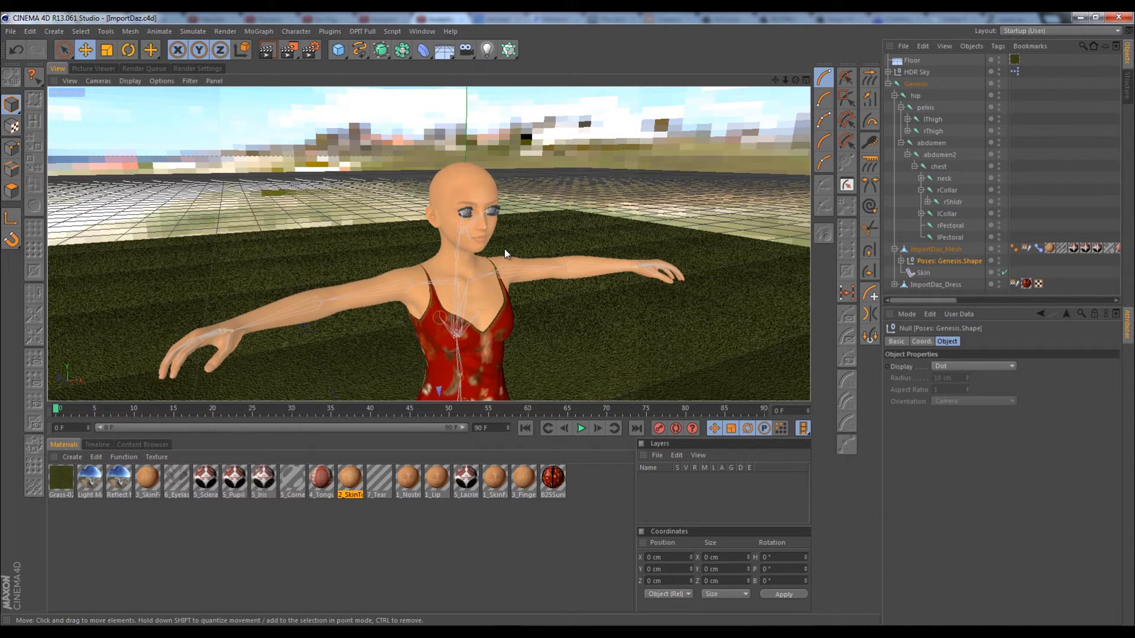
mouse_move(498, 243)
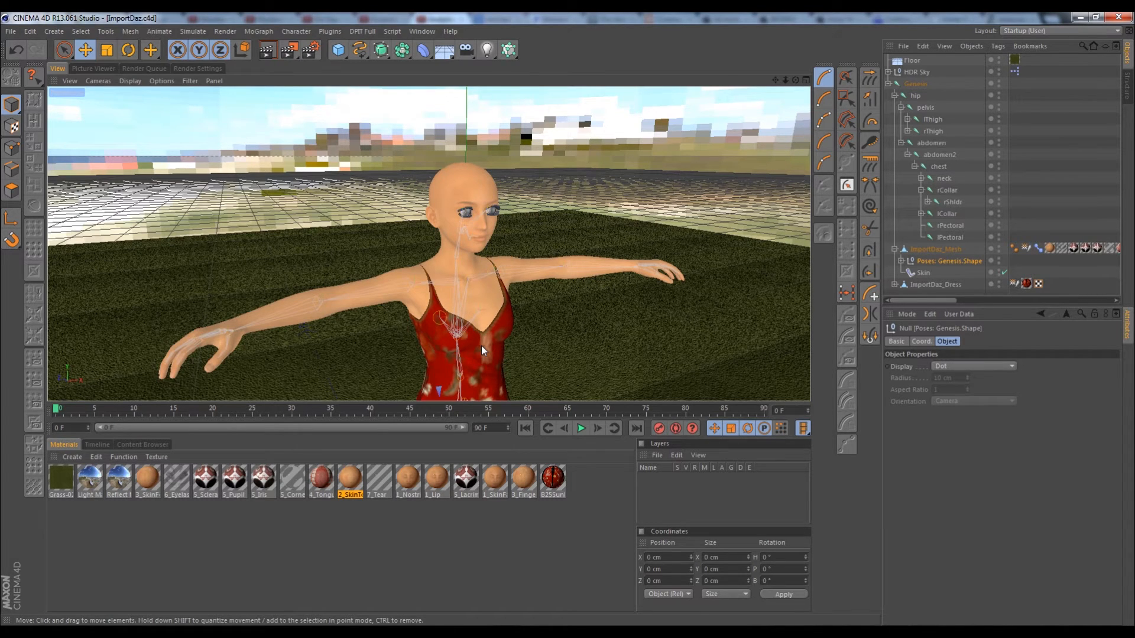
mouse_move(447, 271)
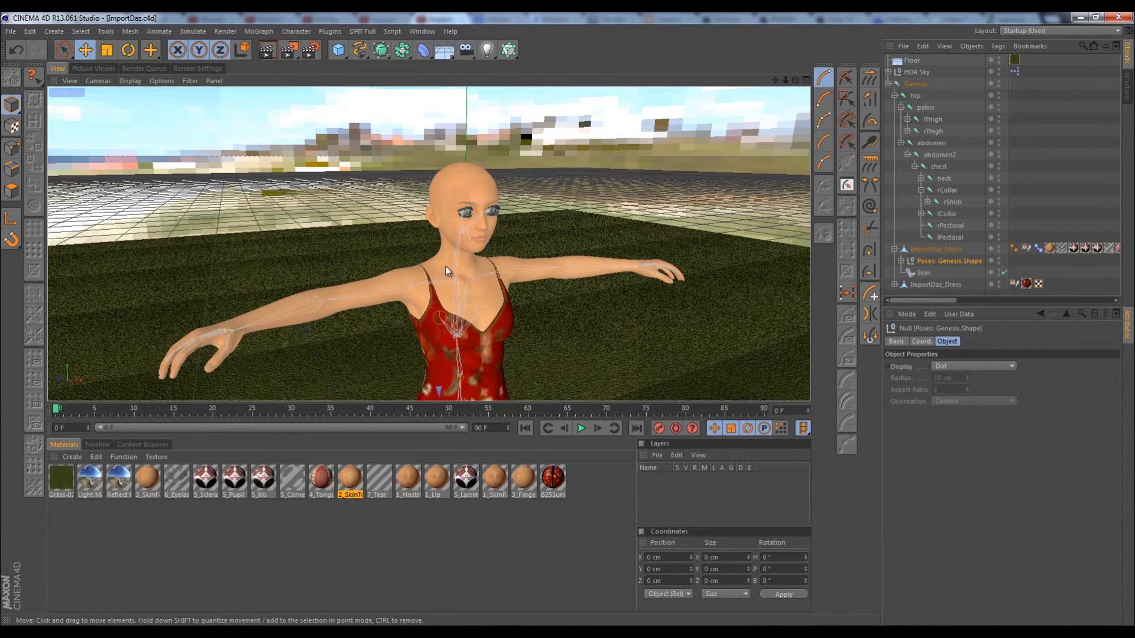
mouse_move(476, 282)
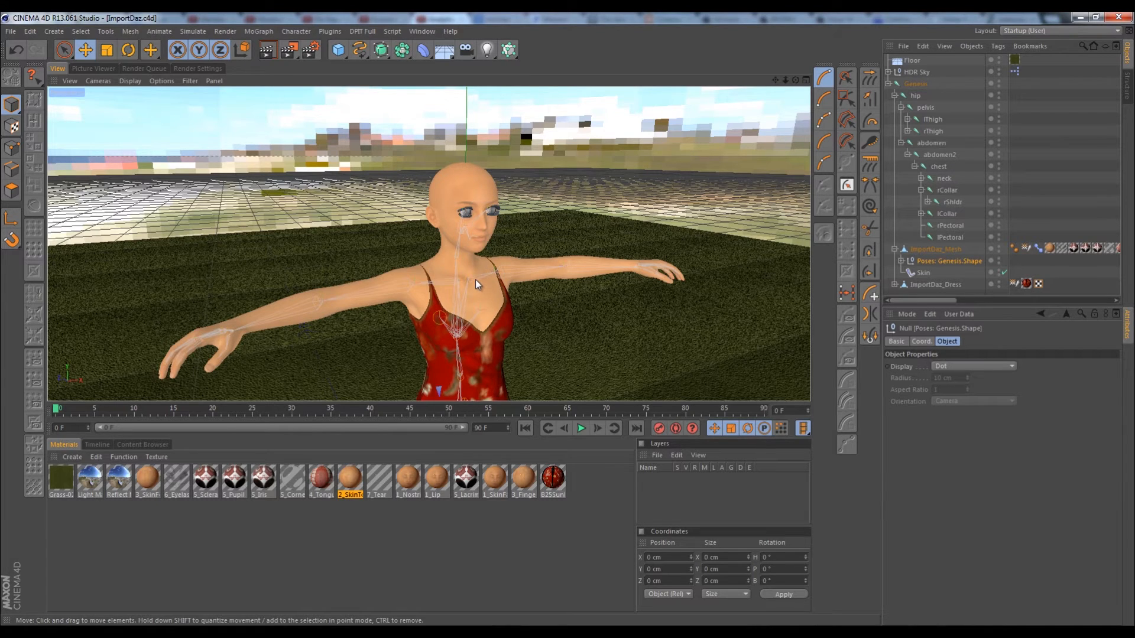
mouse_move(464, 271)
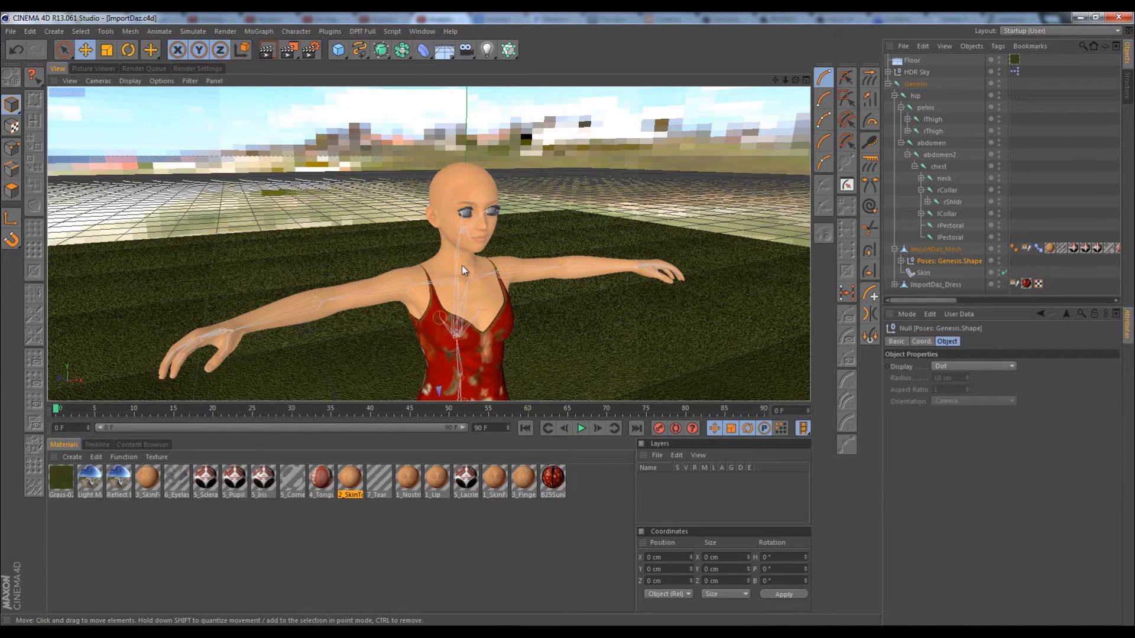
mouse_move(503, 262)
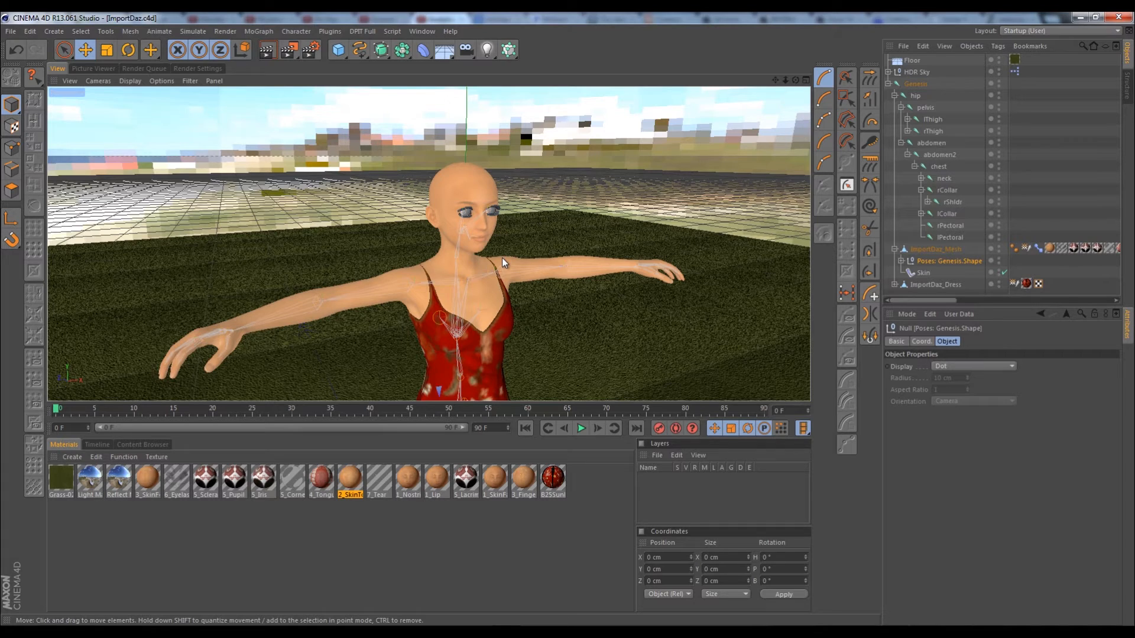
mouse_move(484, 231)
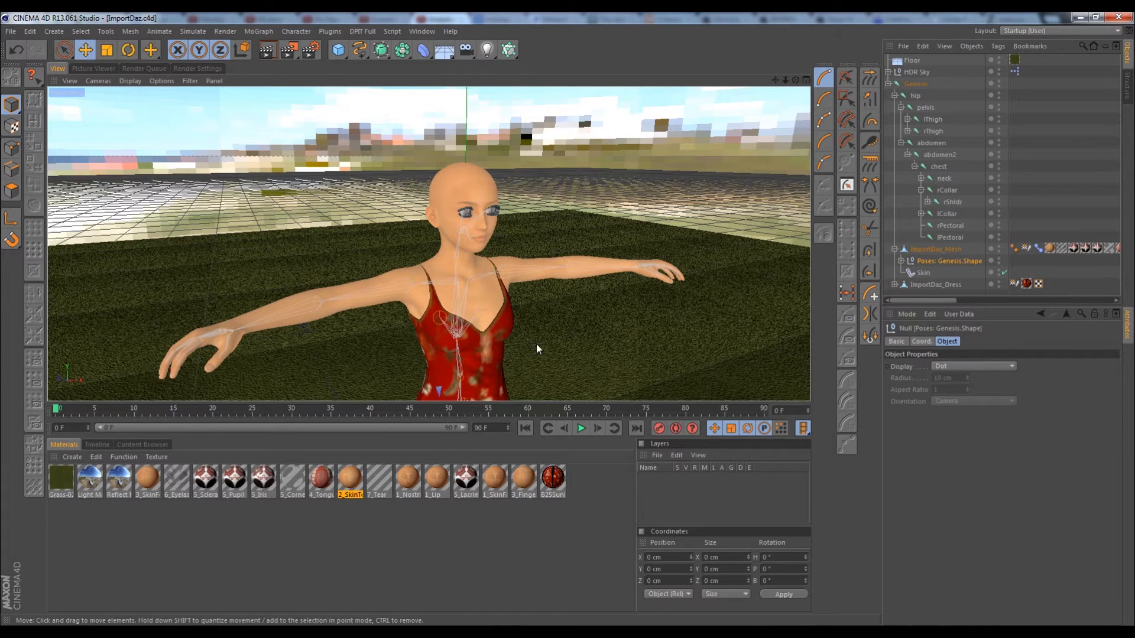
mouse_move(482, 231)
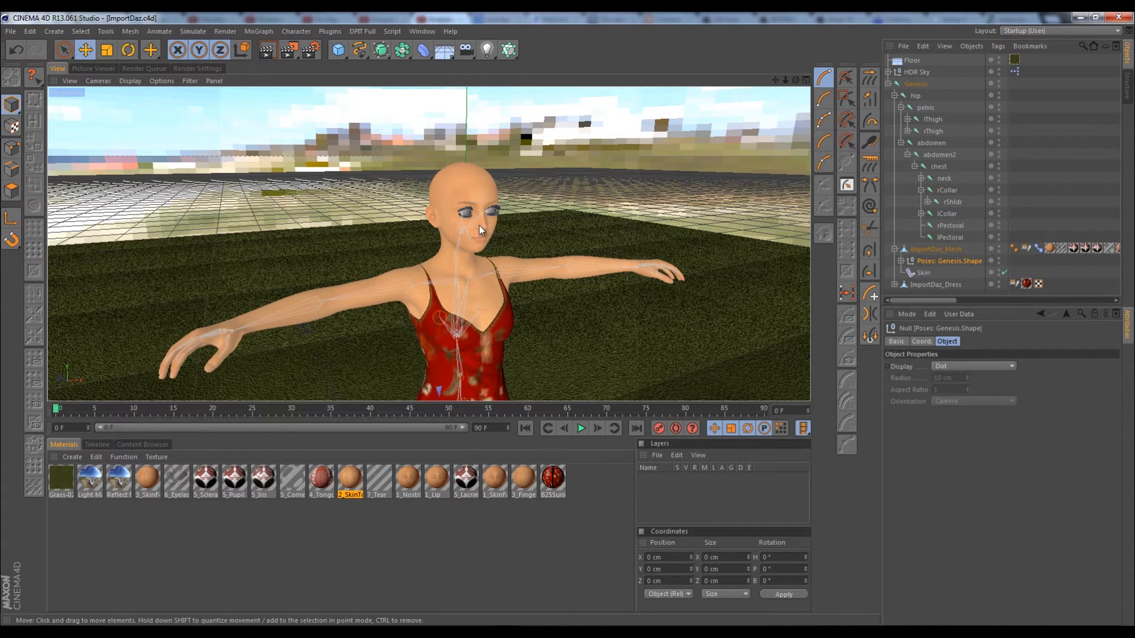
mouse_move(449, 208)
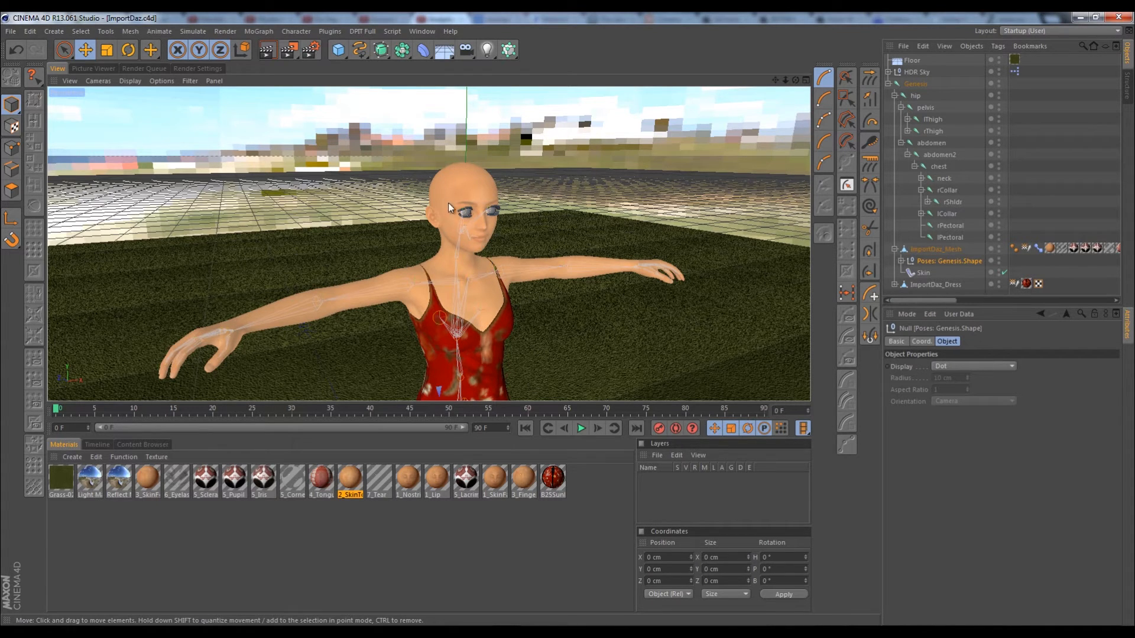
mouse_move(499, 263)
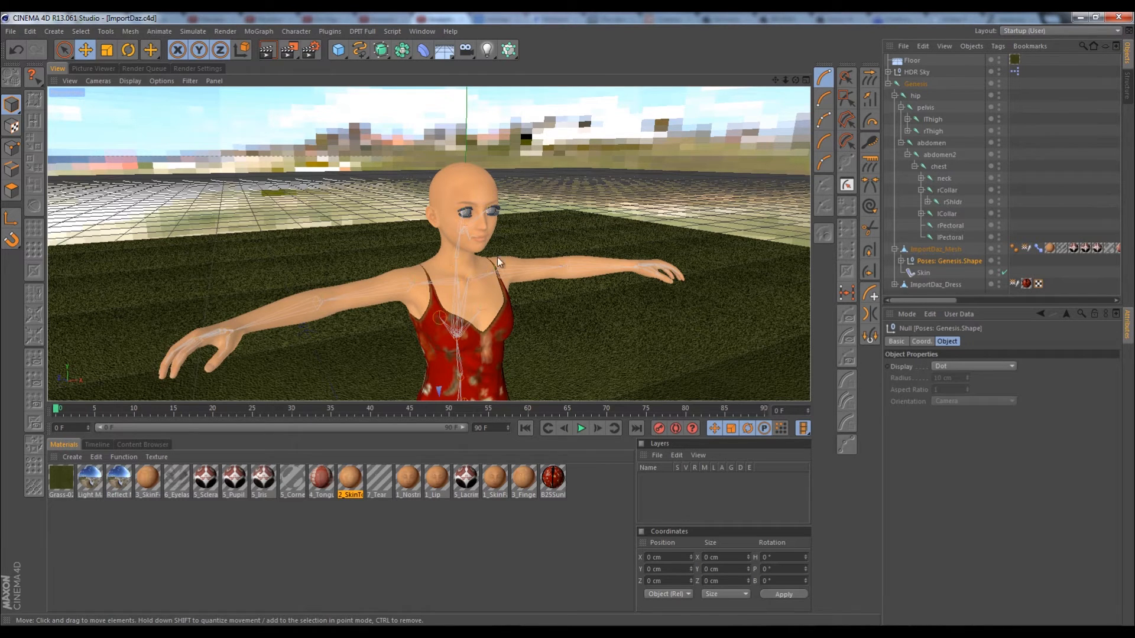
mouse_move(553, 358)
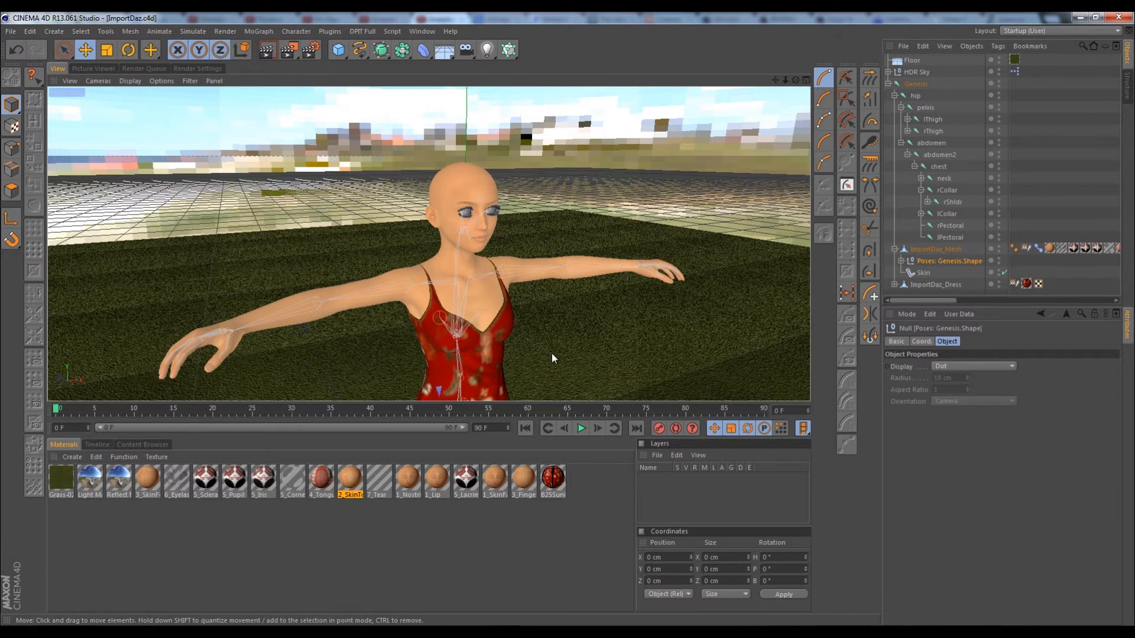
mouse_move(301, 313)
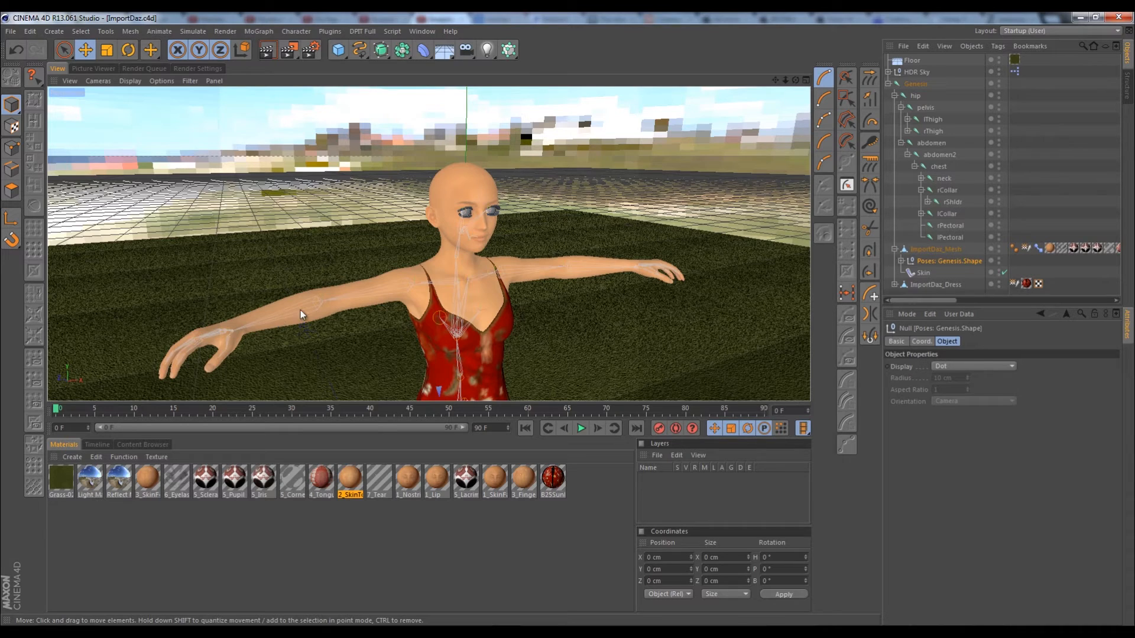
mouse_move(486, 248)
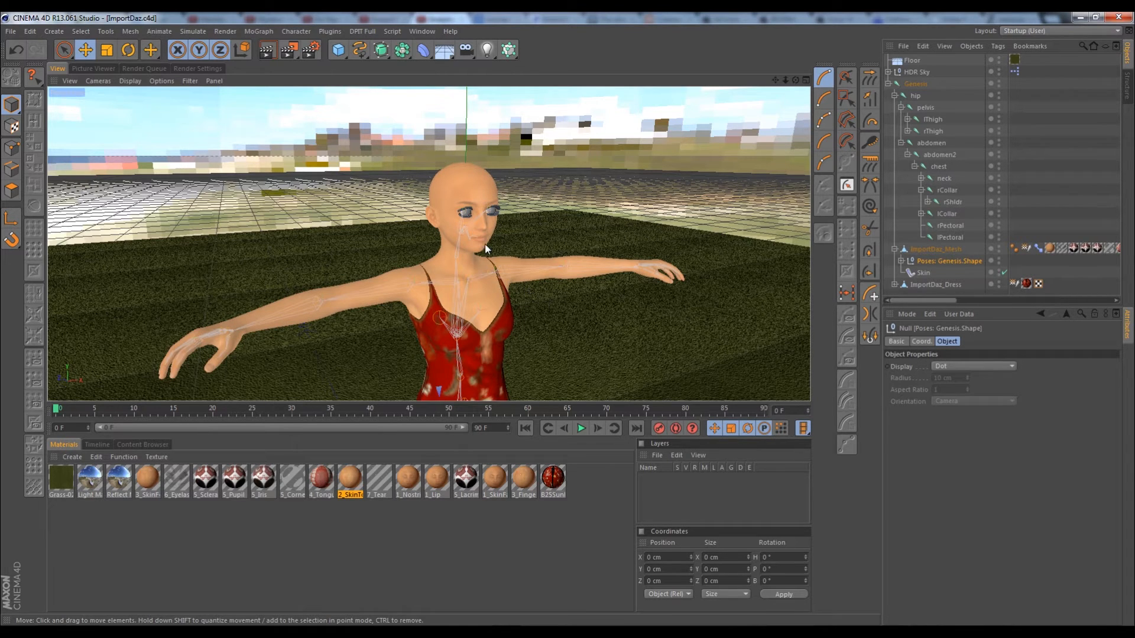
mouse_move(547, 280)
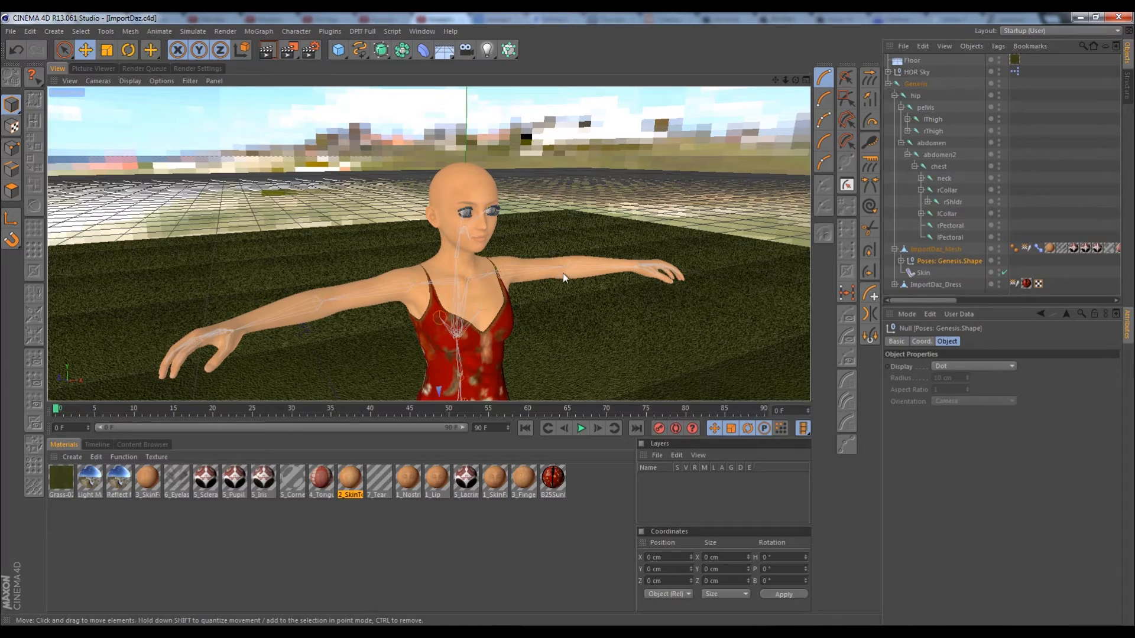
mouse_move(542, 232)
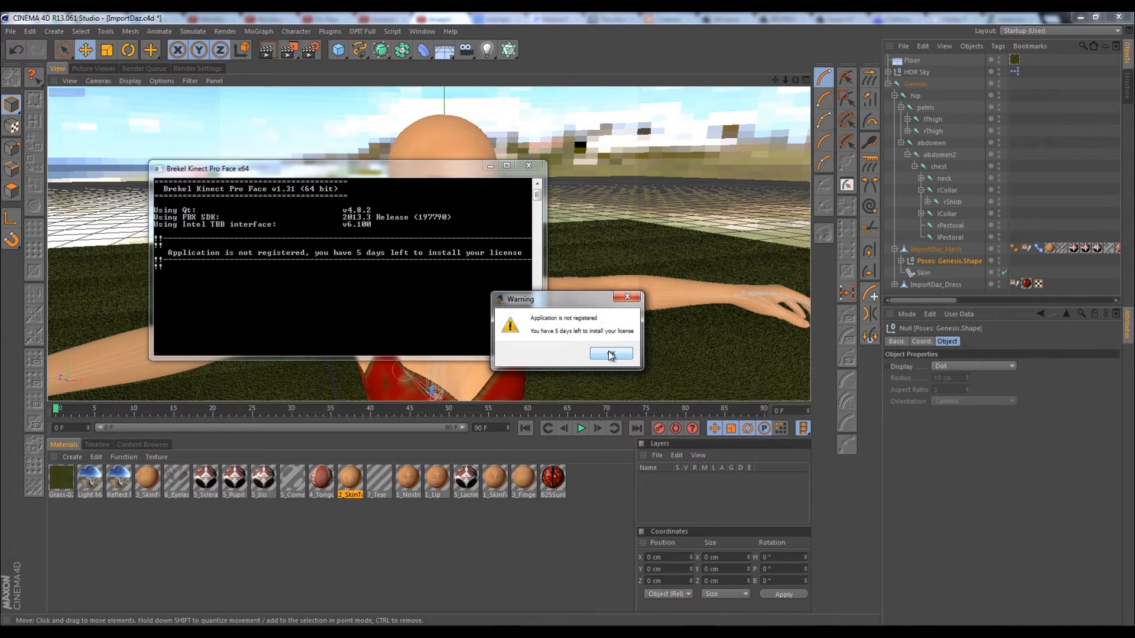
- Dismiss the 'Application is not registered' warning so Pro Face starts up
click(610, 353)
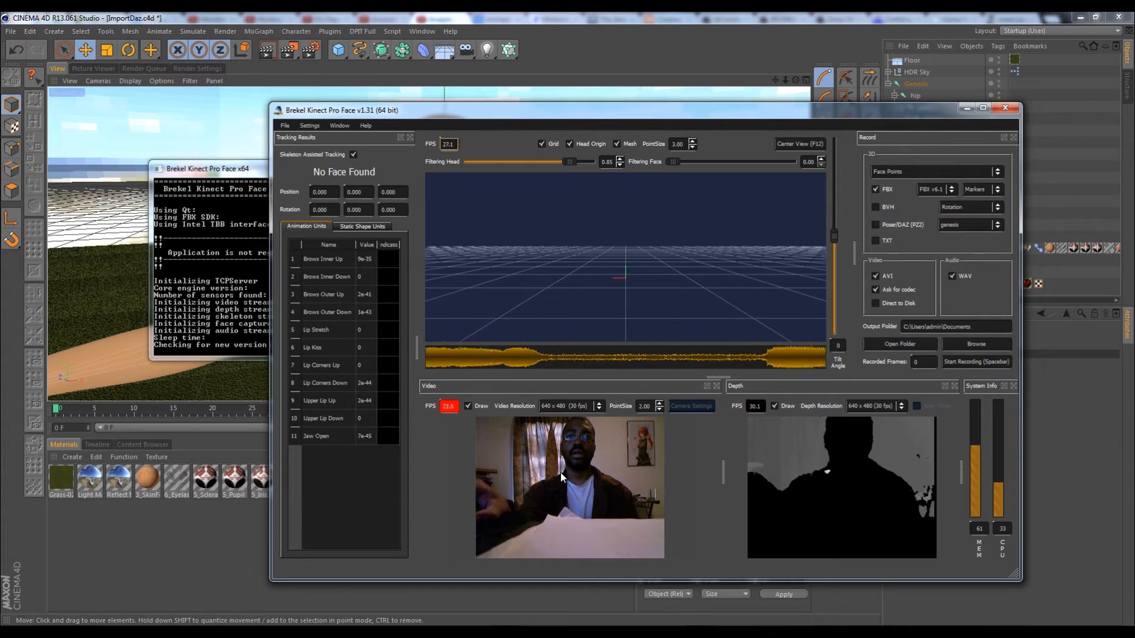
mouse_move(556, 486)
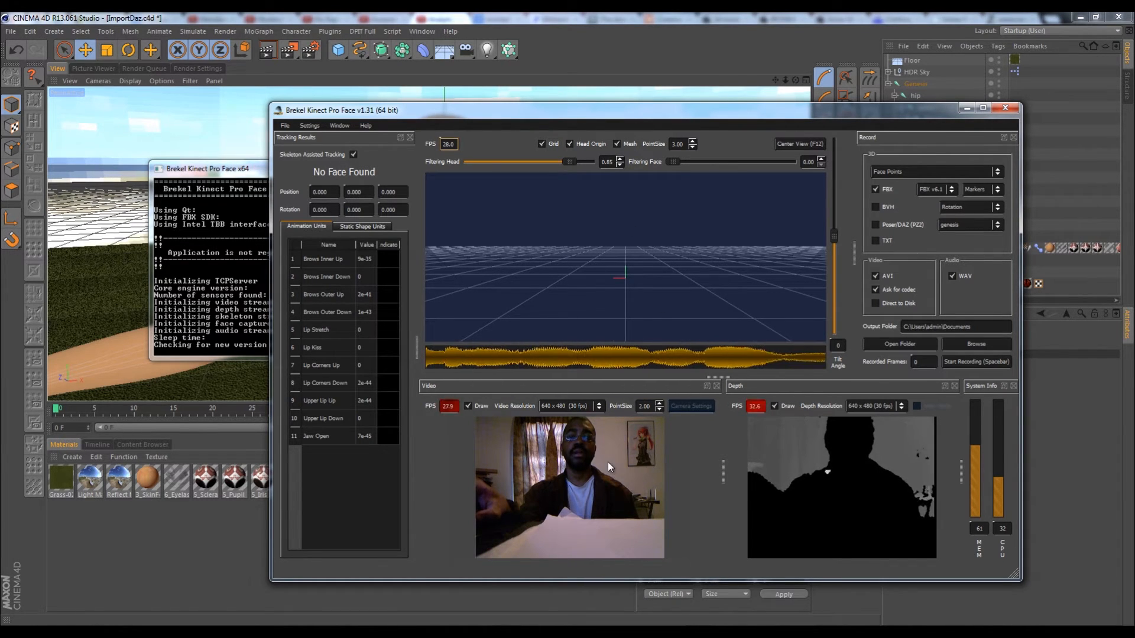
mouse_move(663, 503)
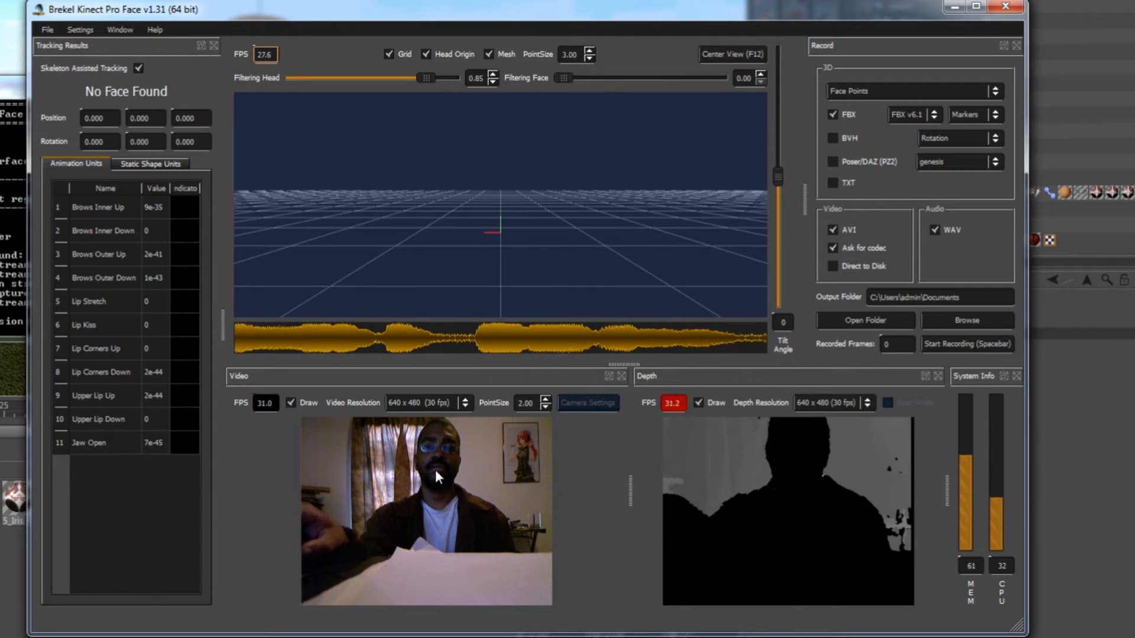
mouse_move(498, 514)
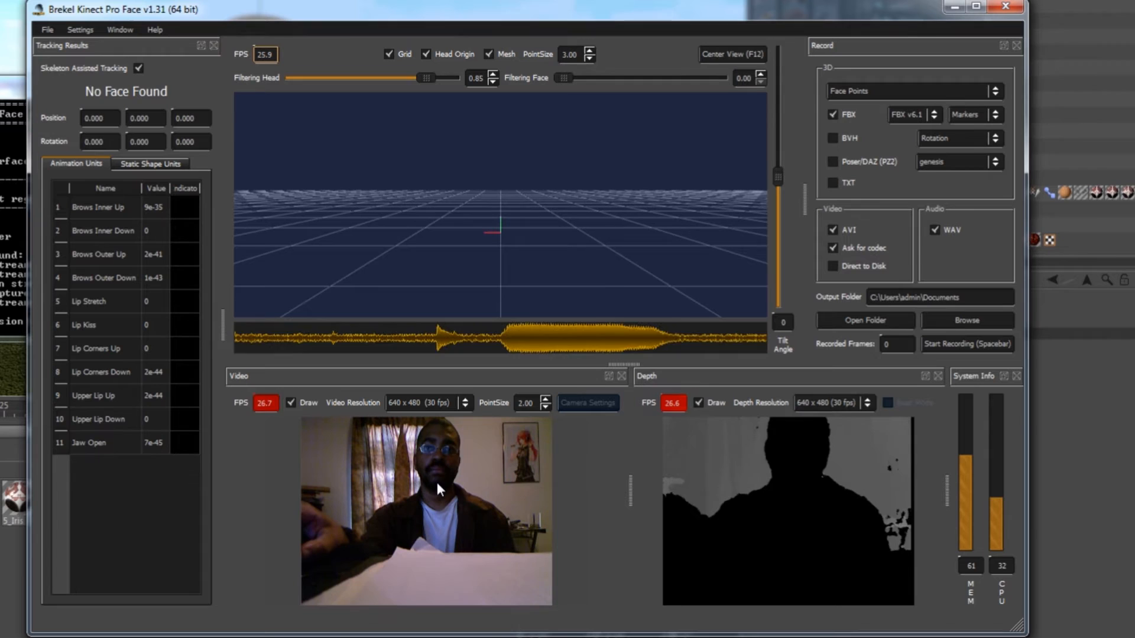
mouse_move(467, 481)
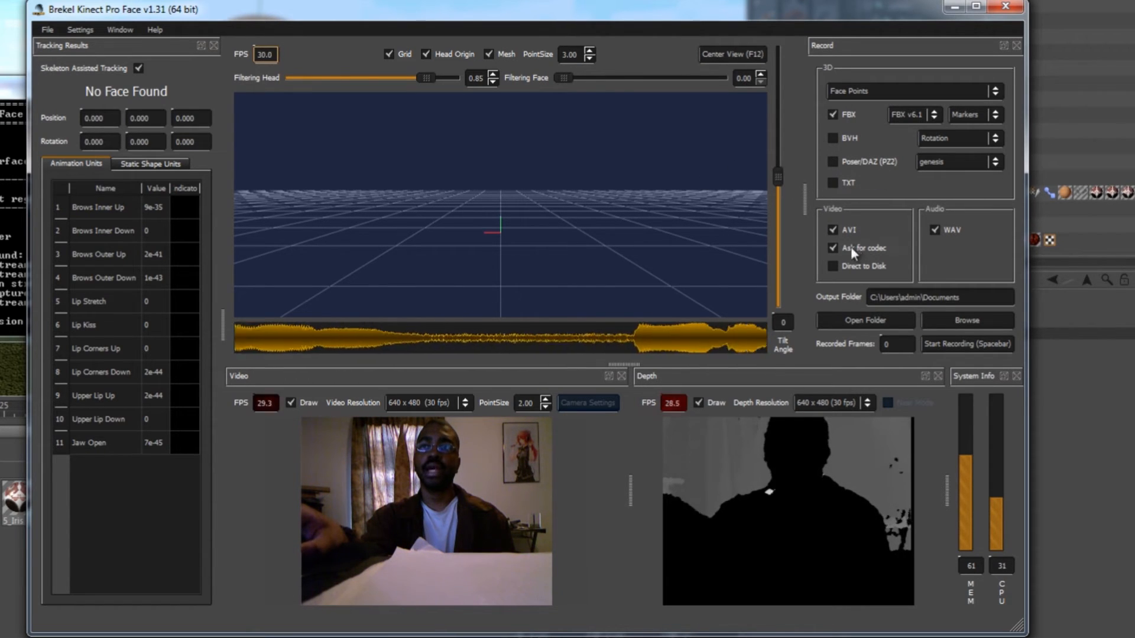
mouse_move(838, 191)
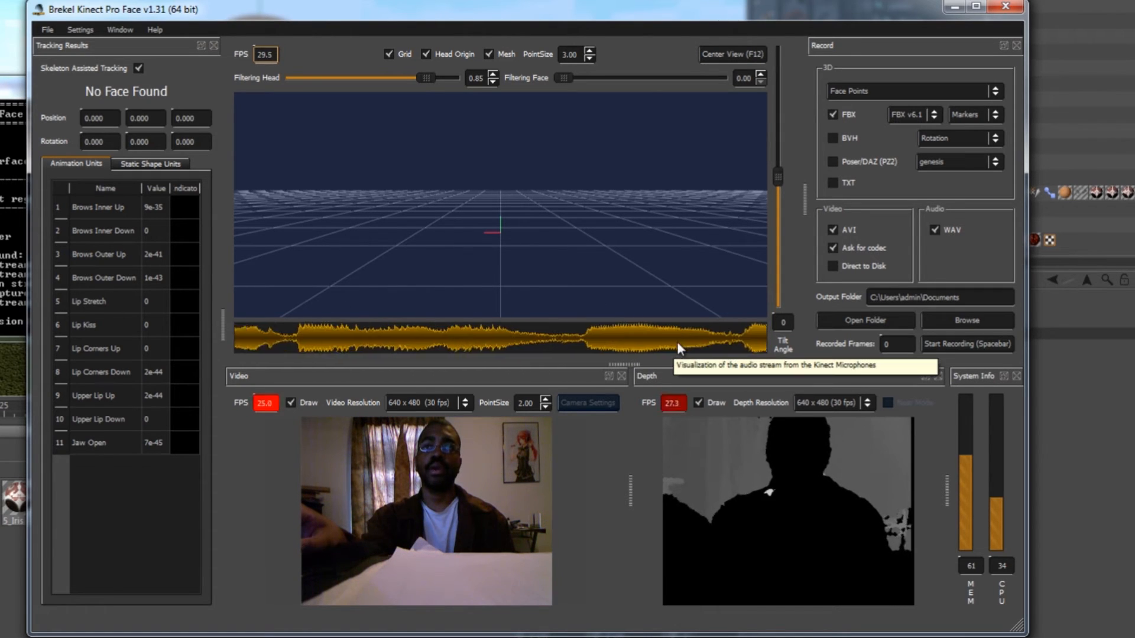
mouse_move(614, 331)
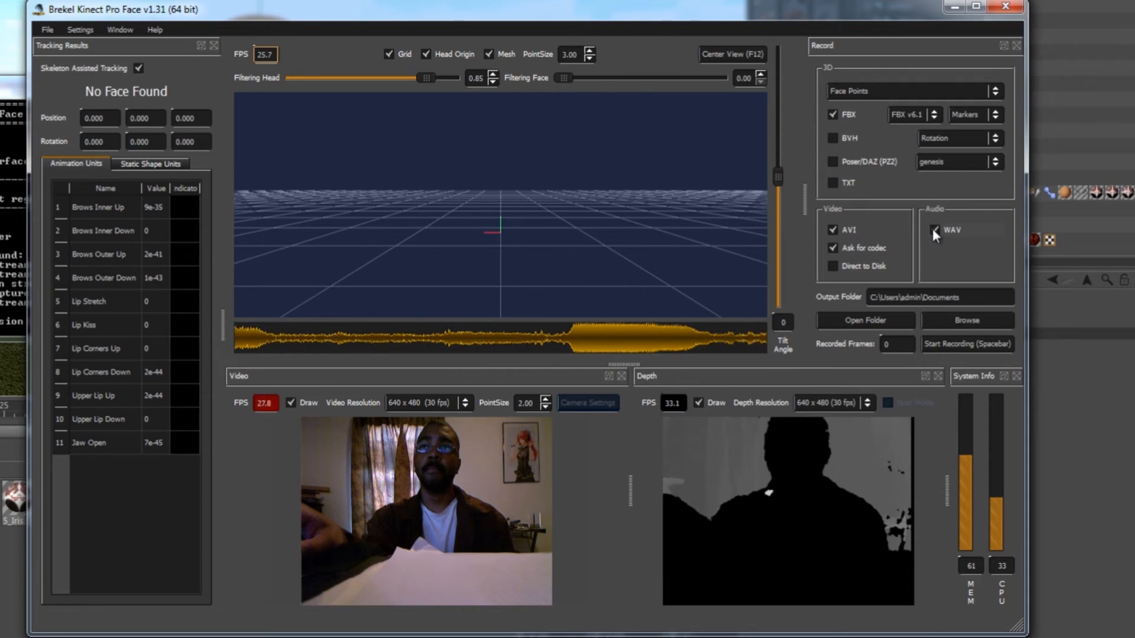
- Turn off AVI video, enable TXT export and set FBX marker format to v7.3
click(934, 231)
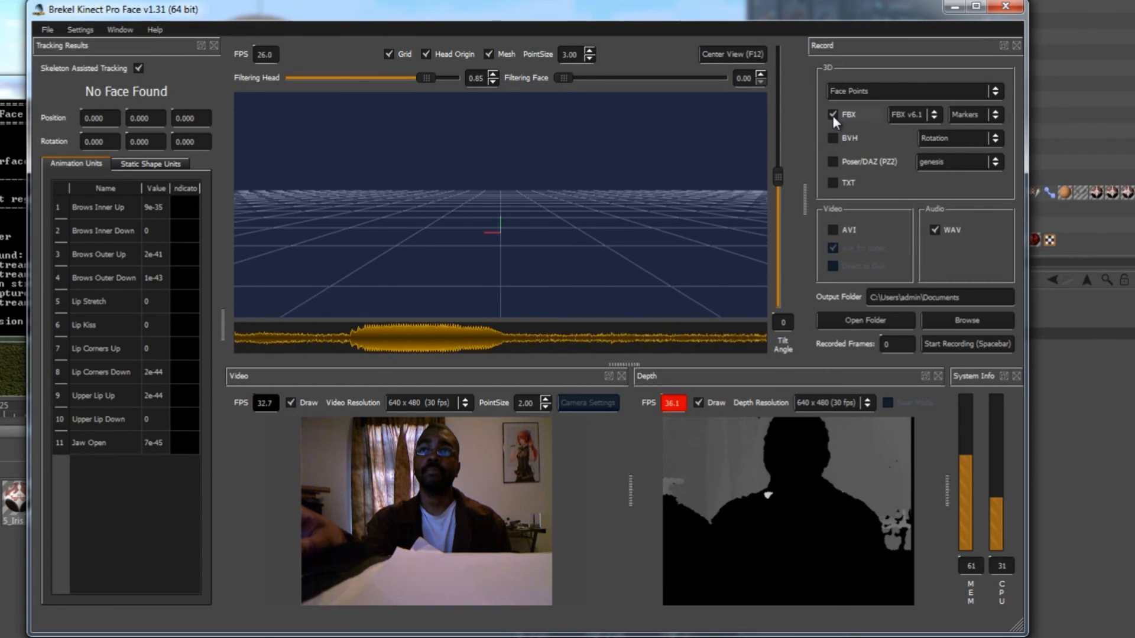
click(831, 115)
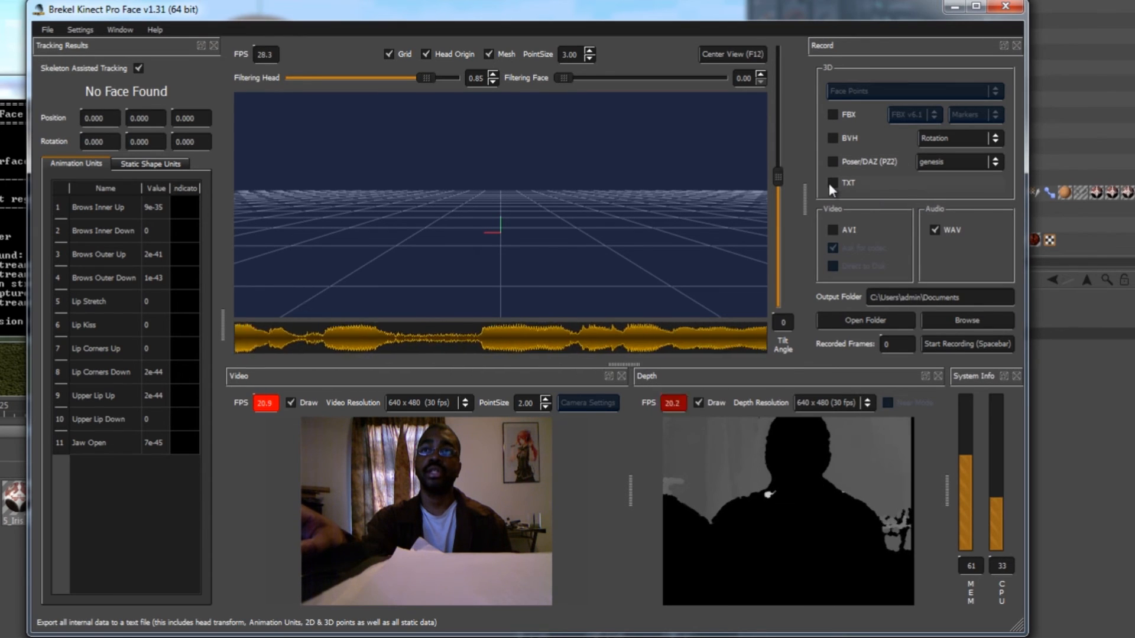
click(832, 183)
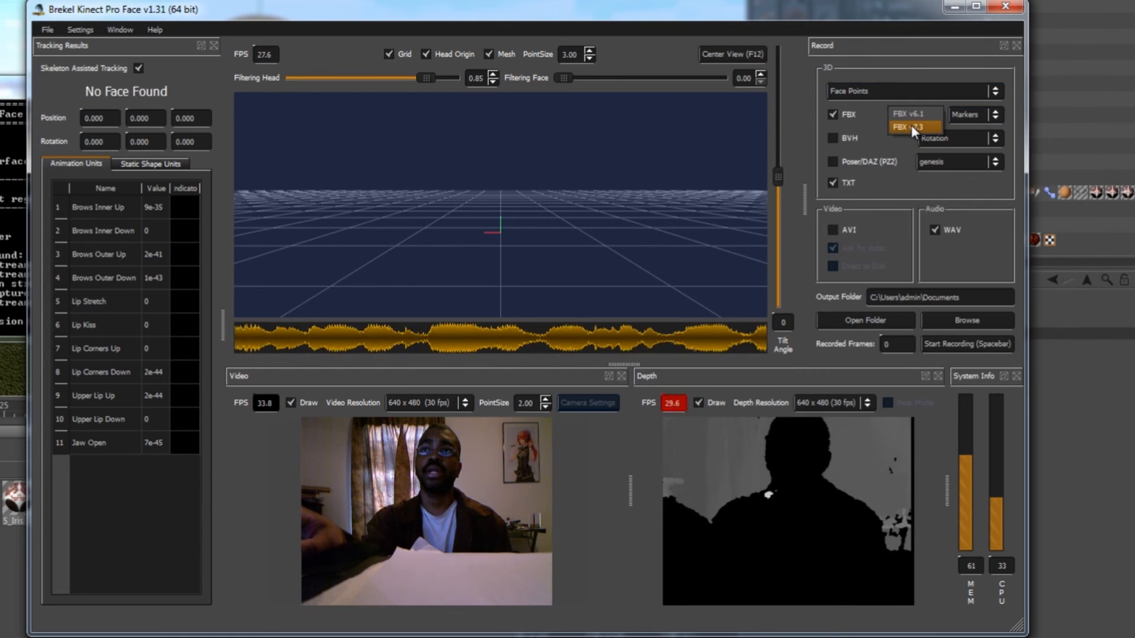
click(910, 127)
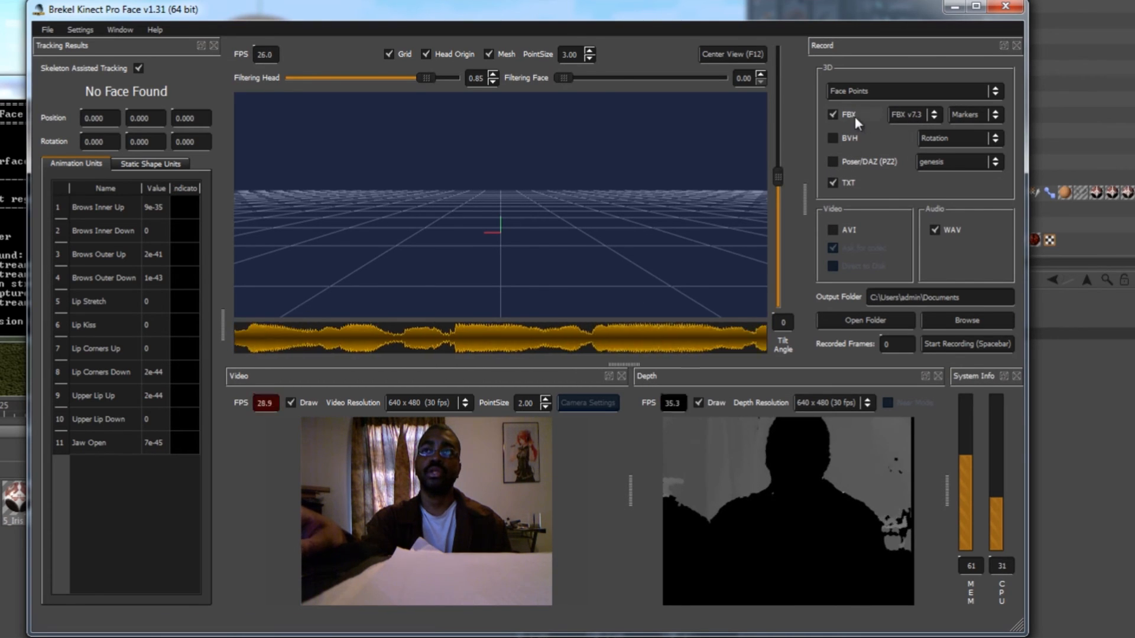
mouse_move(850, 117)
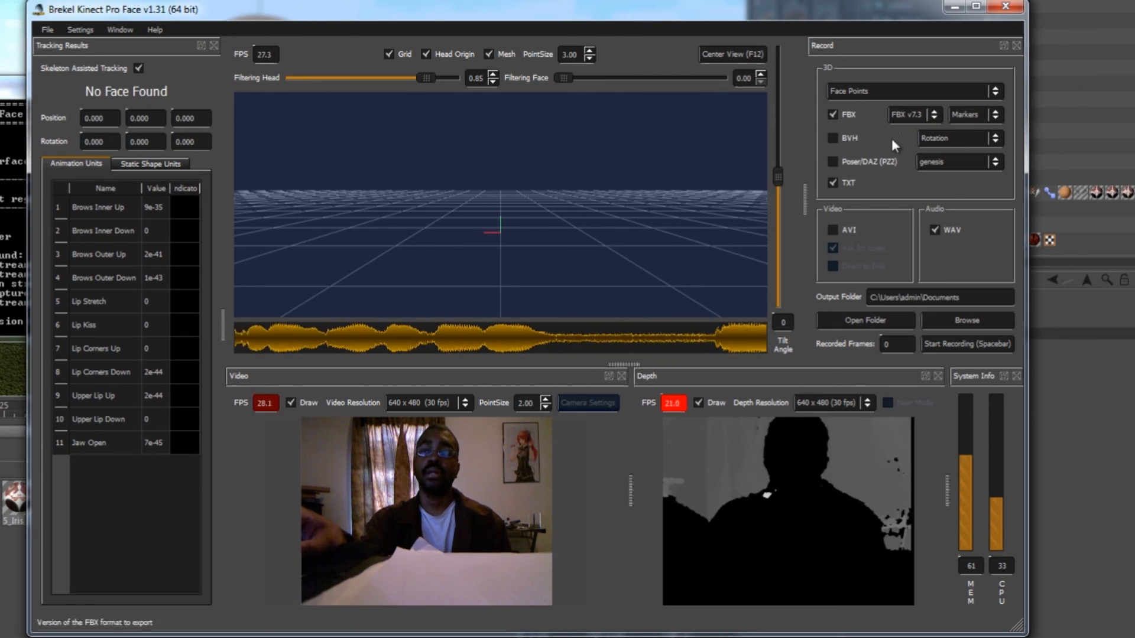
mouse_move(869, 194)
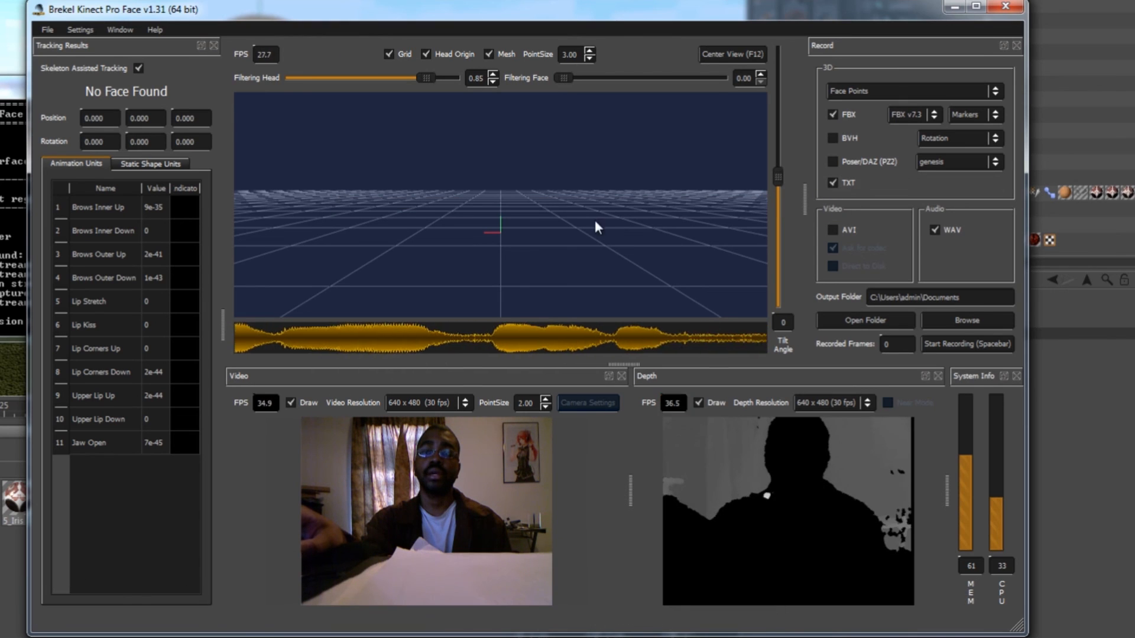
mouse_move(751, 220)
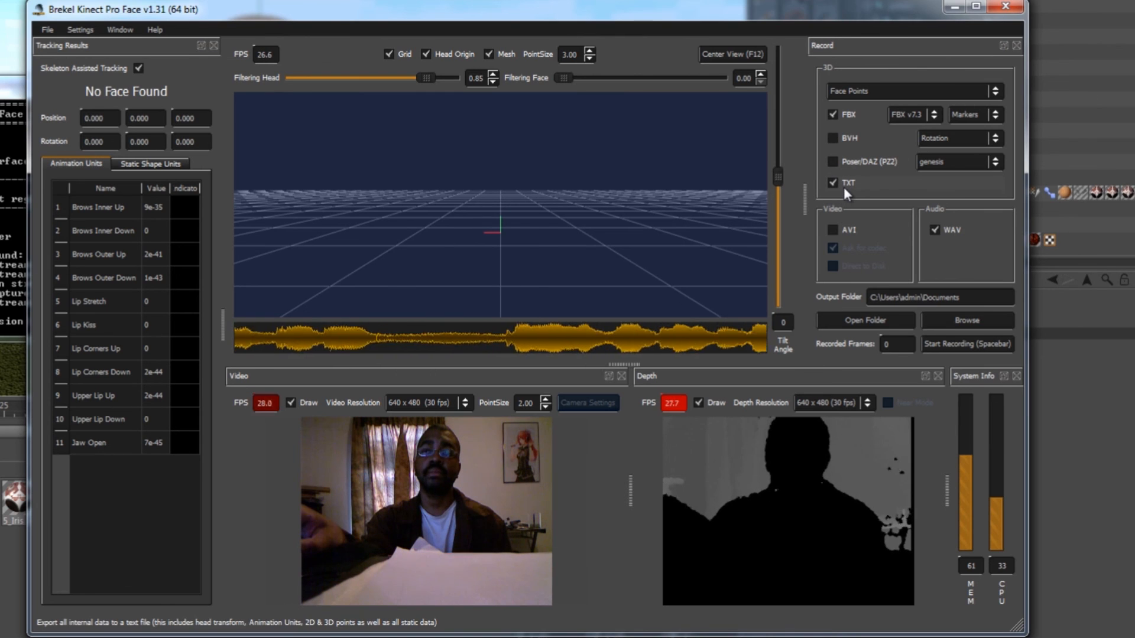
mouse_move(451, 231)
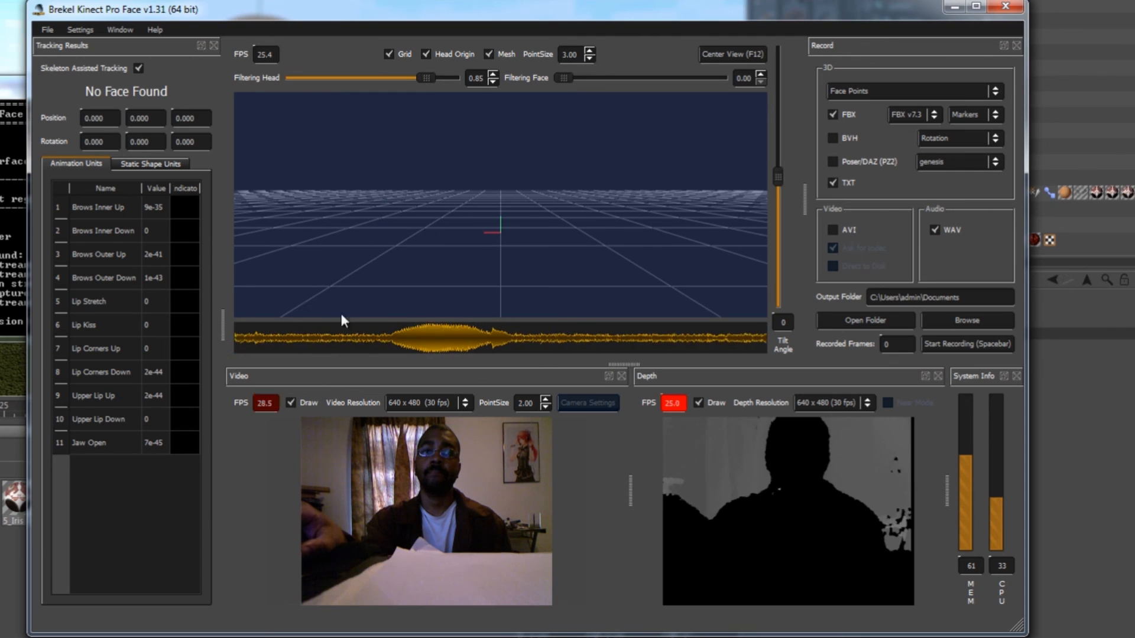
mouse_move(545, 211)
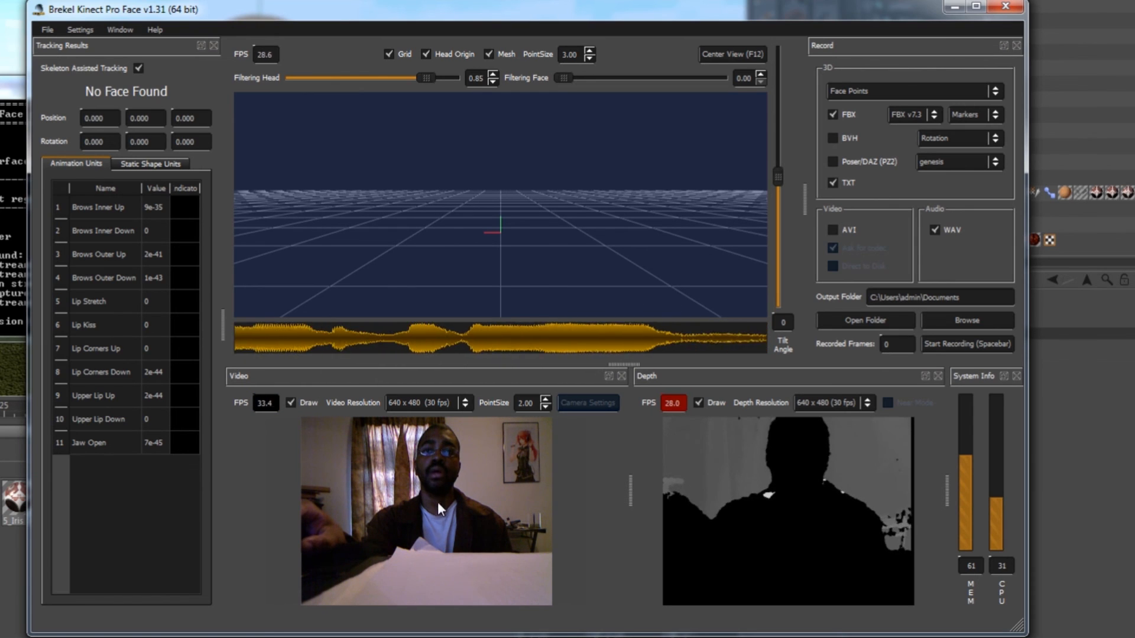
mouse_move(446, 592)
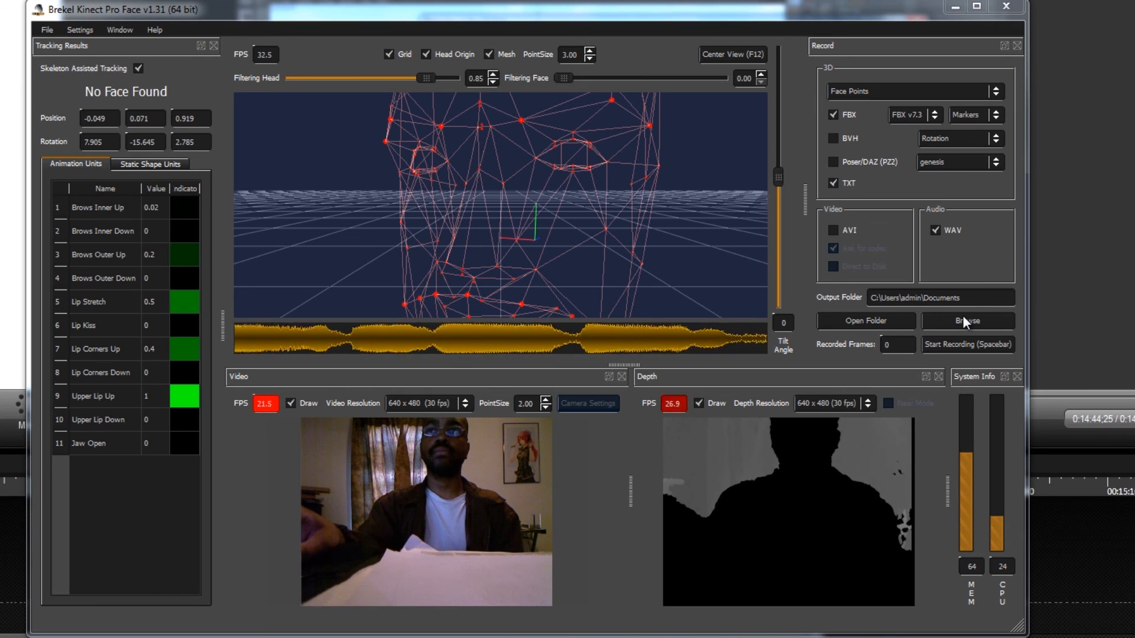
- Browse for an output folder and list the recent and parent locations
click(966, 320)
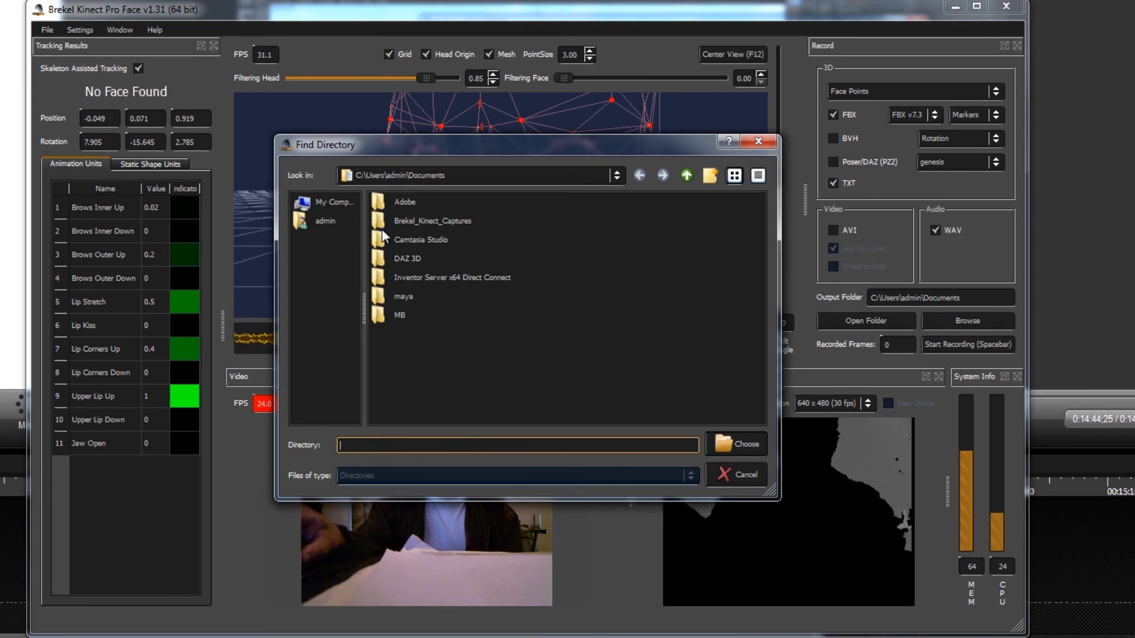
mouse_move(515, 194)
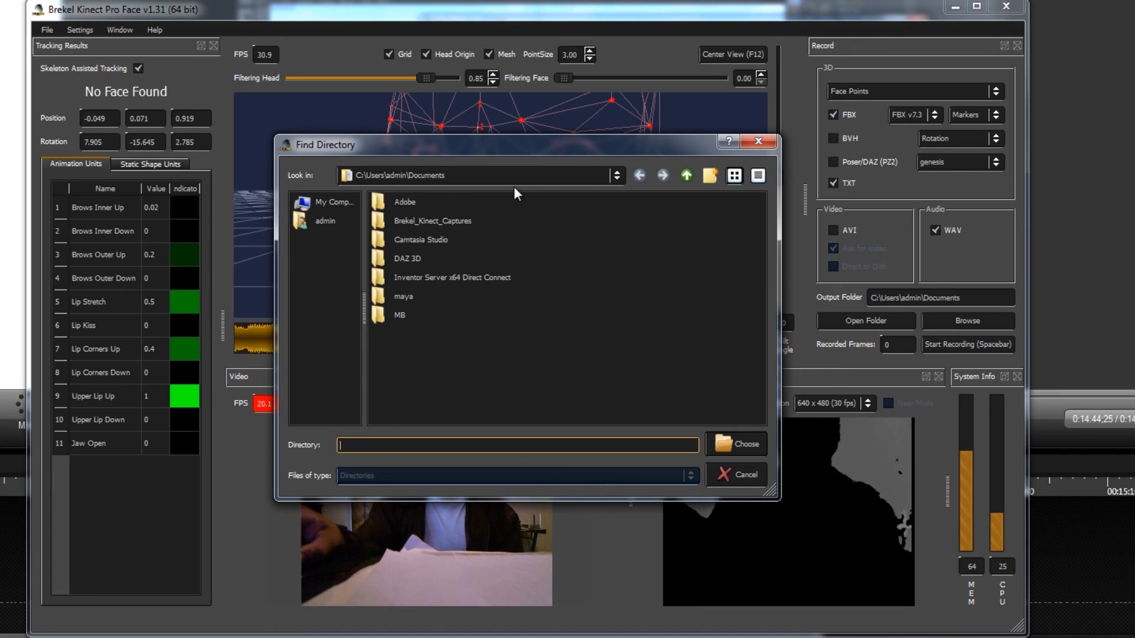
click(615, 175)
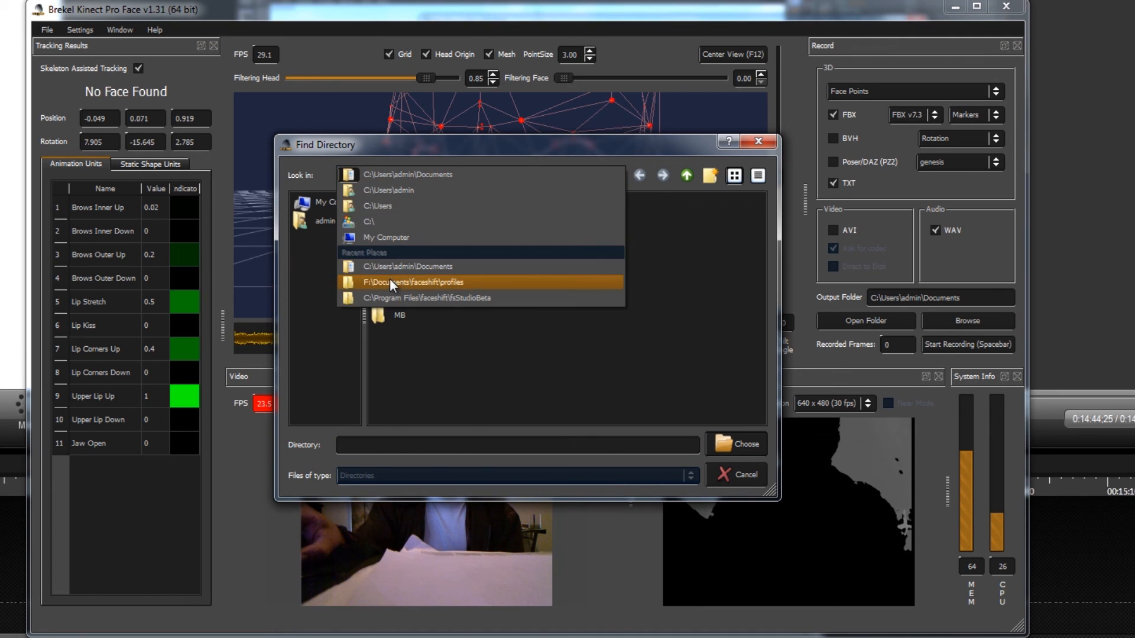